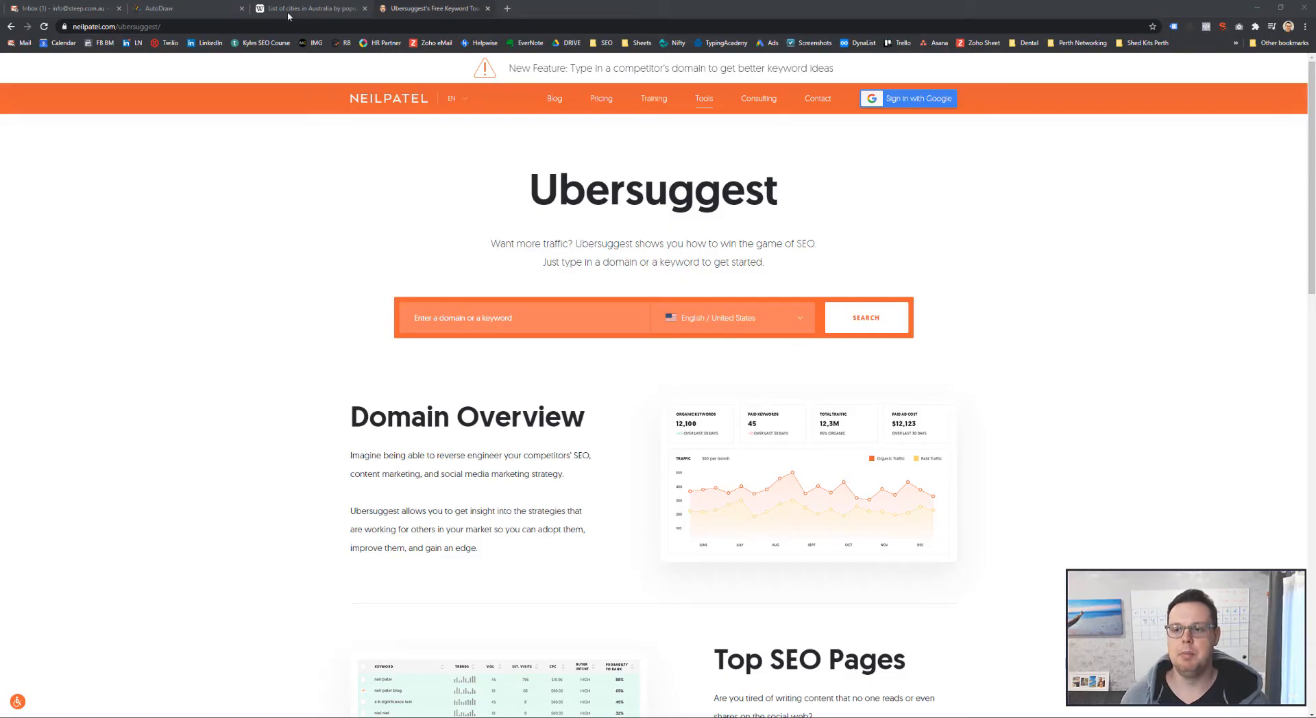
Type the blue heading "Beginner SEO's:" on the AutoDraw canvas
click(177, 8)
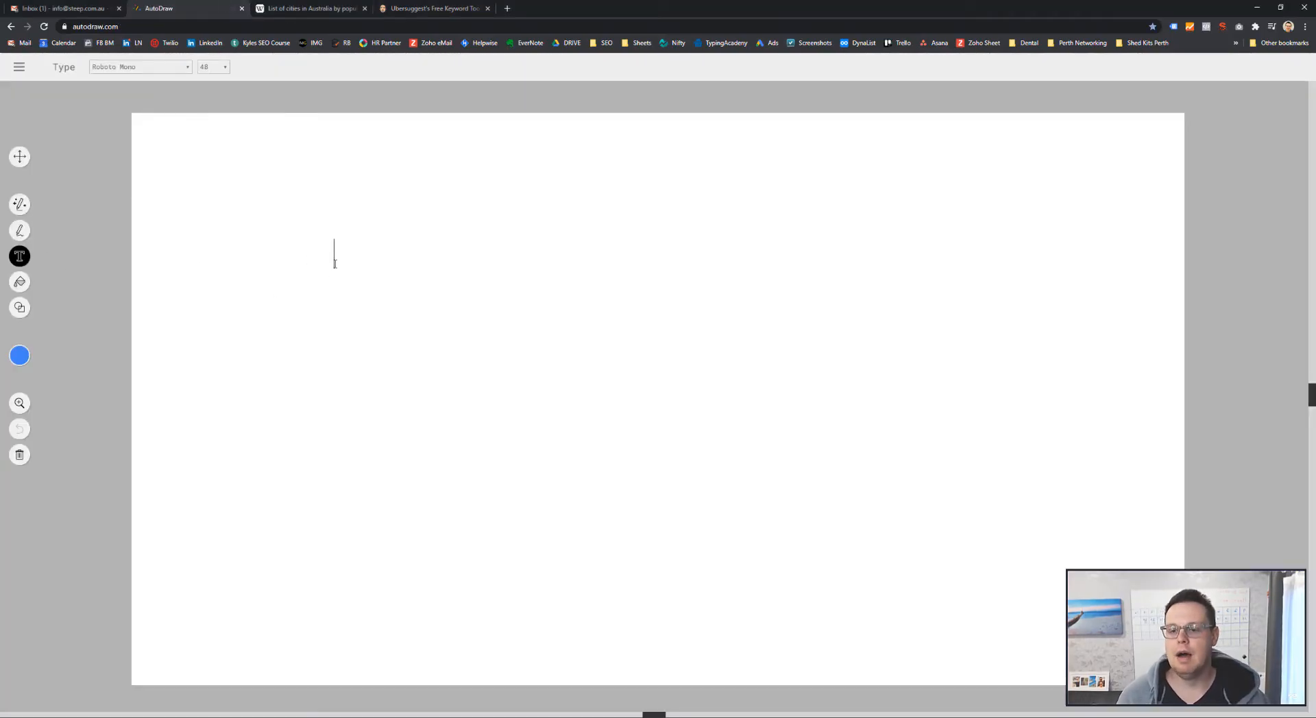
text(Beginner SEO's)
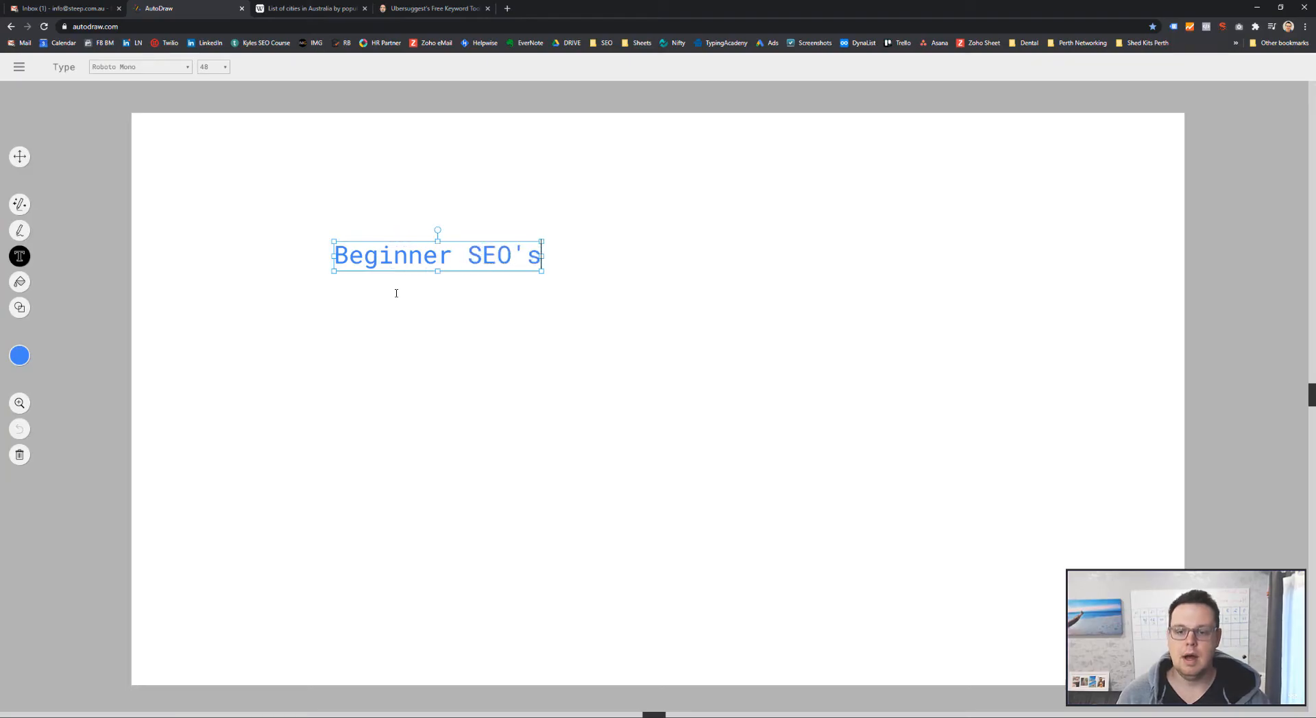
text(:)
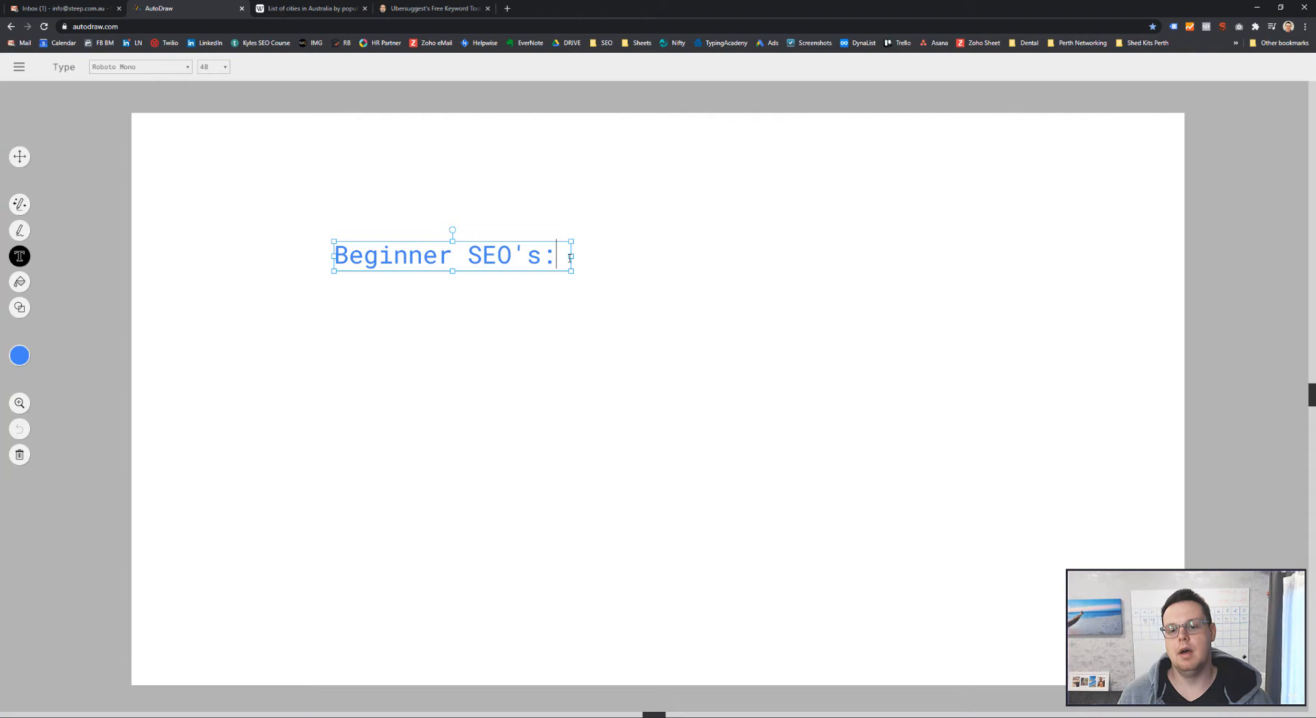
mouse_move(603, 259)
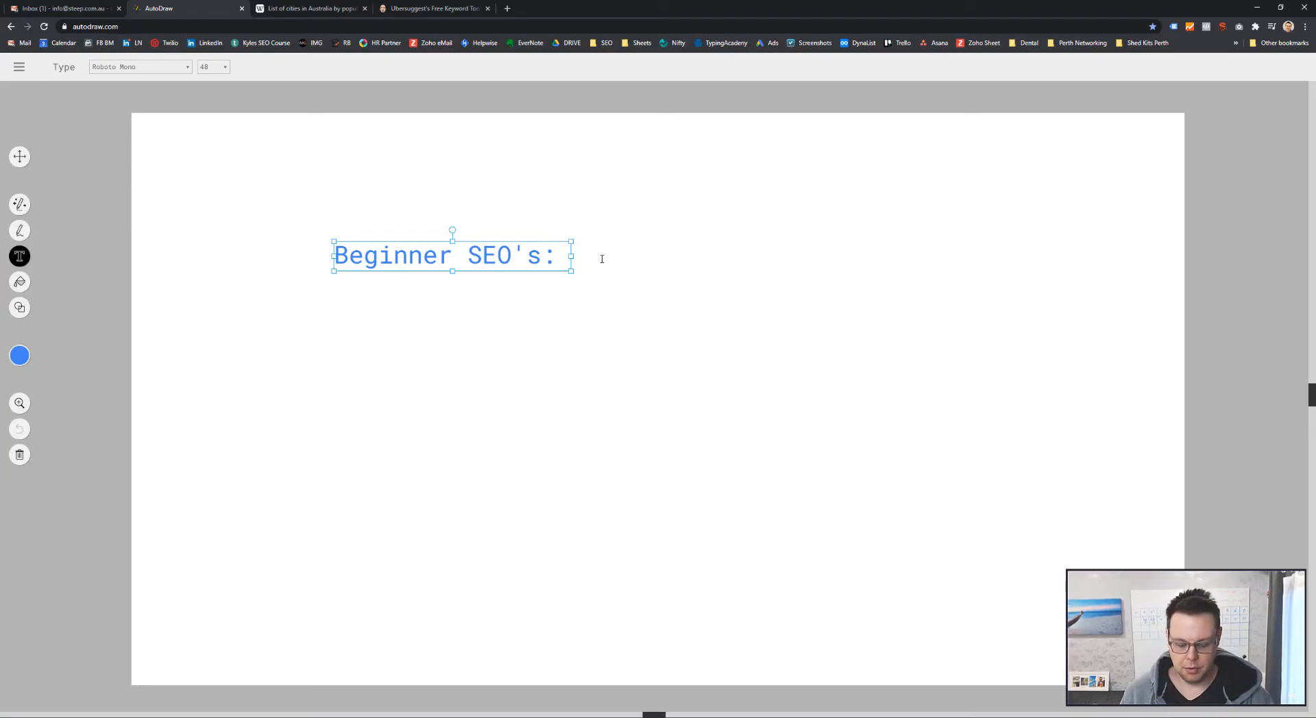
Append "- learning tool" to the heading and start a new line
text(- lea)
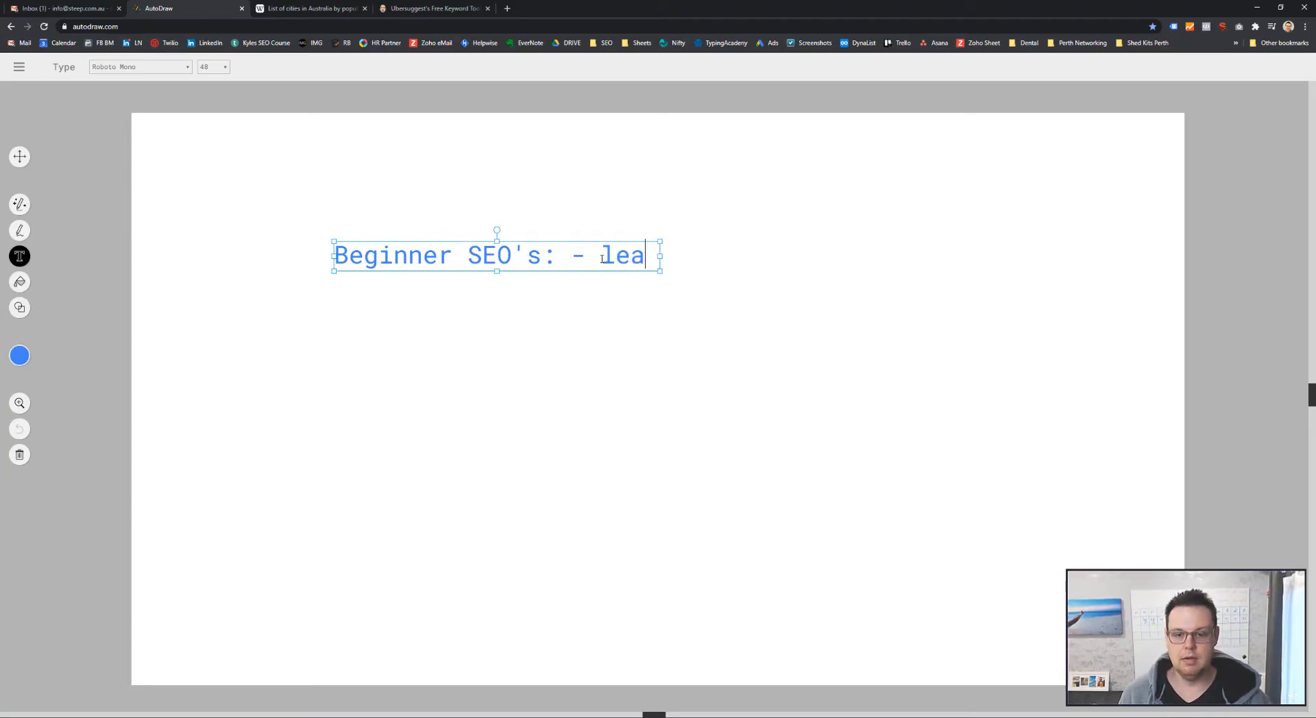
text(rning tools)
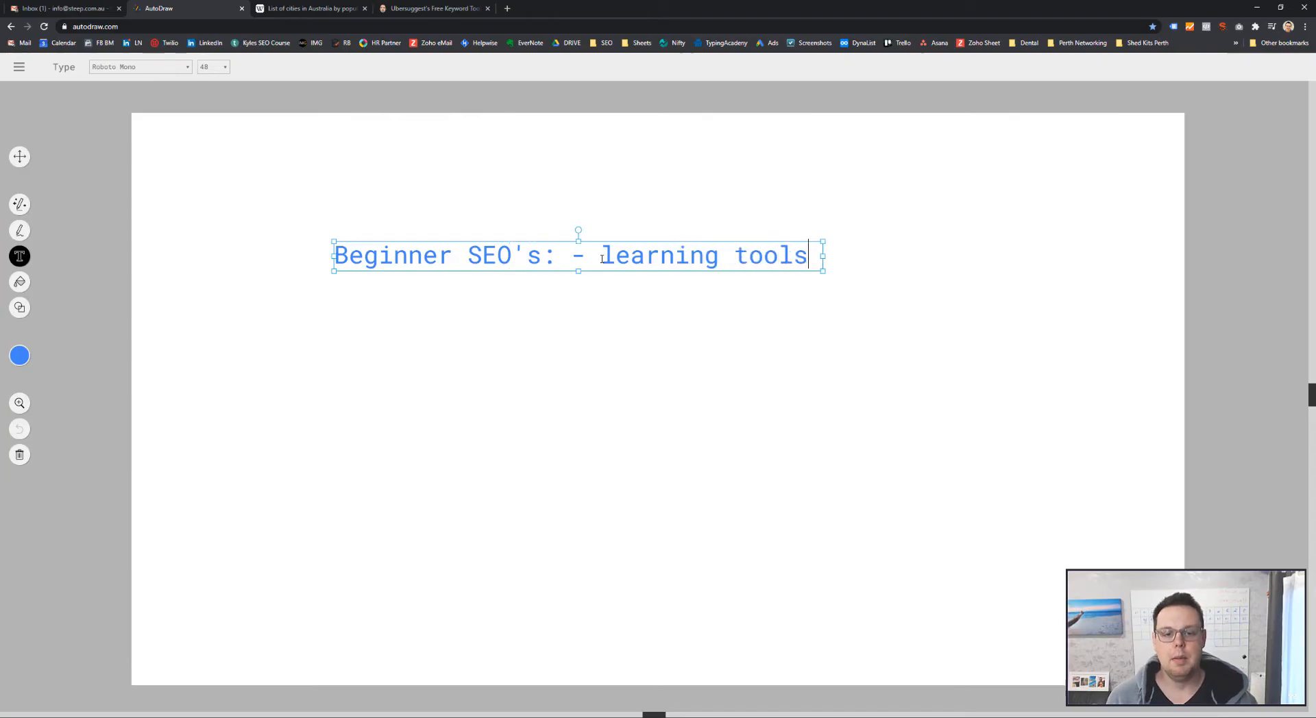
key(Backspace)
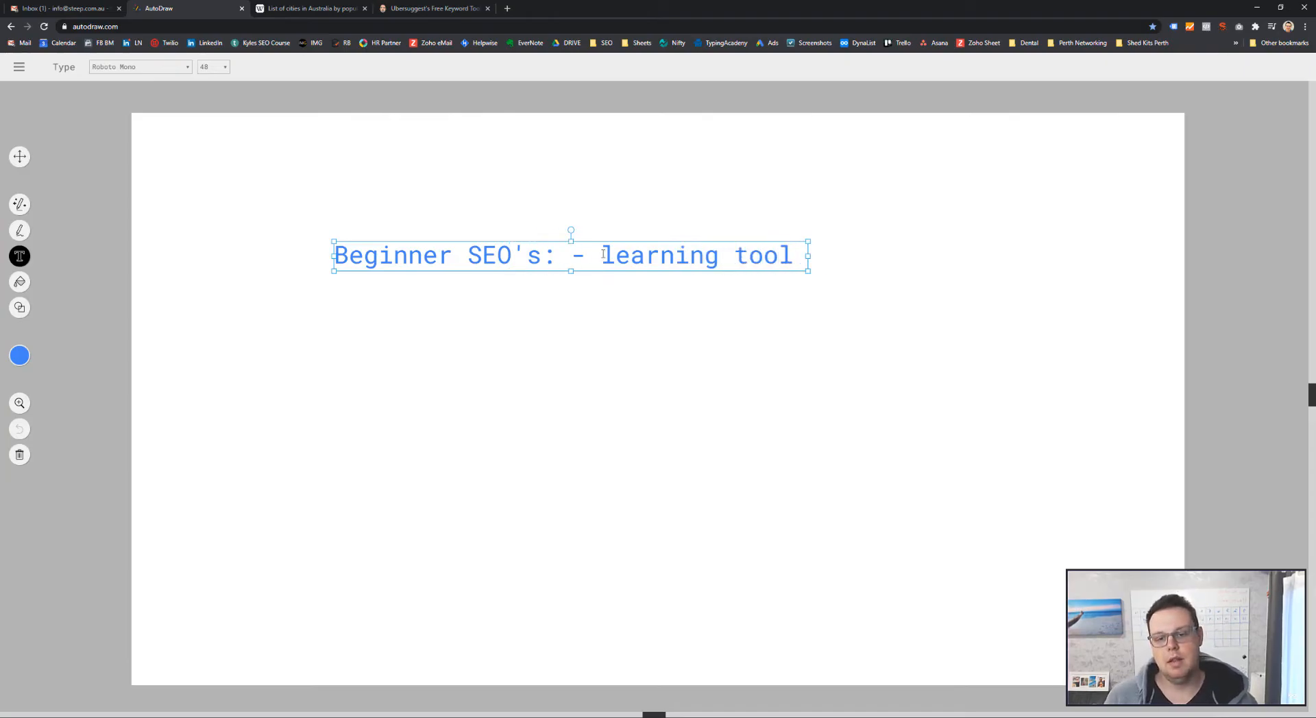
key(Backspace)
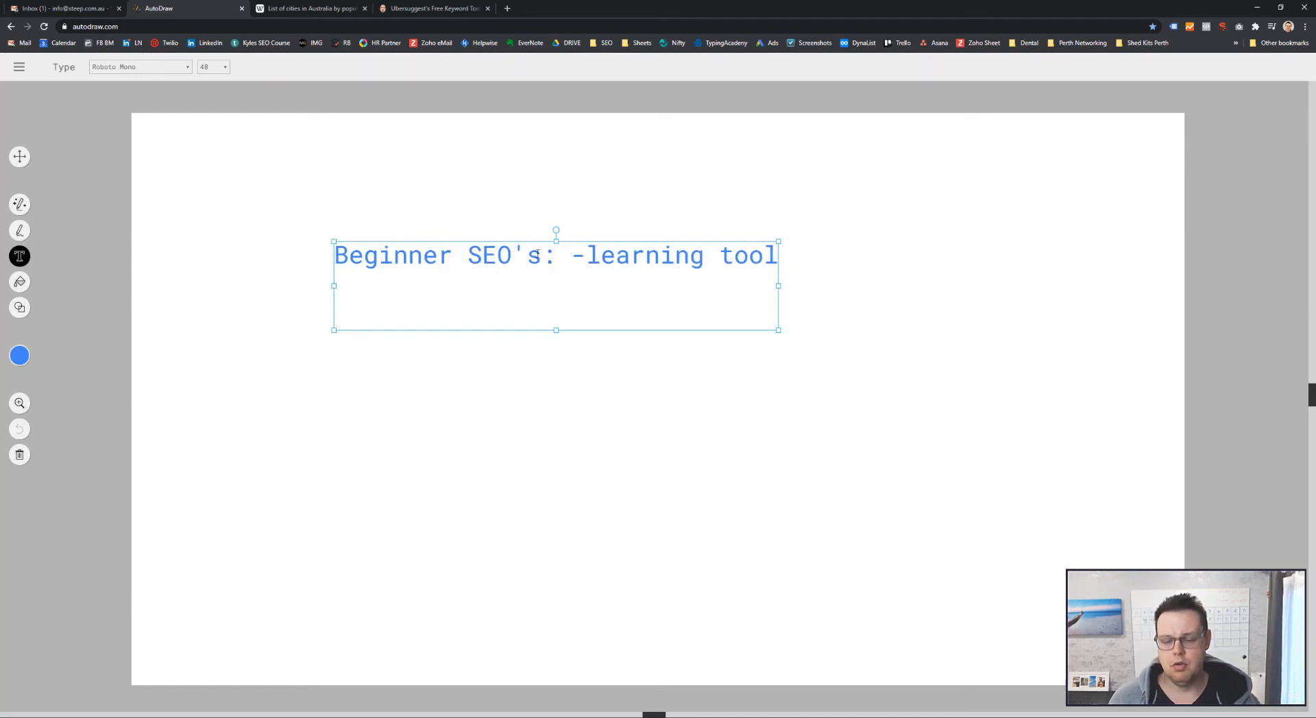
Write the second line "Low competition -> How to find"
click(348, 306)
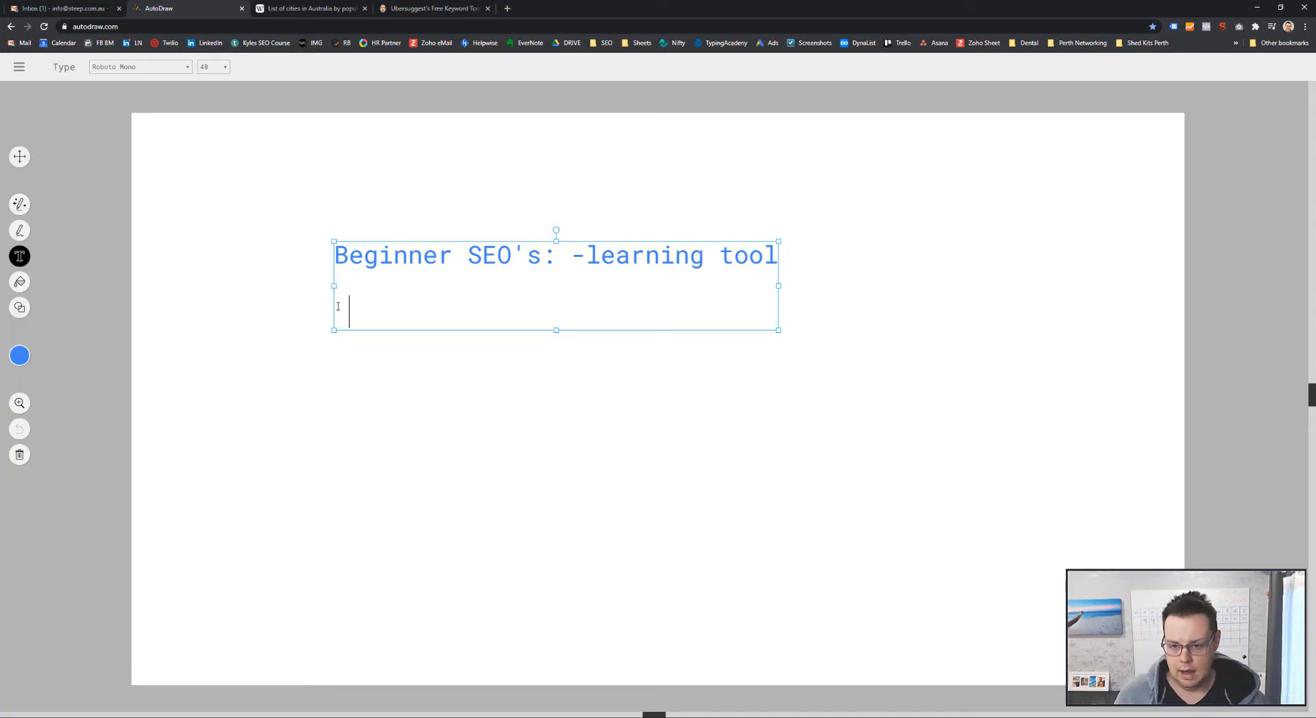
text(Low com)
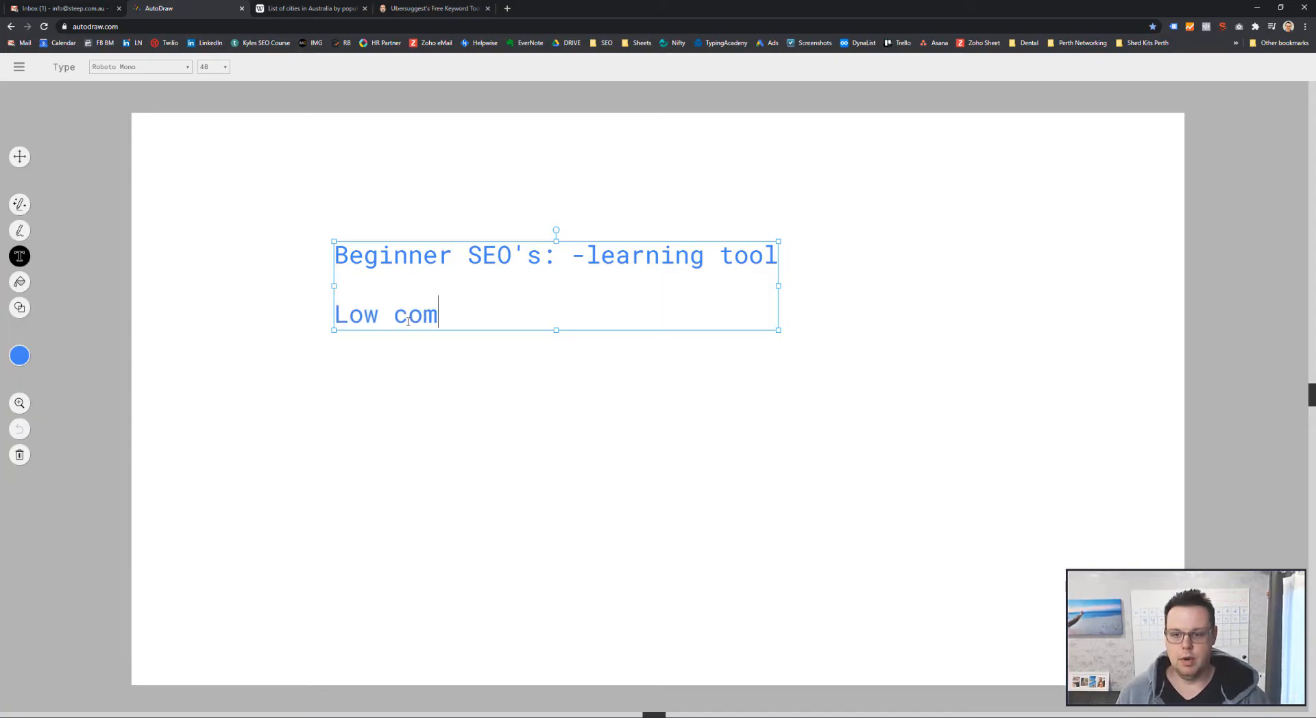
text(petition:)
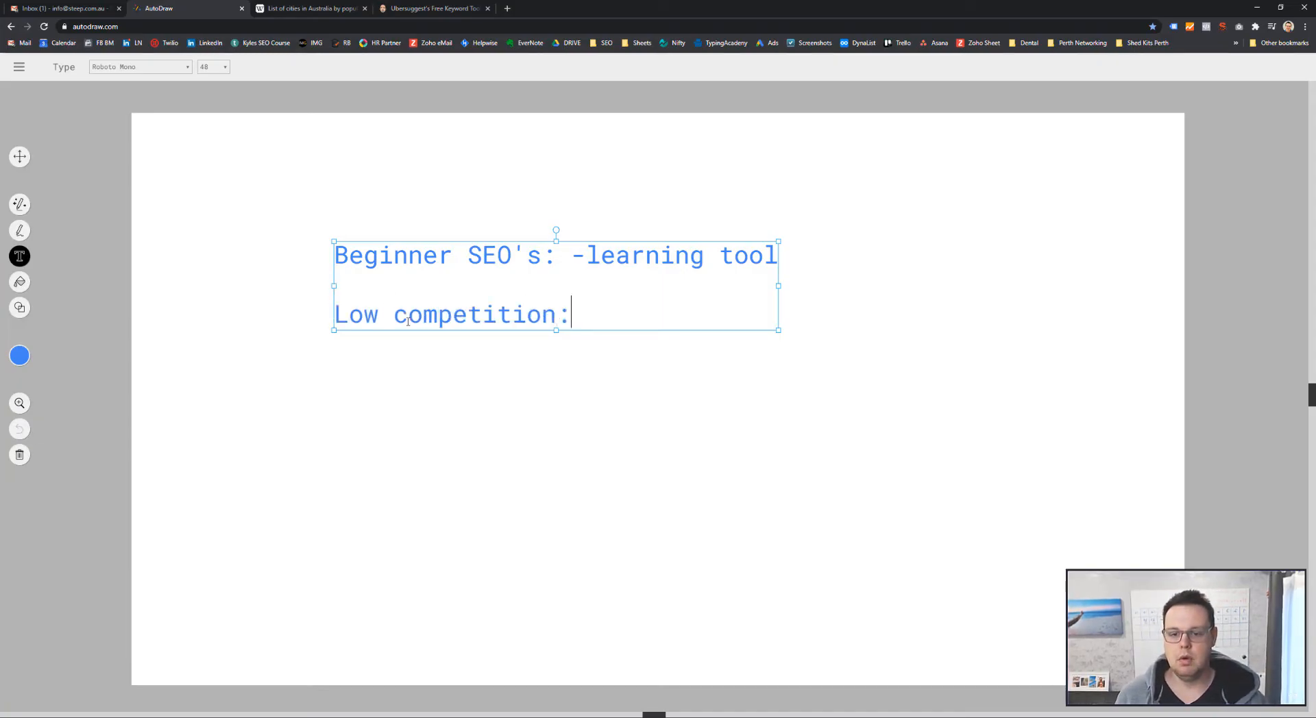
text(->)
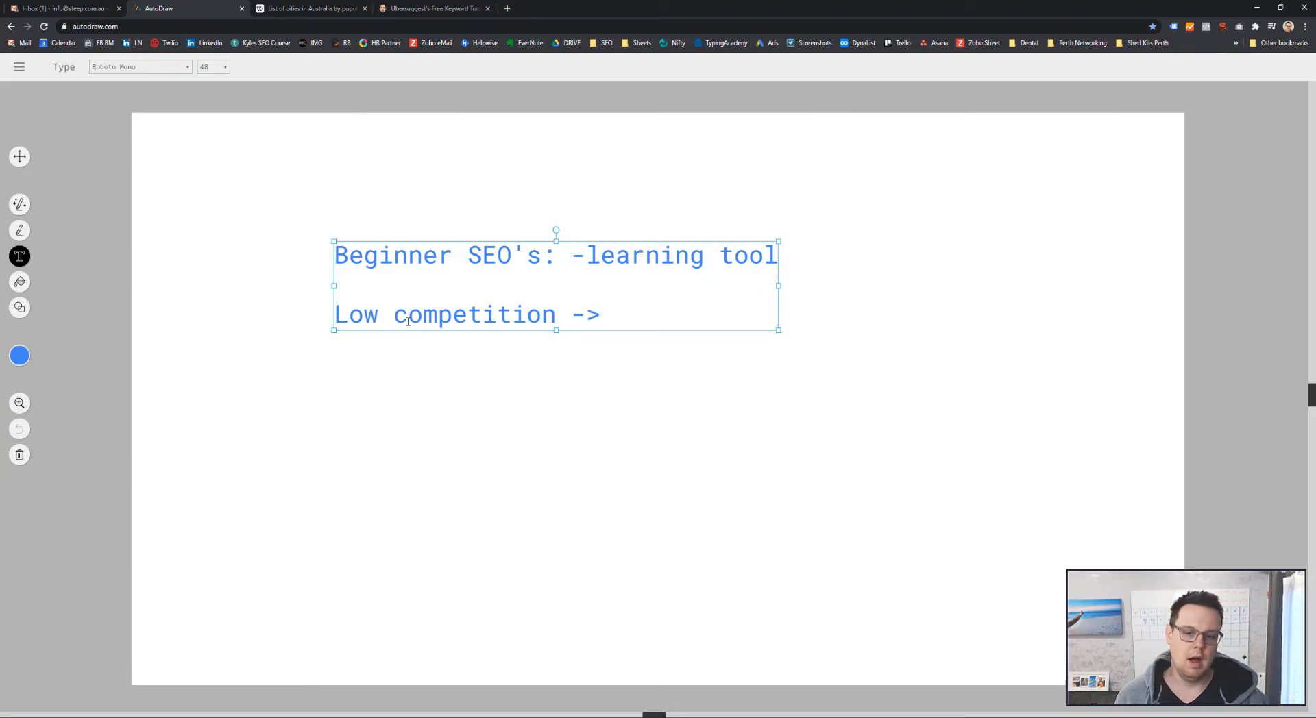
text(How)
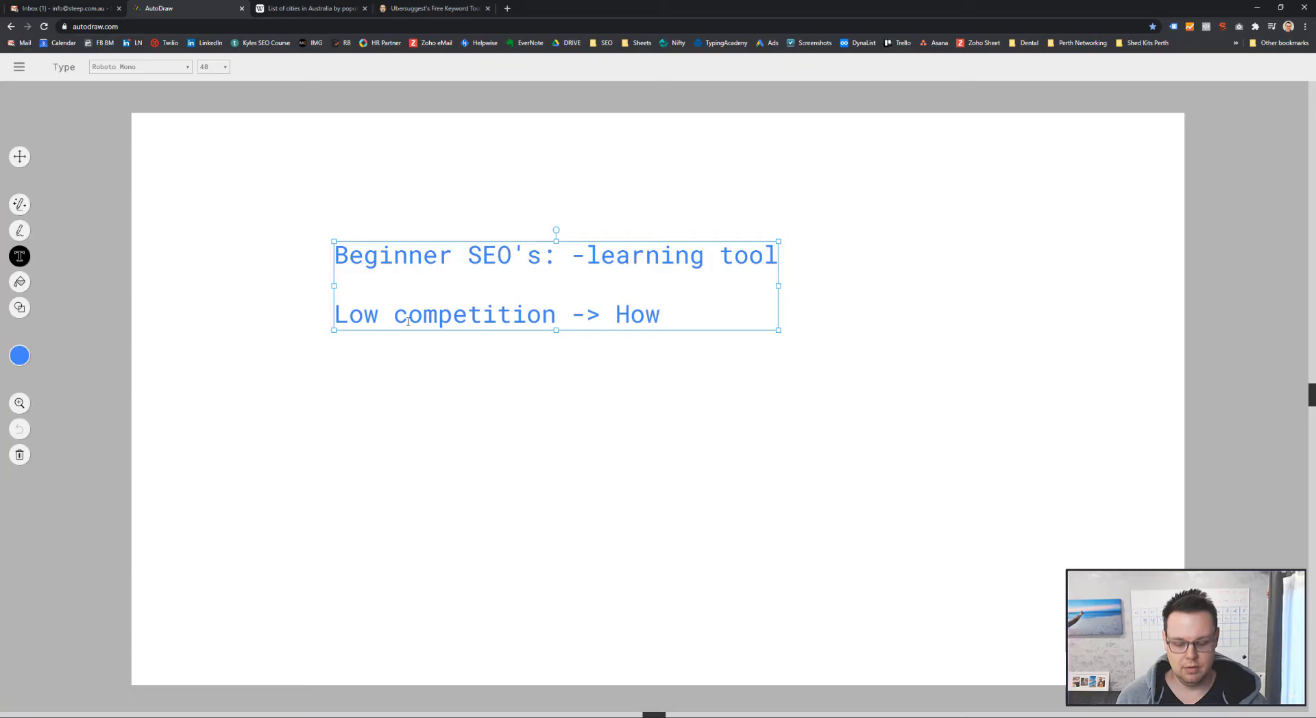
text(to find)
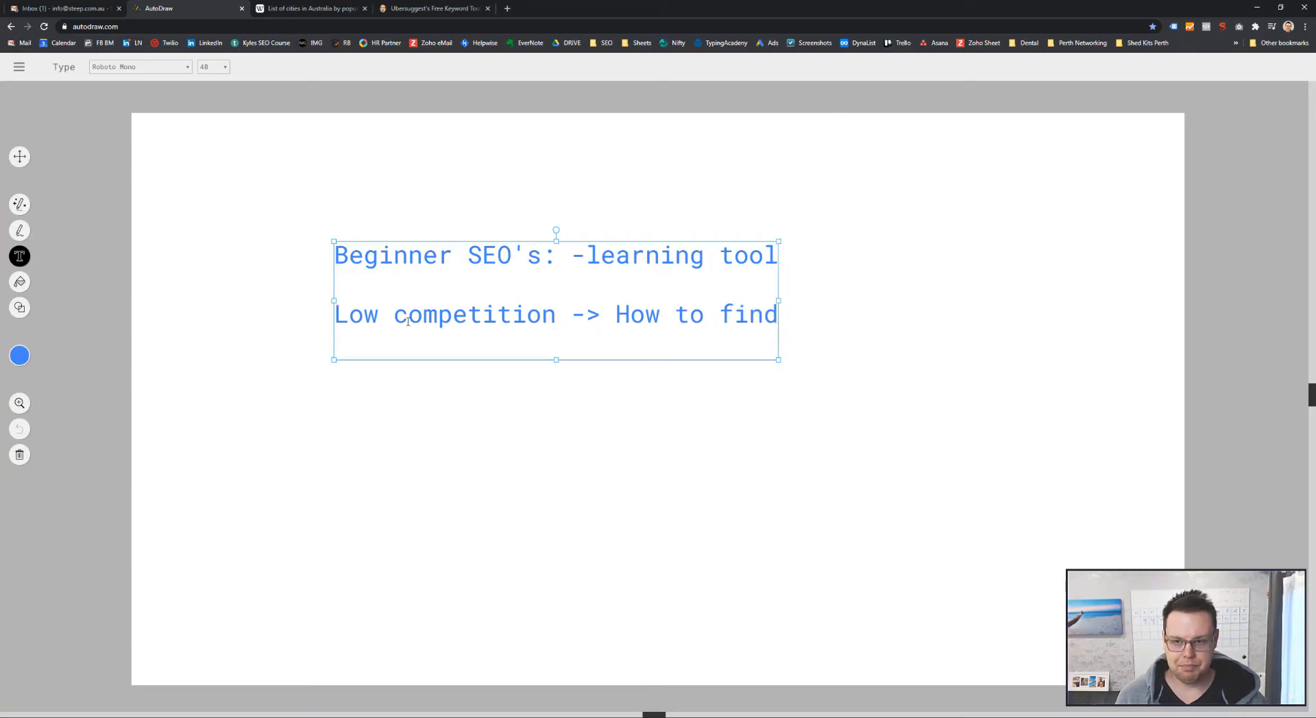
Browse Wikipedia's Australian cities population table, highlighting Mildura–Wentworth's 2018 population figure
click(310, 8)
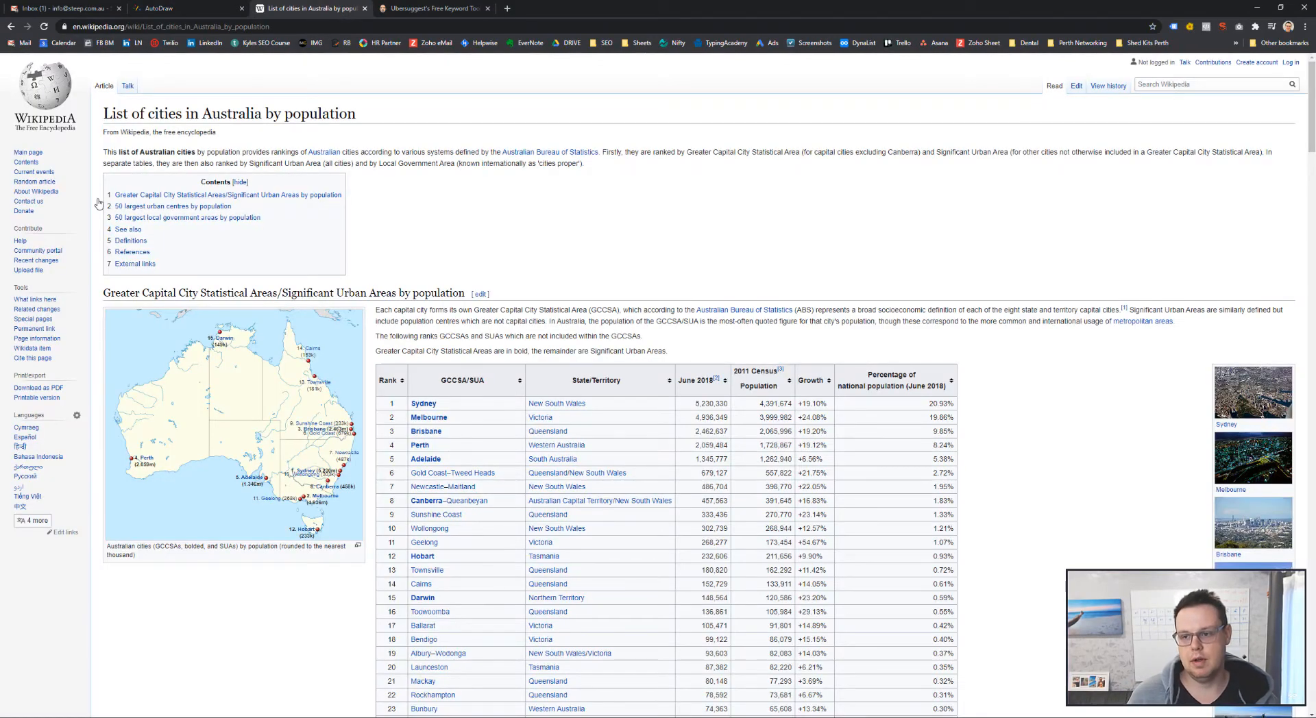
scroll(down, 3)
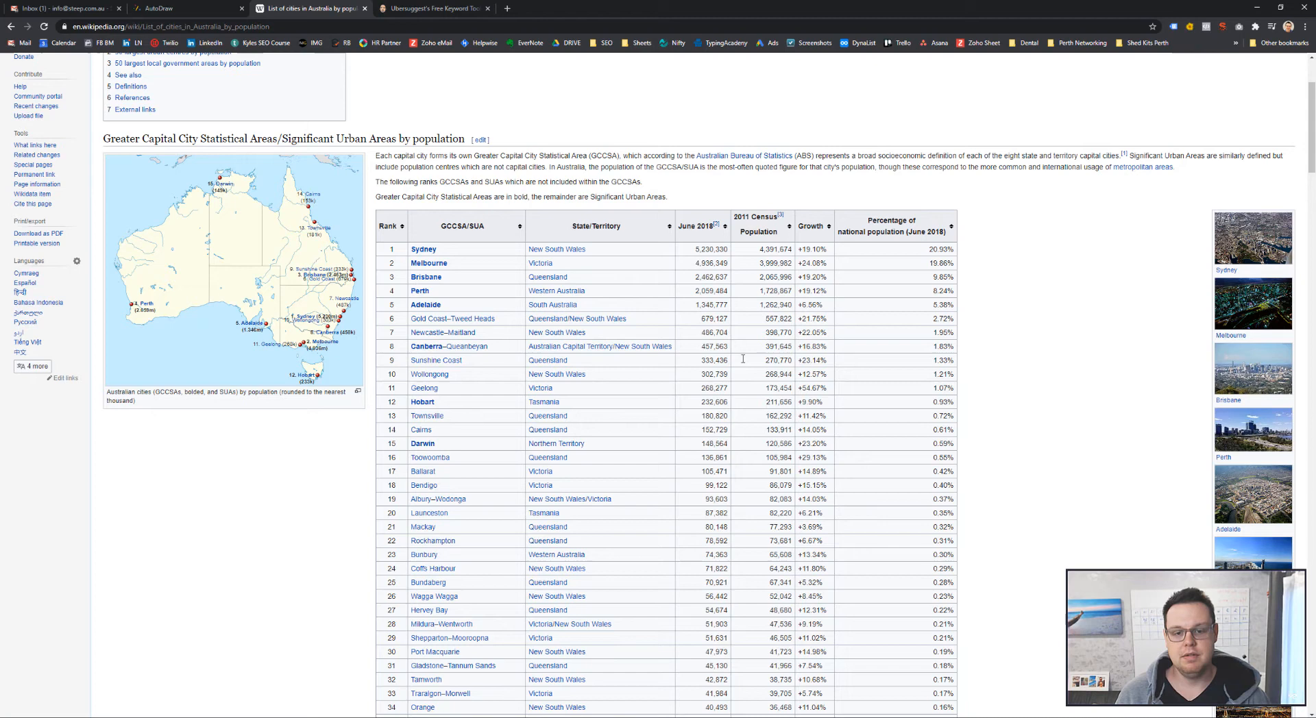
scroll(down, 3)
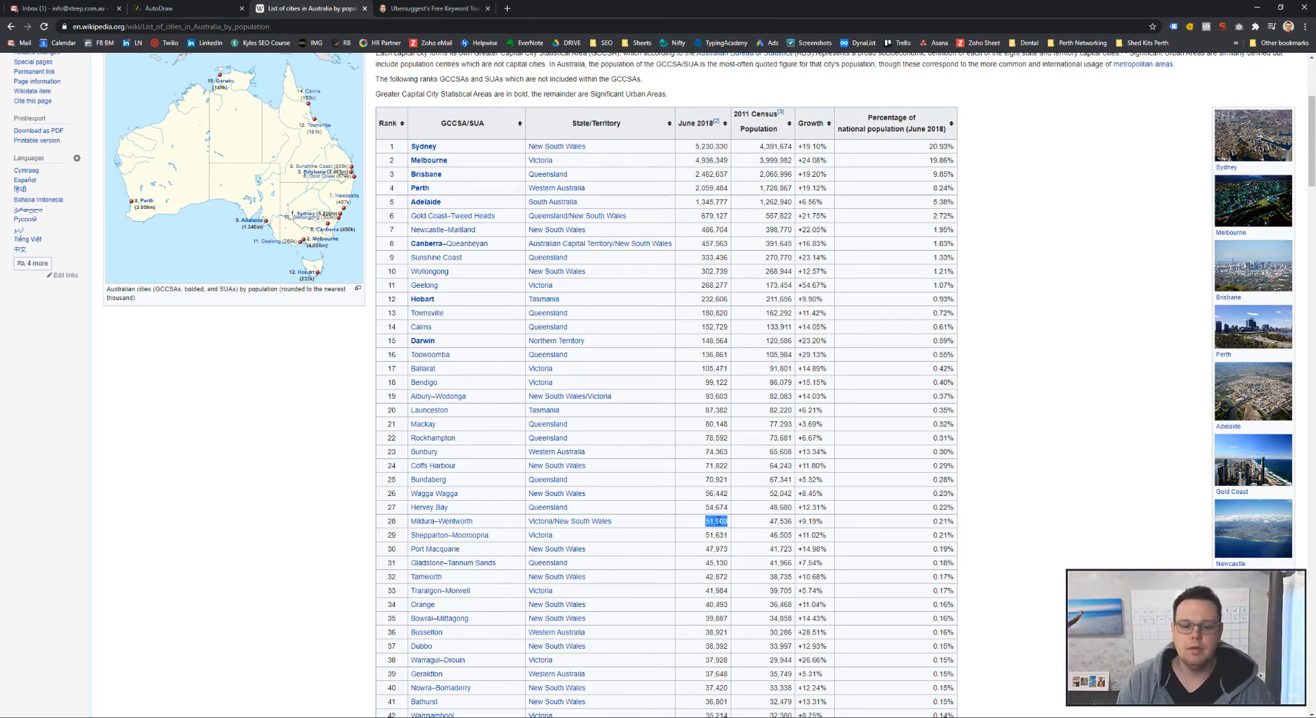
click(715, 521)
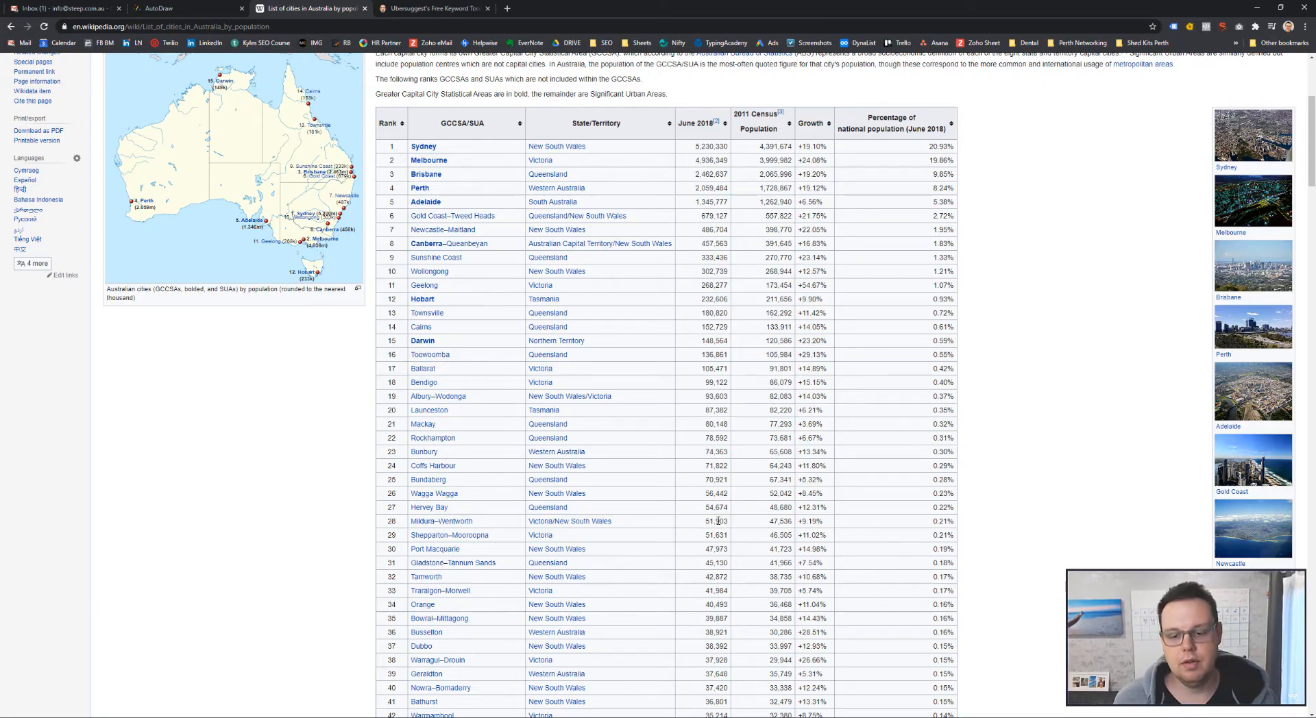
double_click(714, 521)
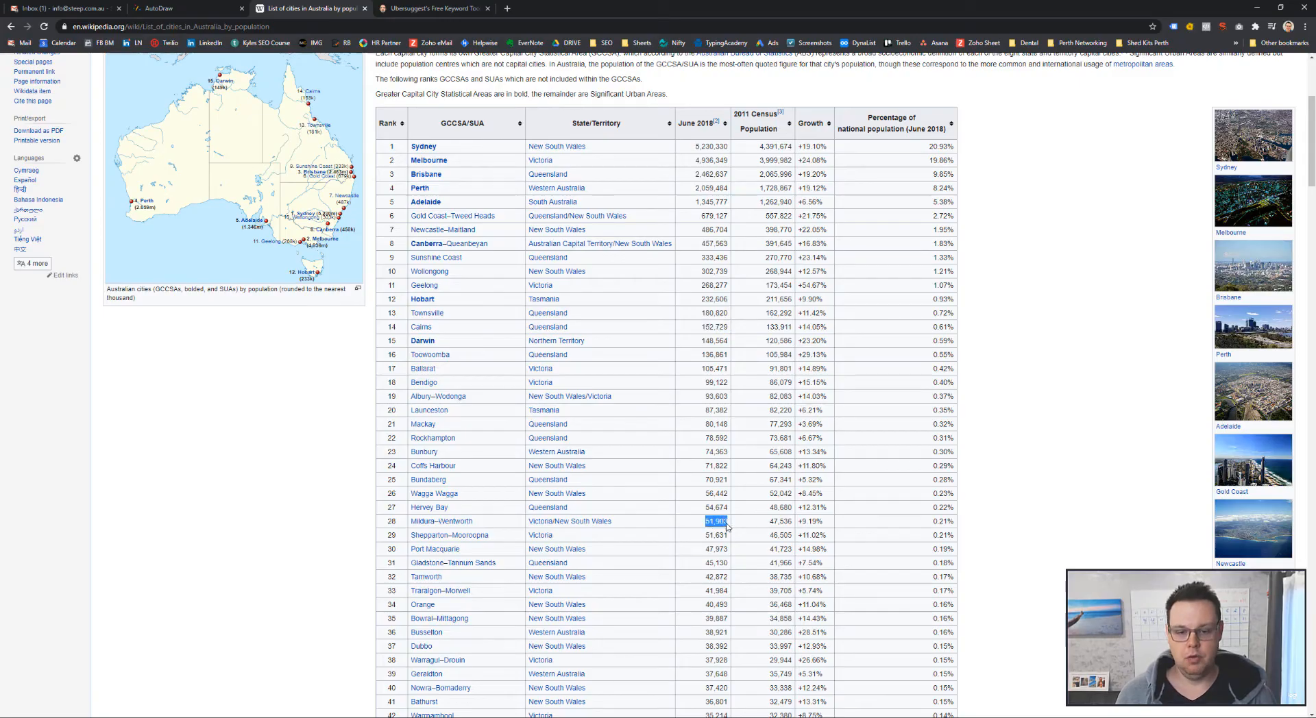
mouse_move(457, 343)
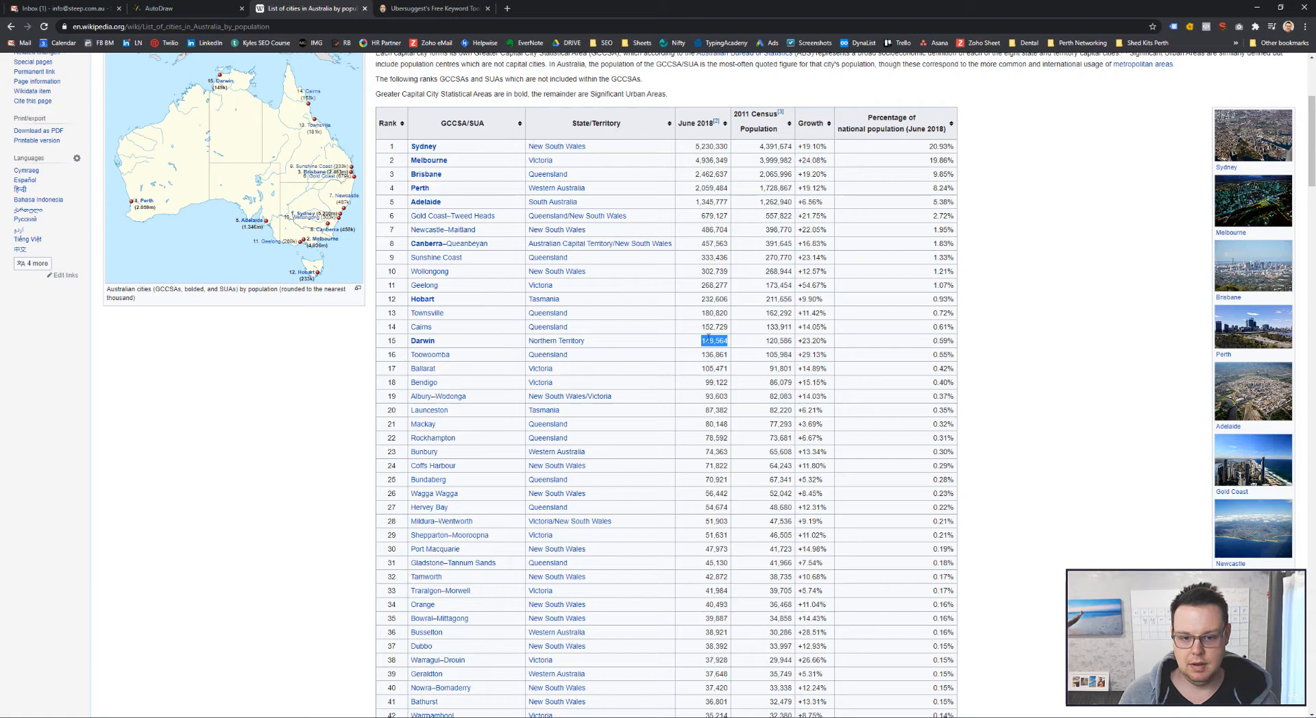
click(322, 336)
text(Darwin)
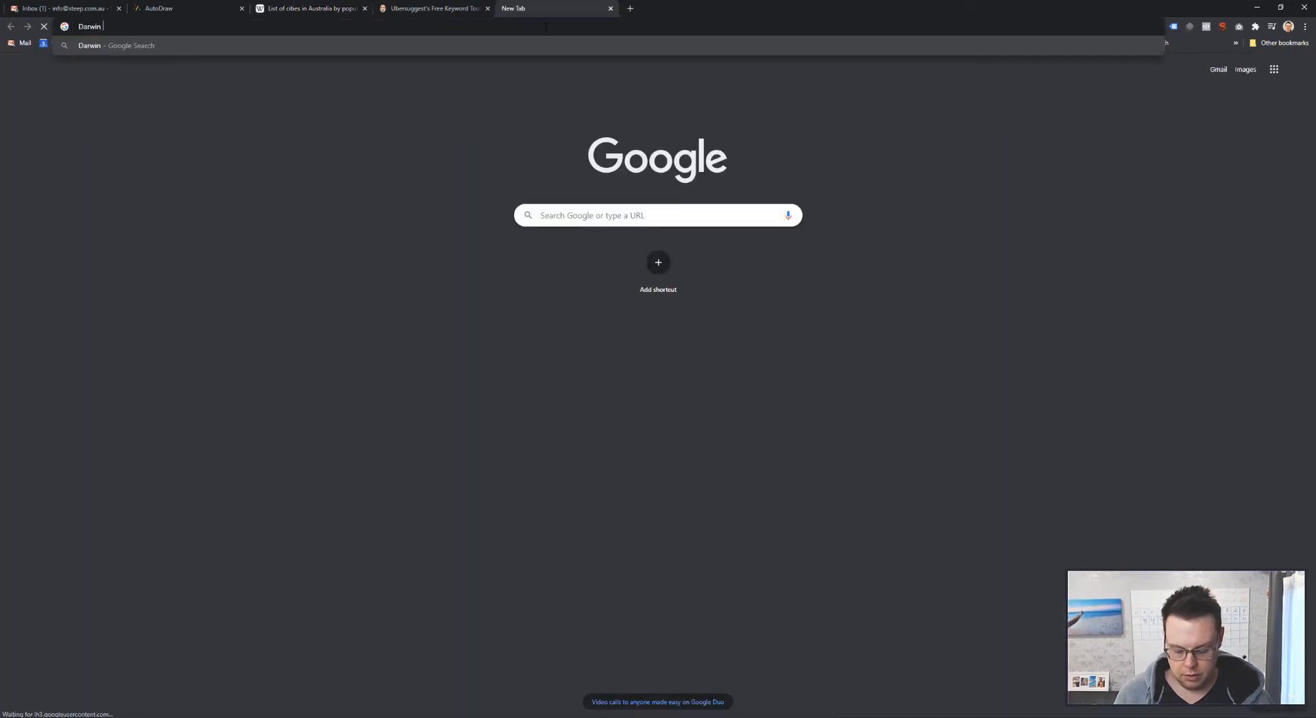
Search Google for "Darwin plumber" and scroll through the local business results
text(plumb)
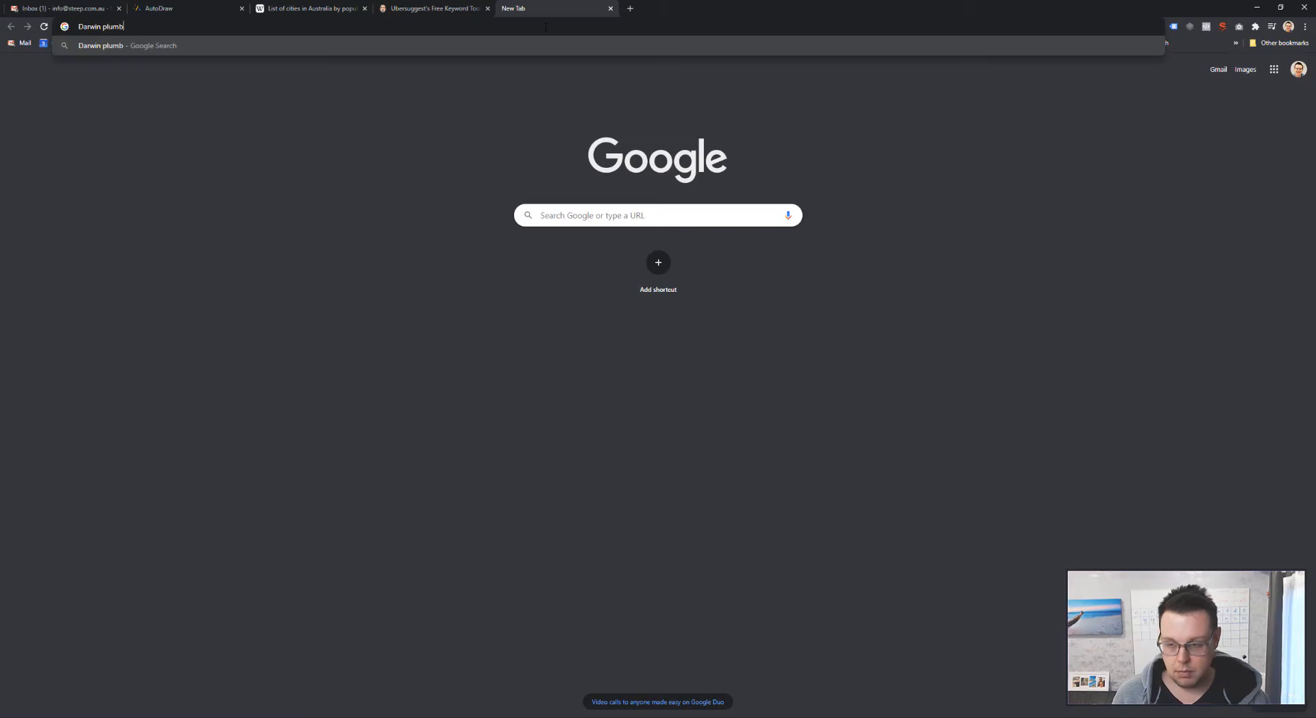
key(Return)
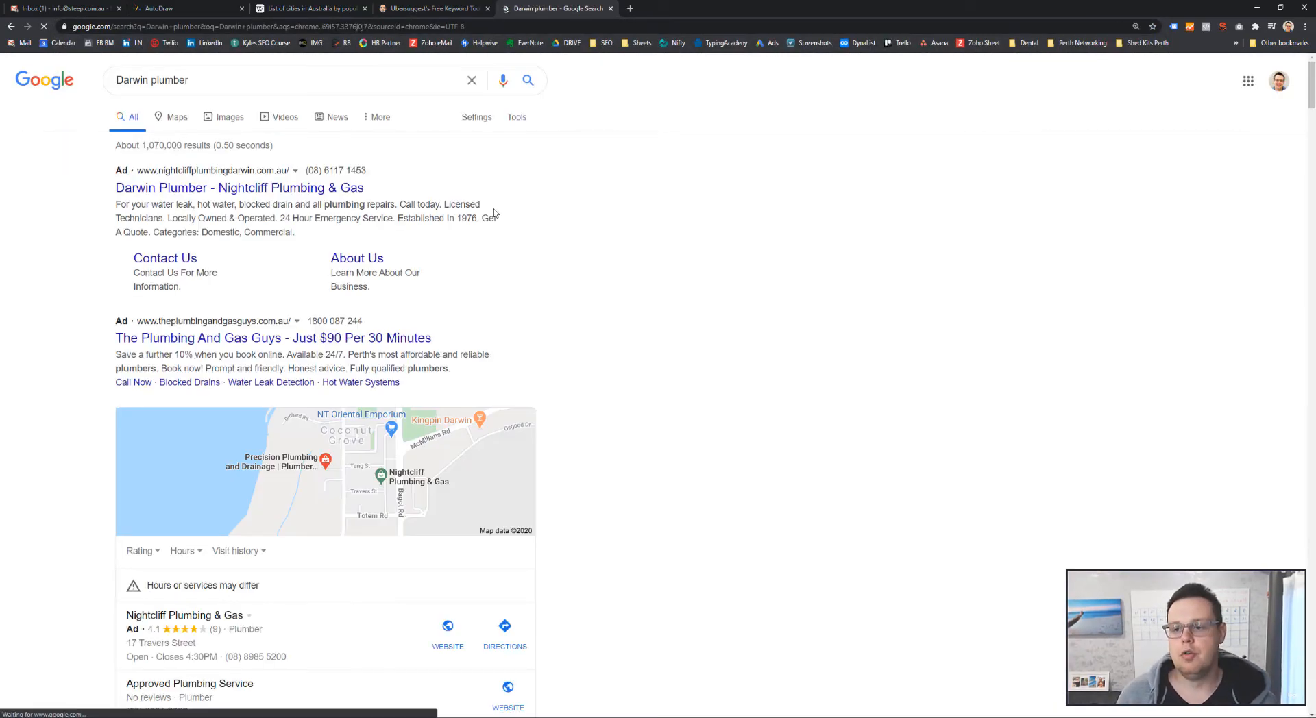
scroll(down, 3)
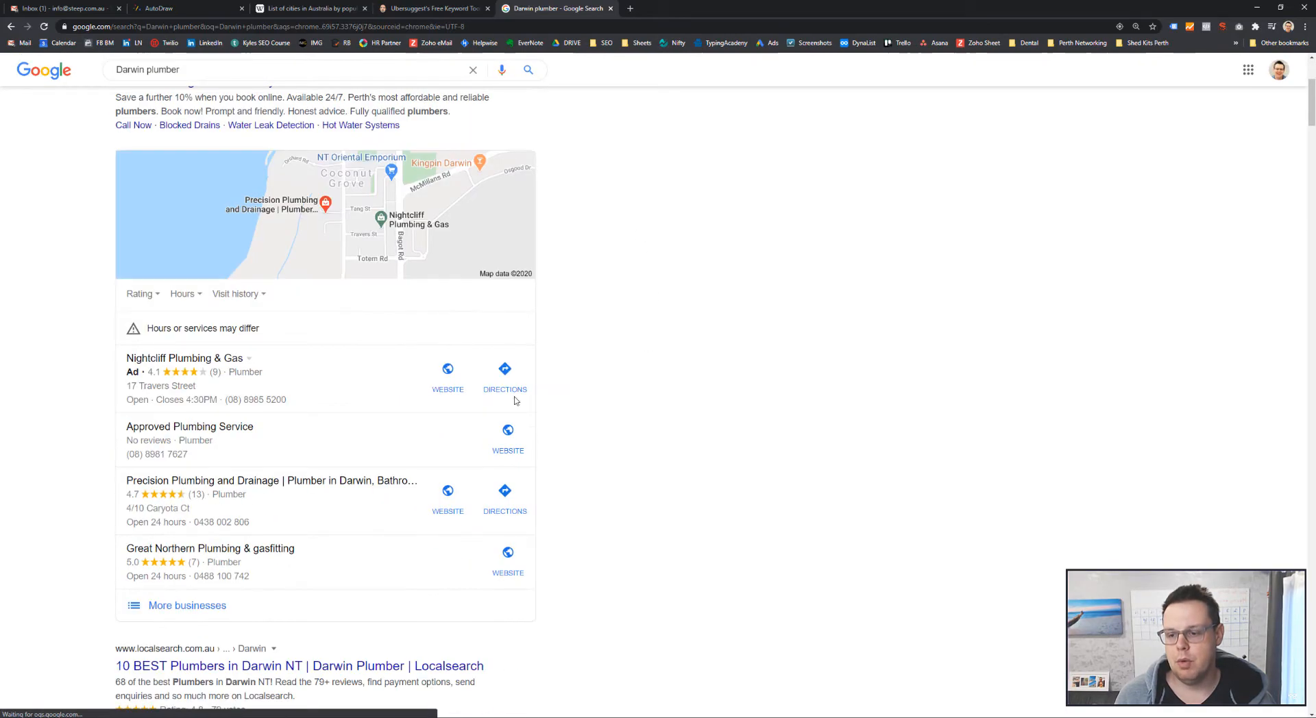
mouse_move(332, 409)
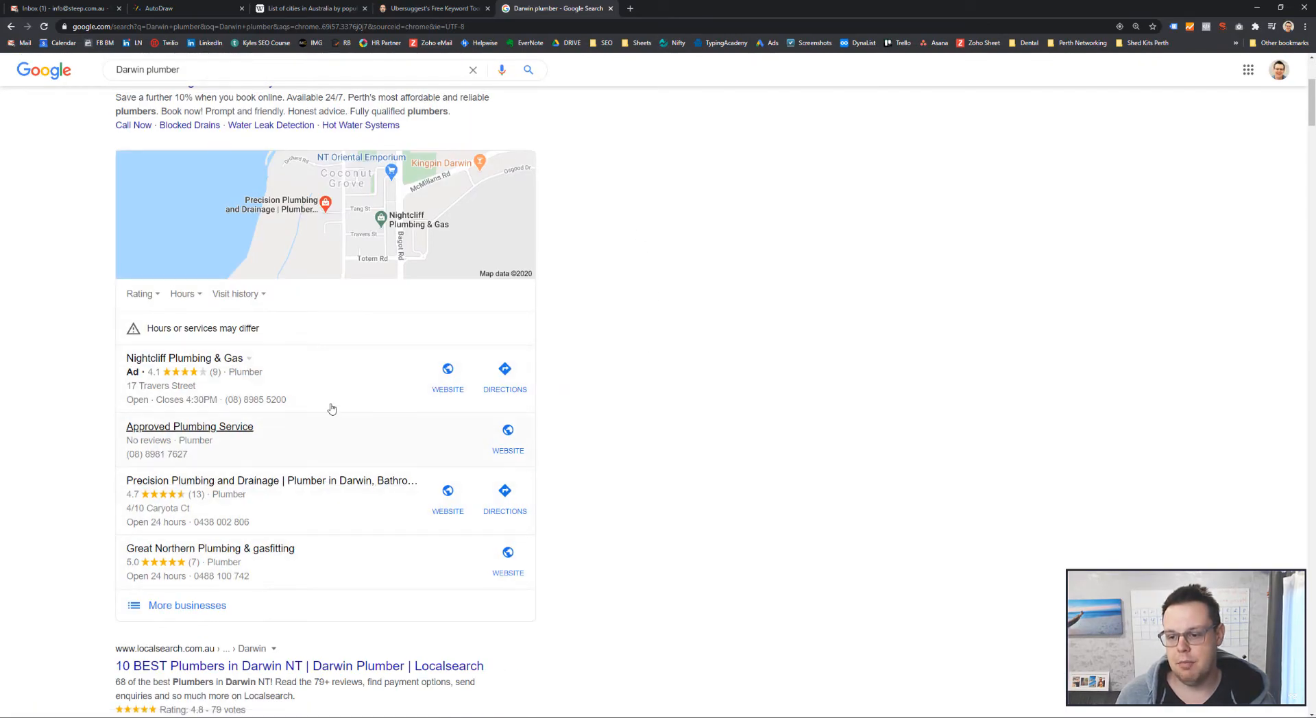
scroll(up, 3)
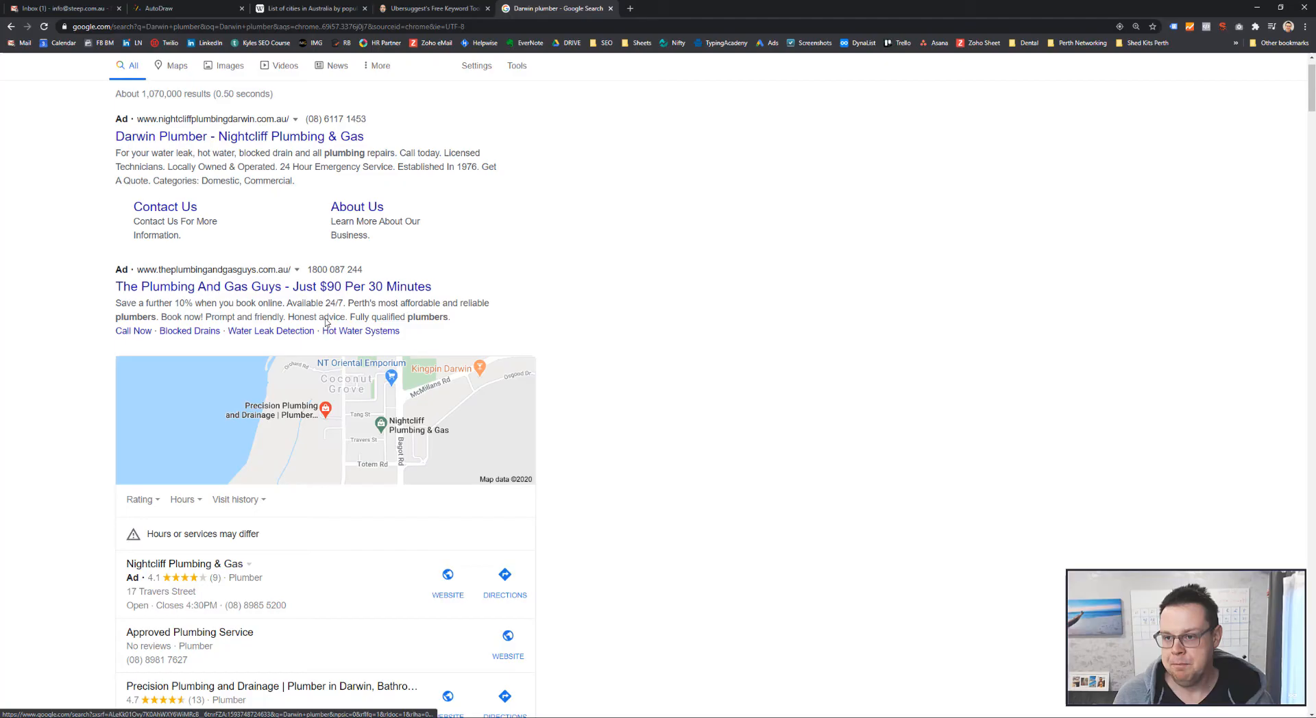
scroll(down, 3)
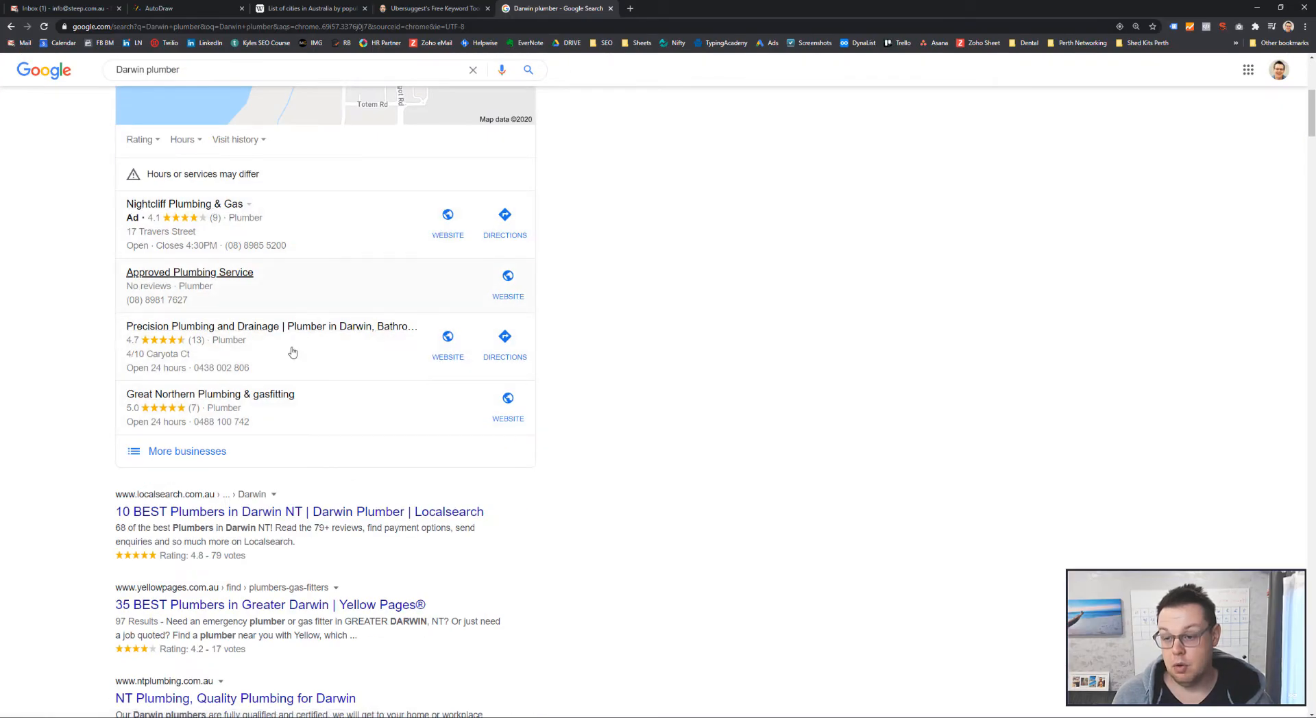
mouse_move(291, 281)
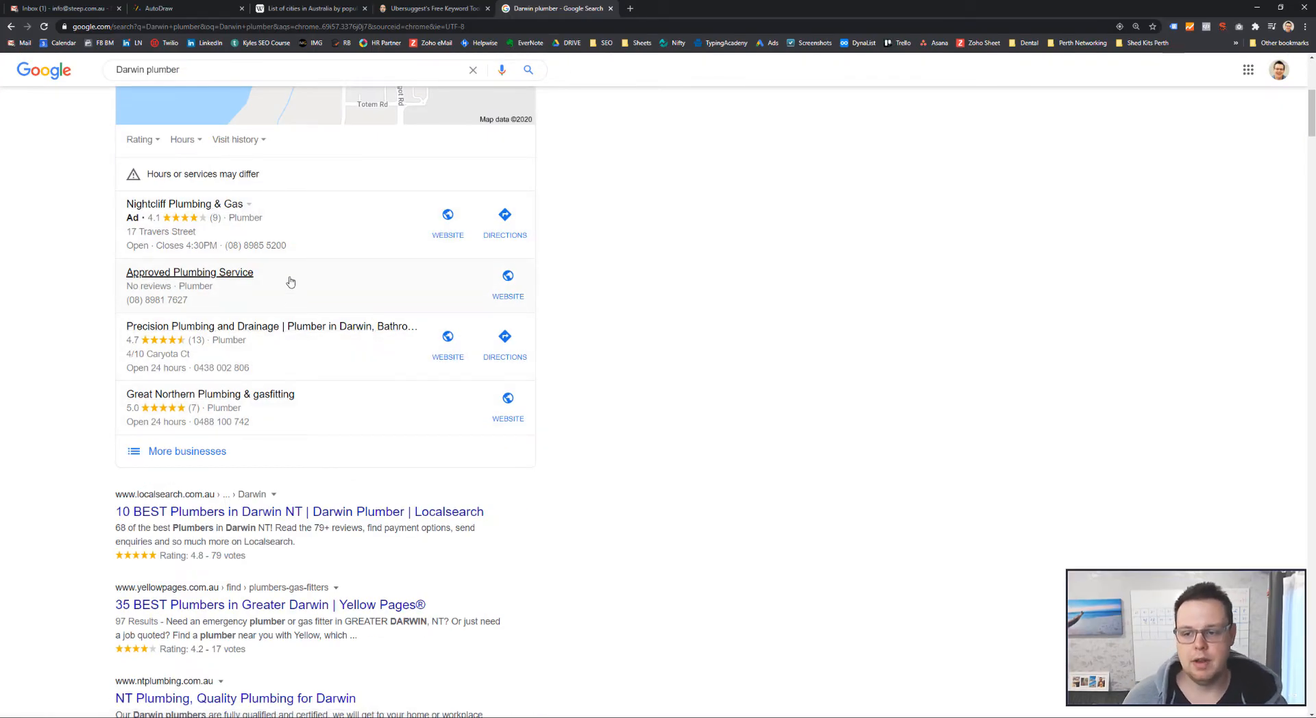
mouse_move(283, 312)
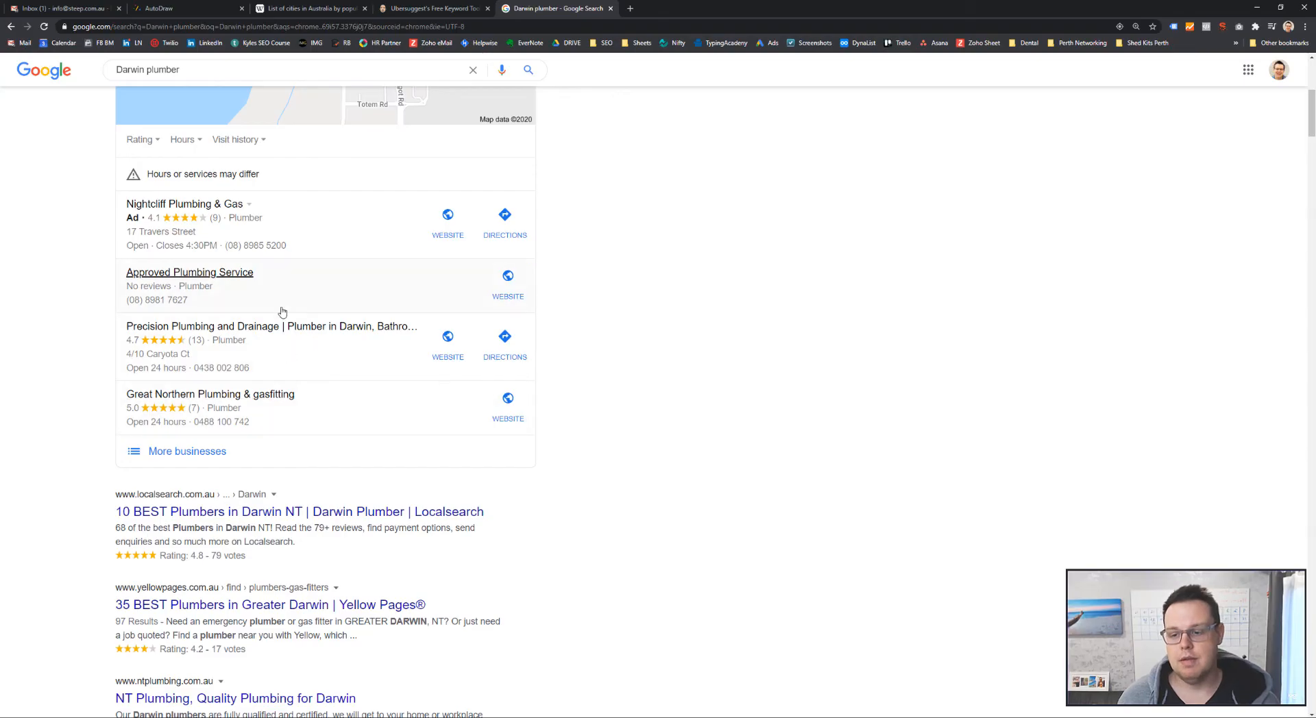
mouse_move(318, 367)
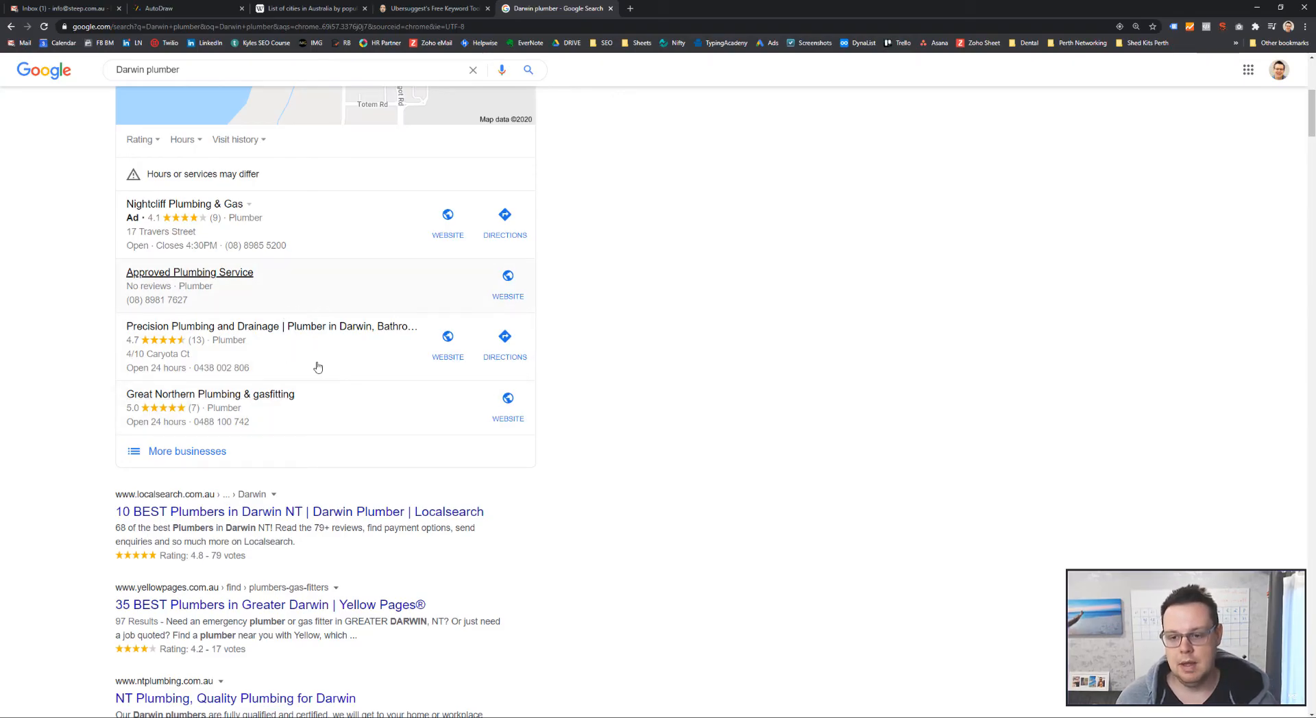
mouse_move(317, 303)
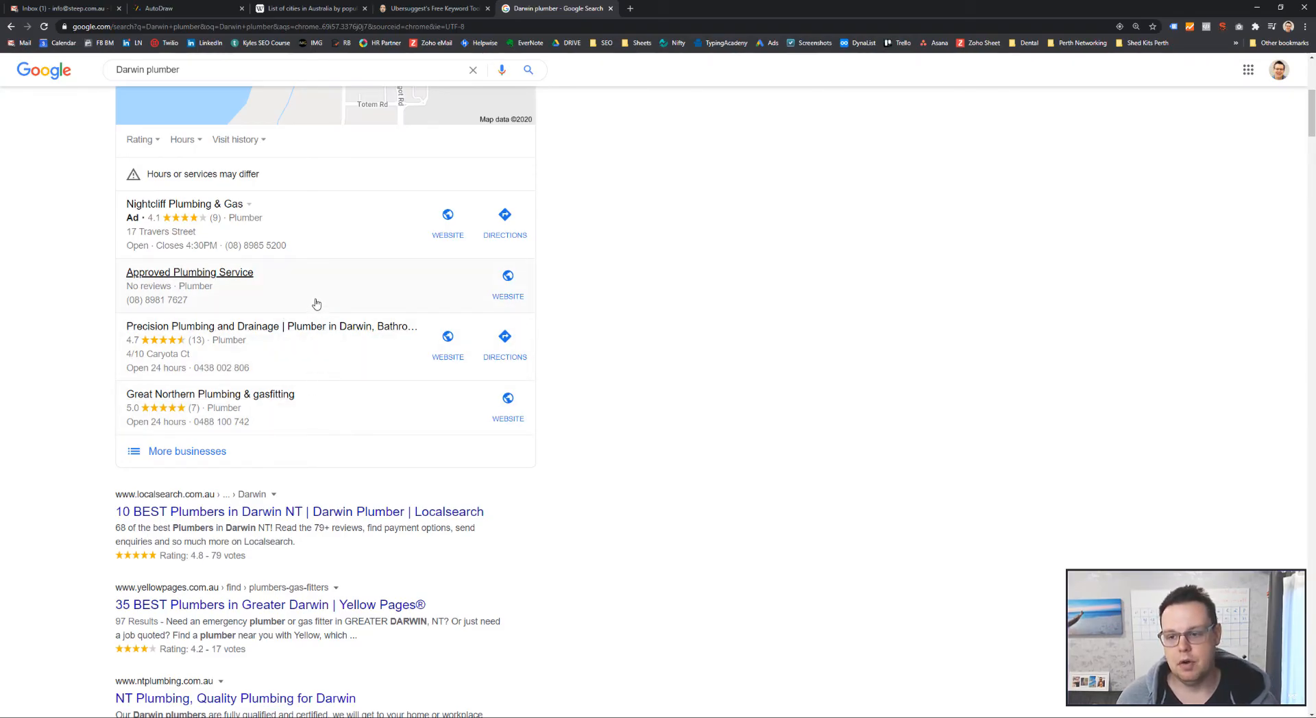
mouse_move(254, 385)
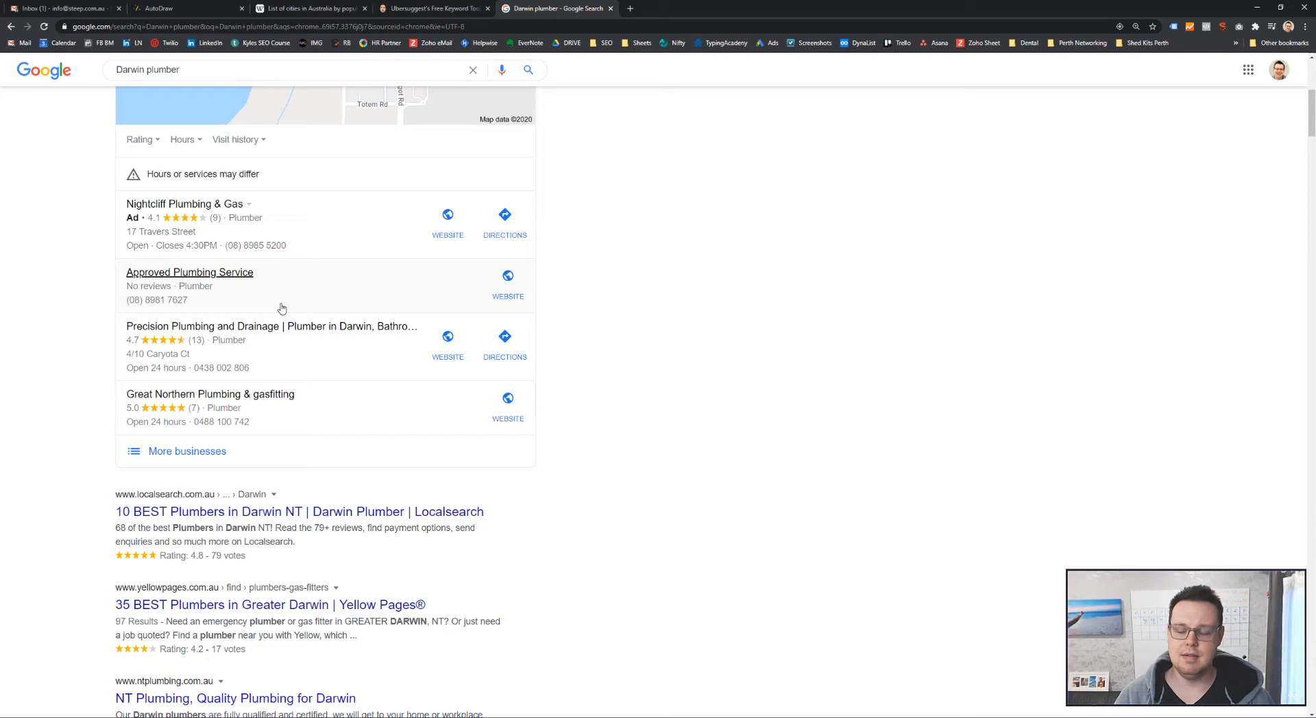
mouse_move(254, 295)
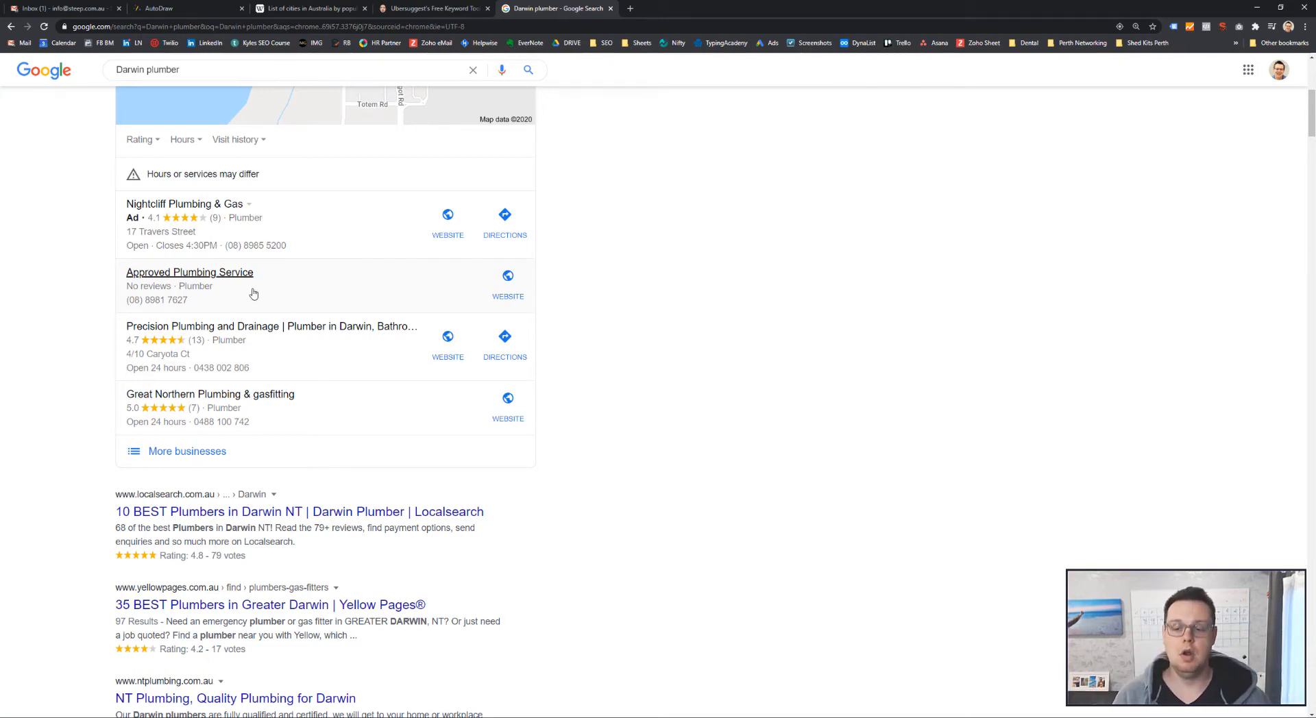
mouse_move(284, 300)
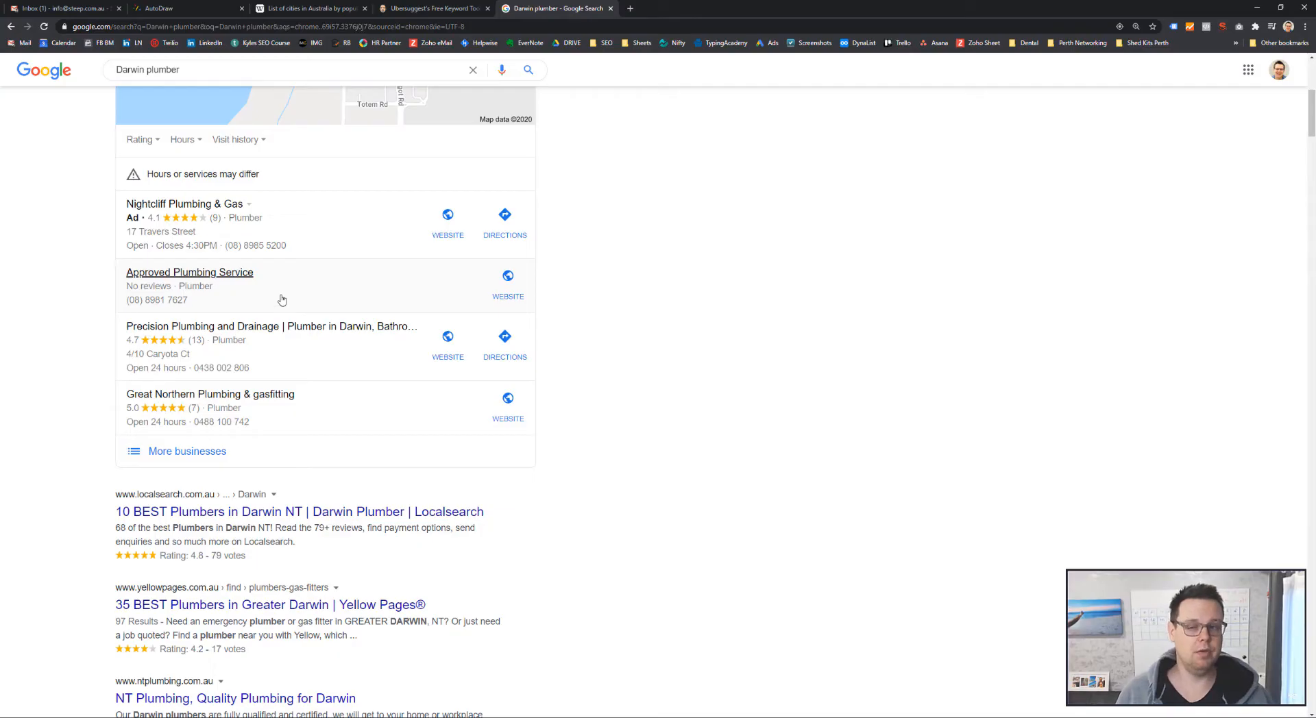
mouse_move(293, 298)
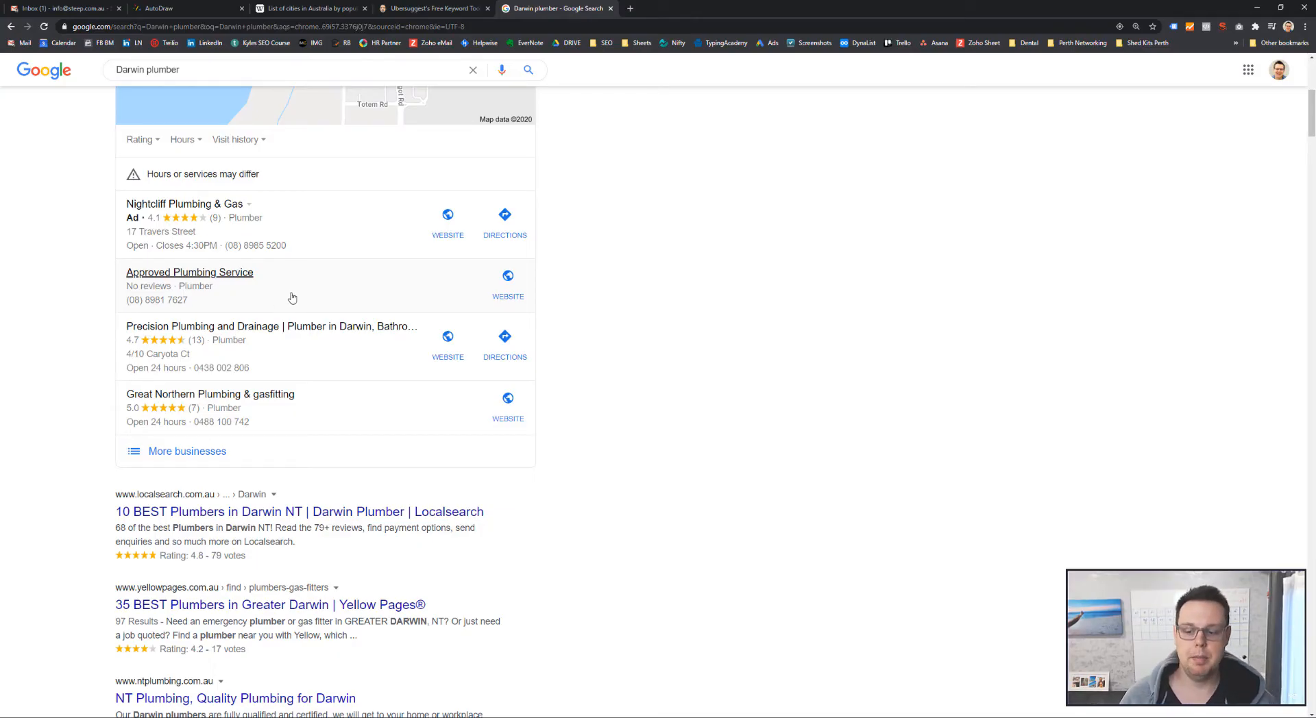
scroll(down, 3)
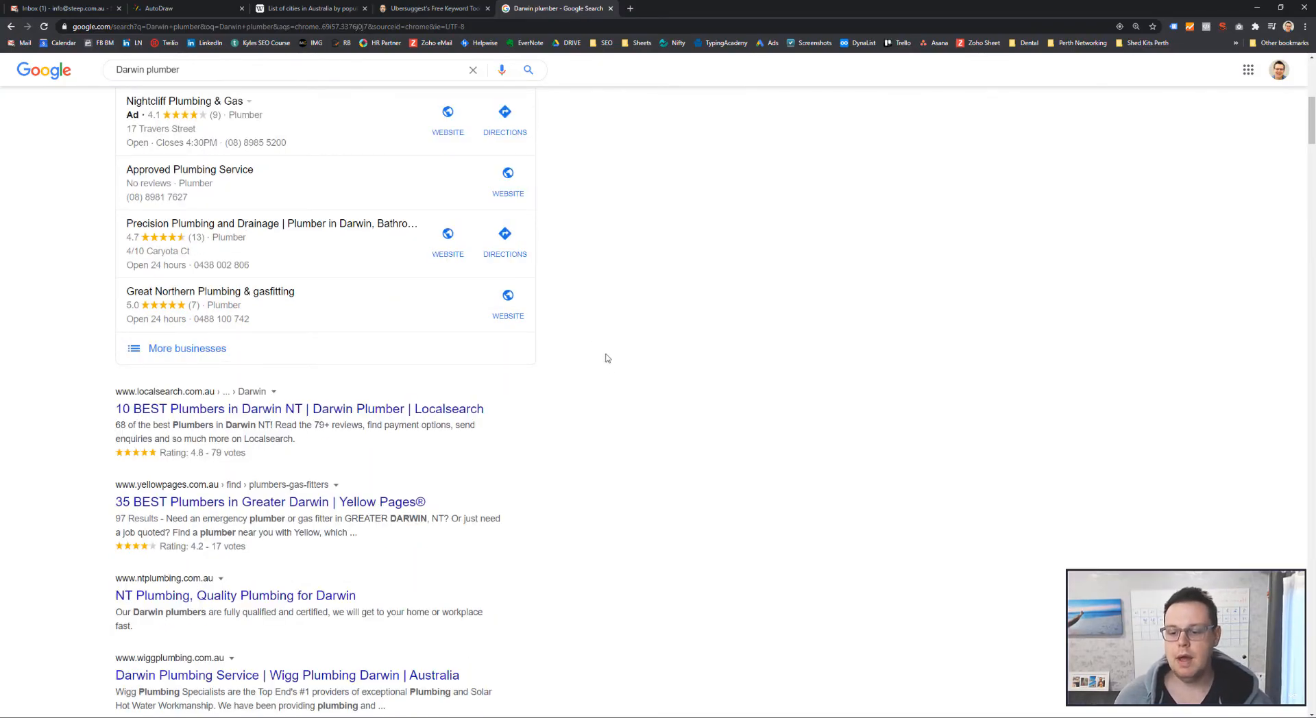
scroll(down, 3)
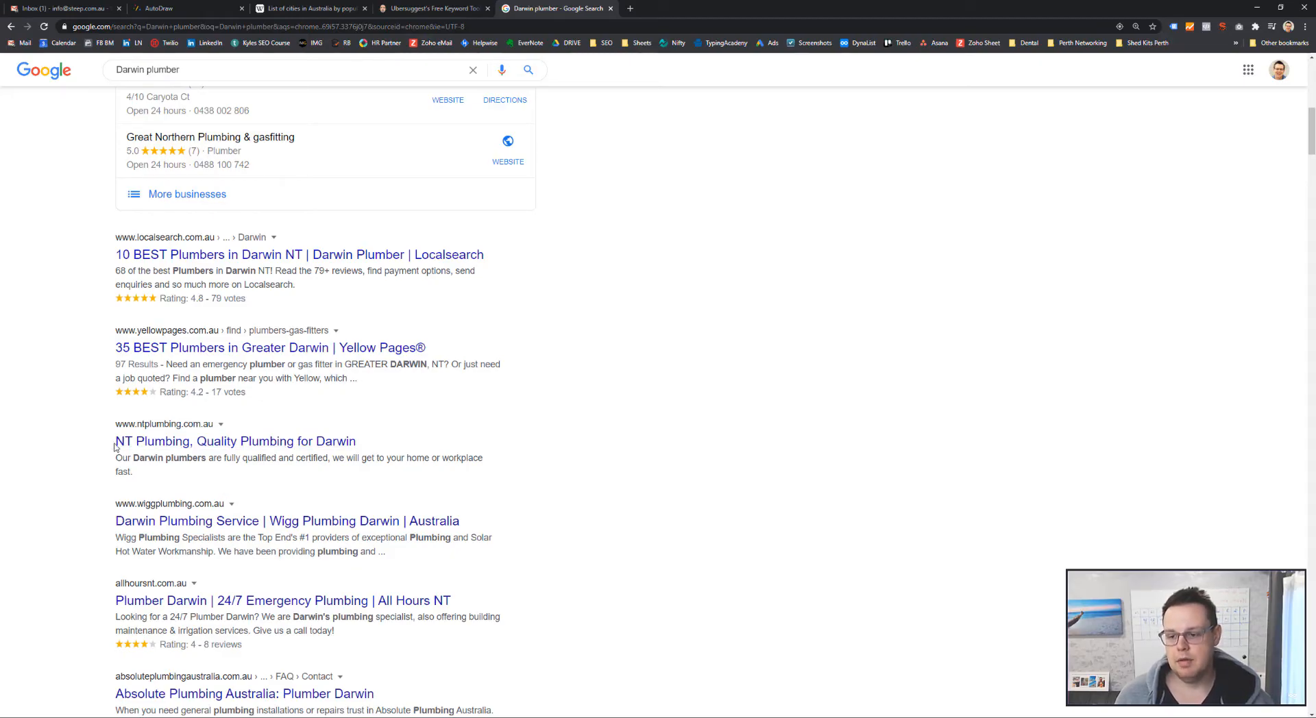
double_click(153, 441)
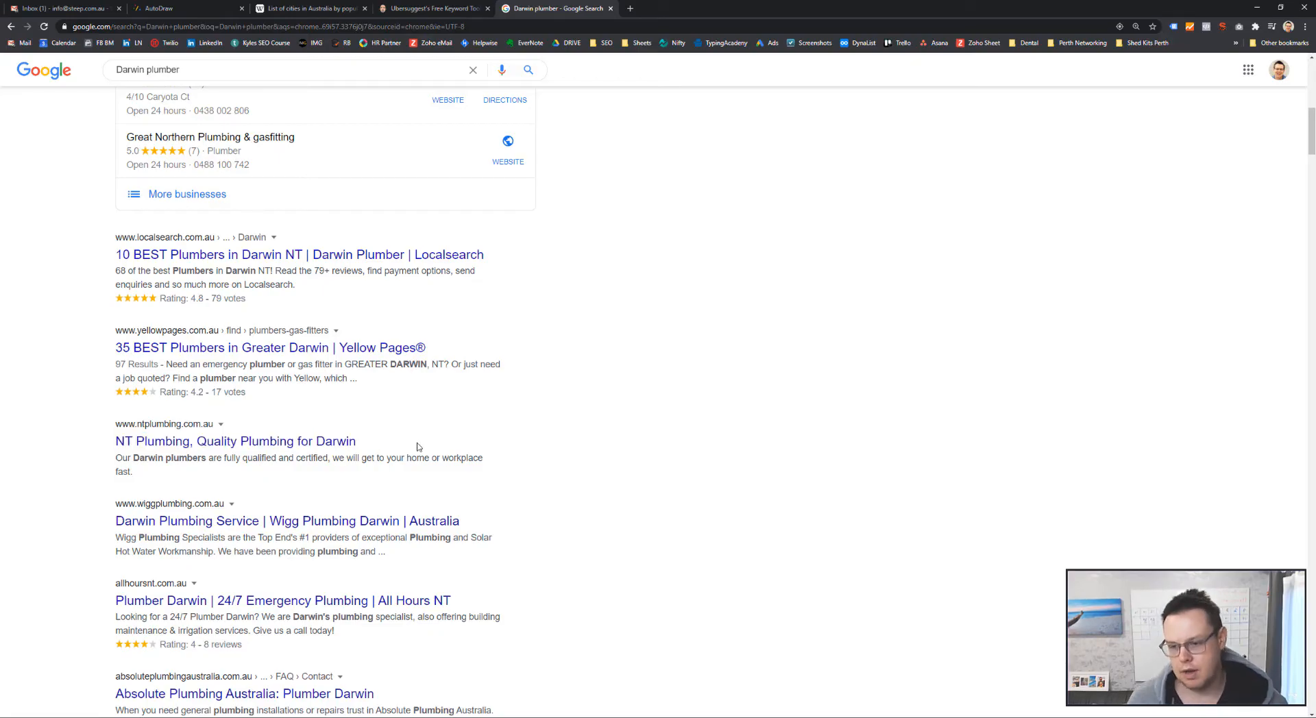
mouse_move(131, 340)
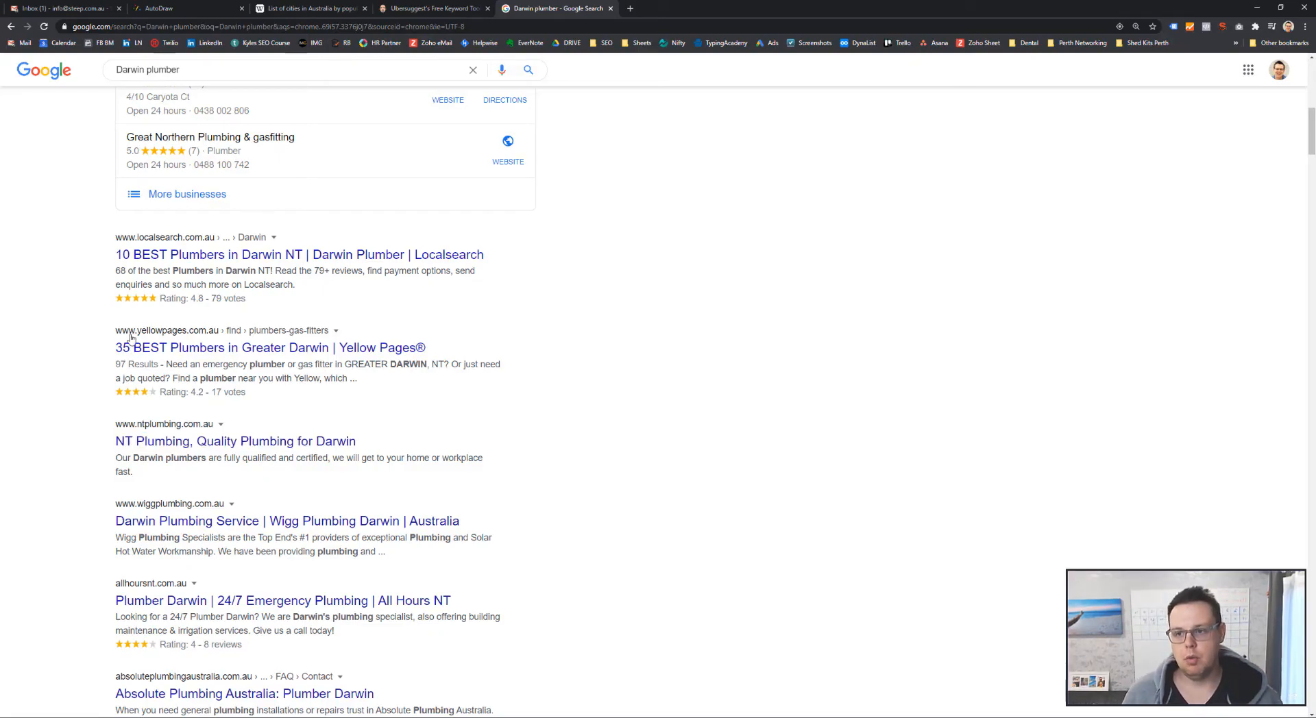
mouse_move(165, 168)
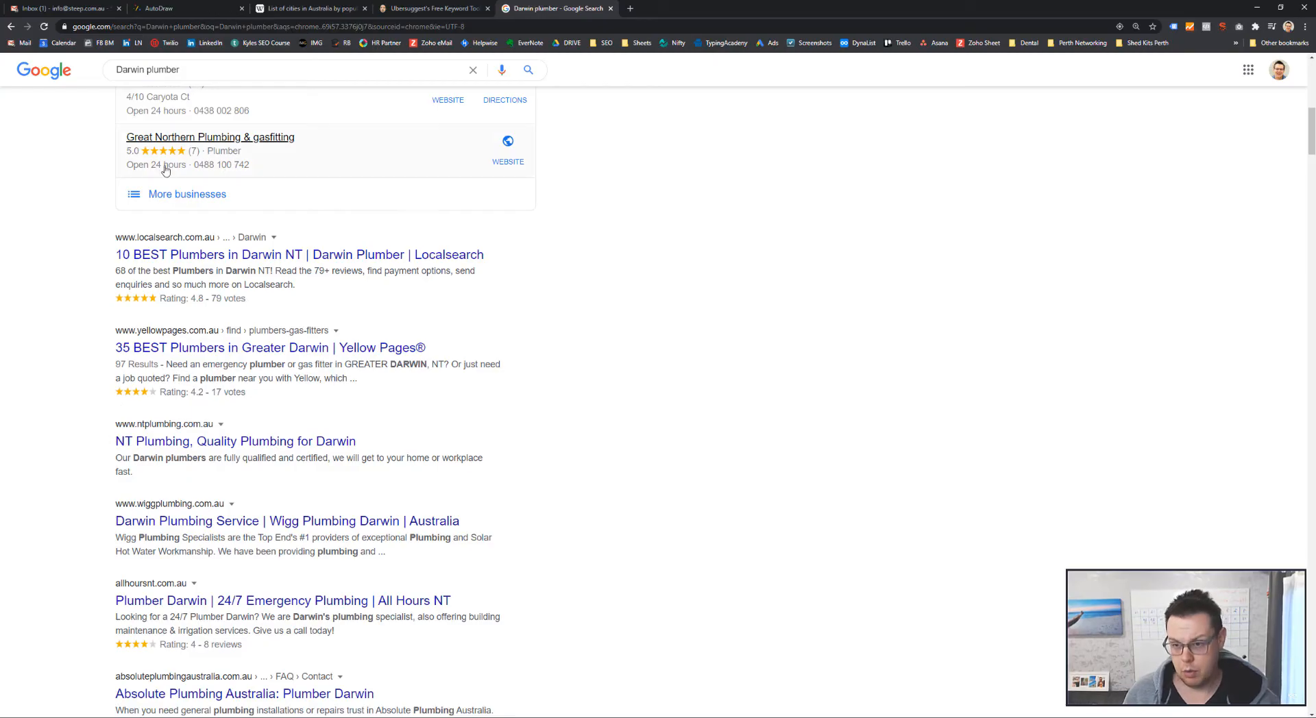
mouse_move(263, 221)
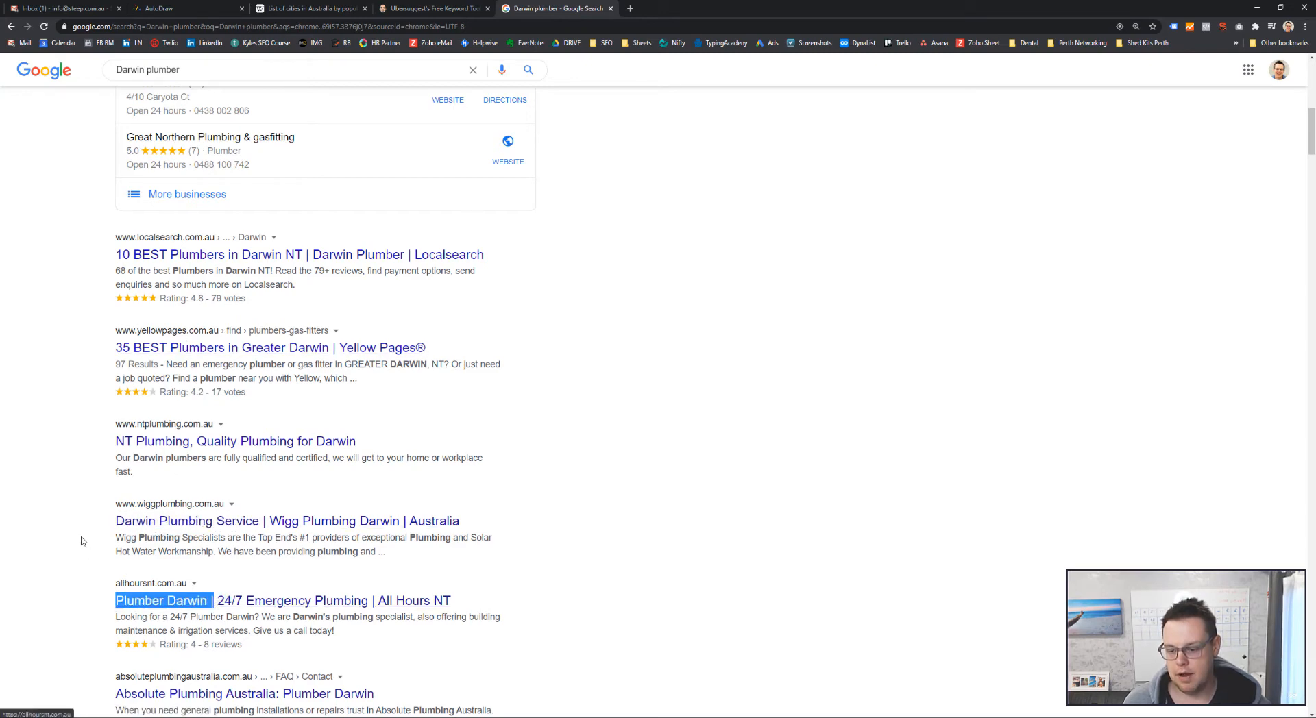
scroll(down, 3)
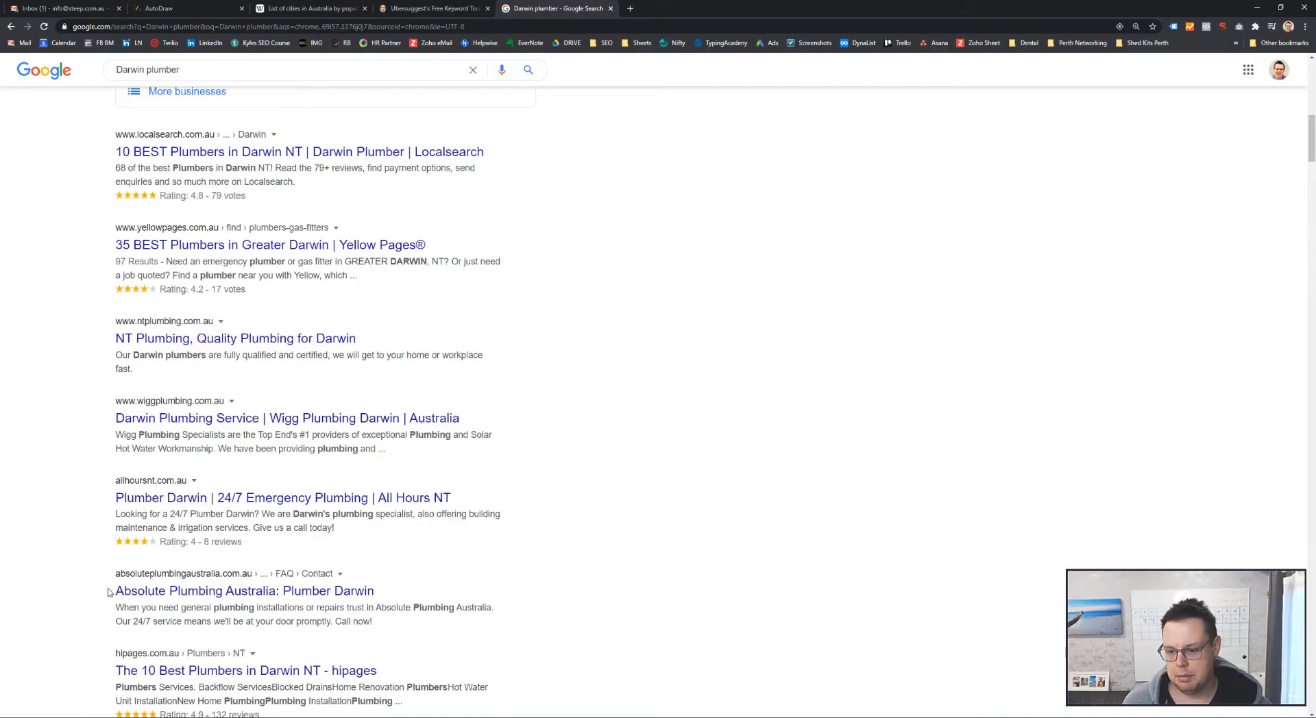
double_click(244, 591)
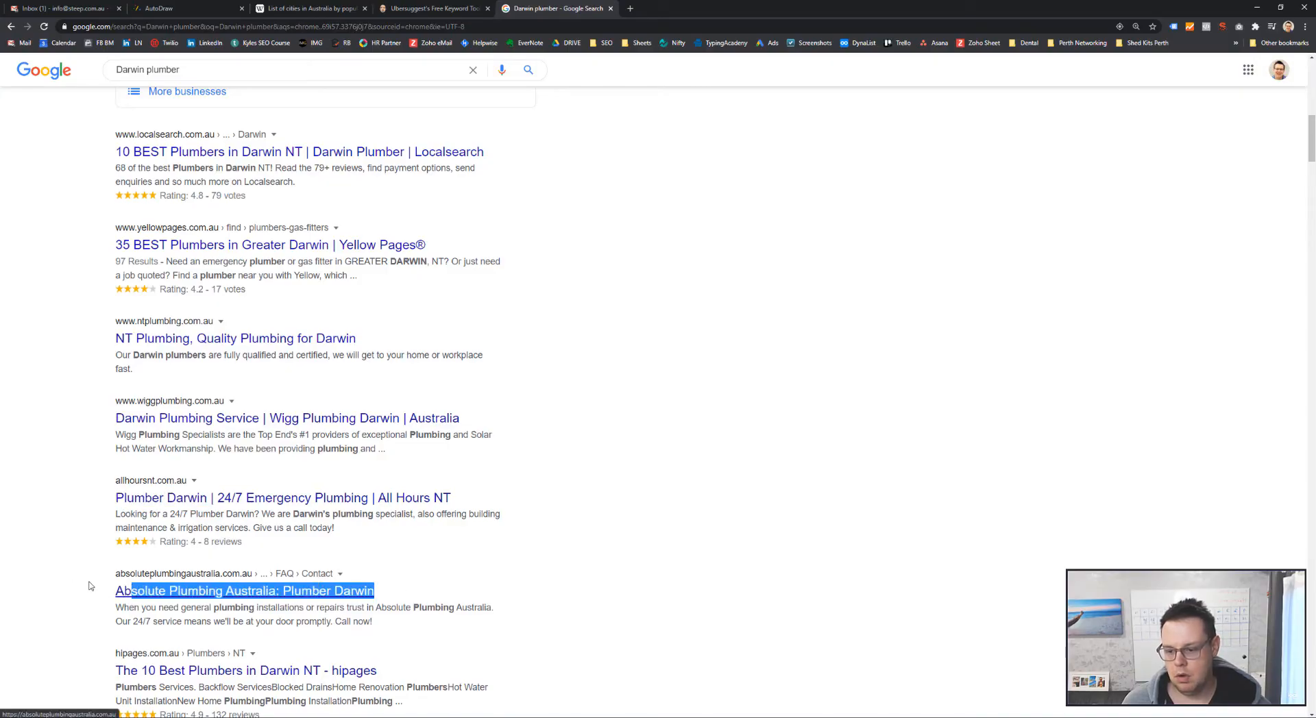
scroll(down, 3)
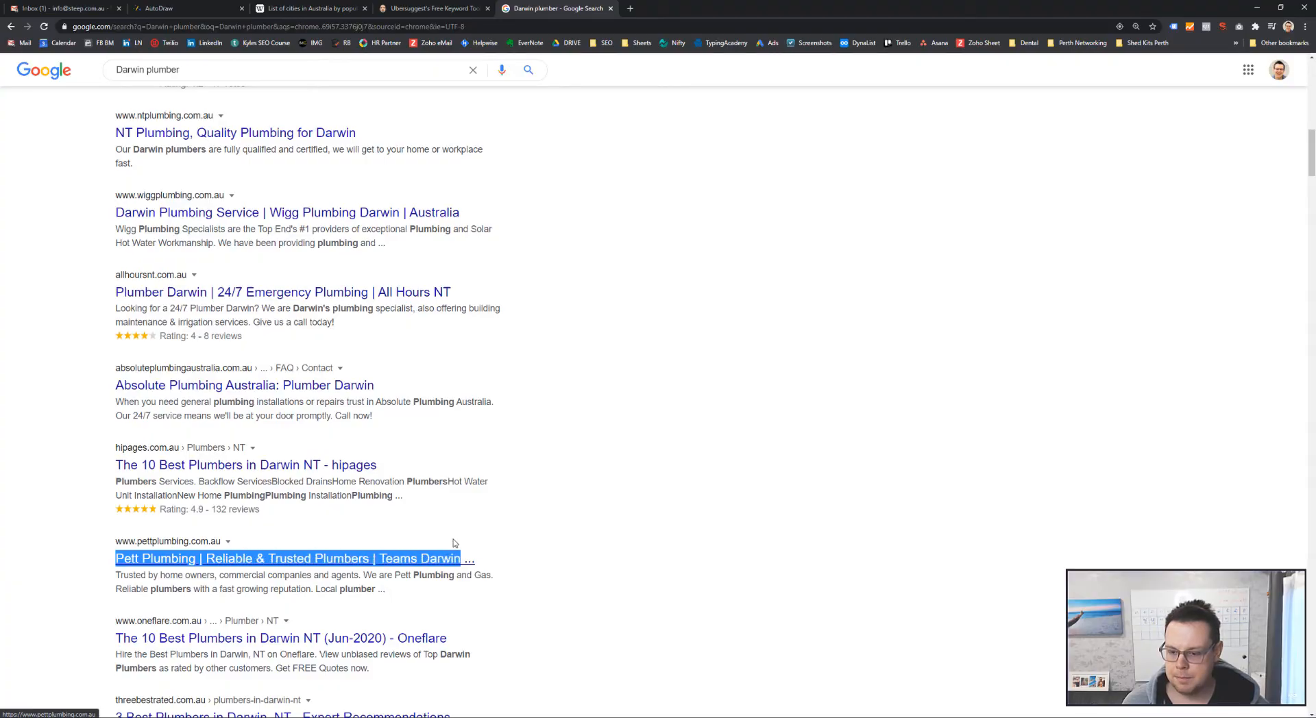
scroll(down, 3)
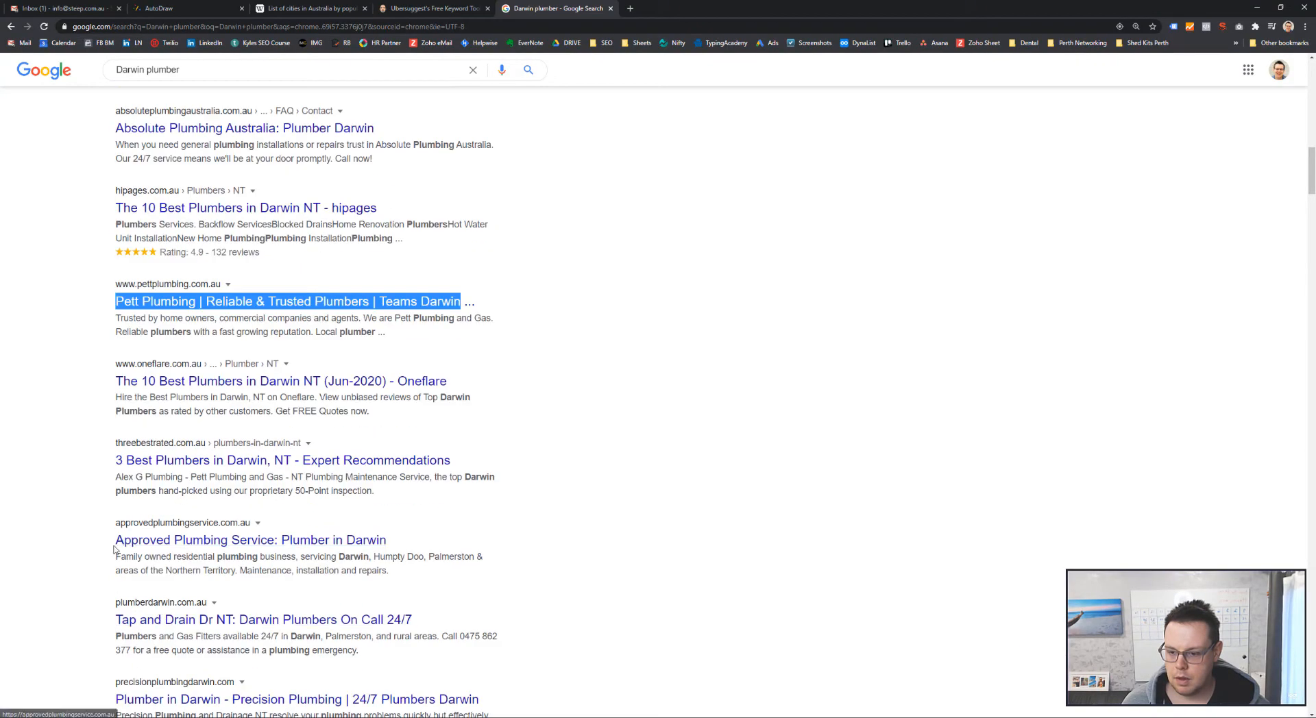
scroll(up, 3)
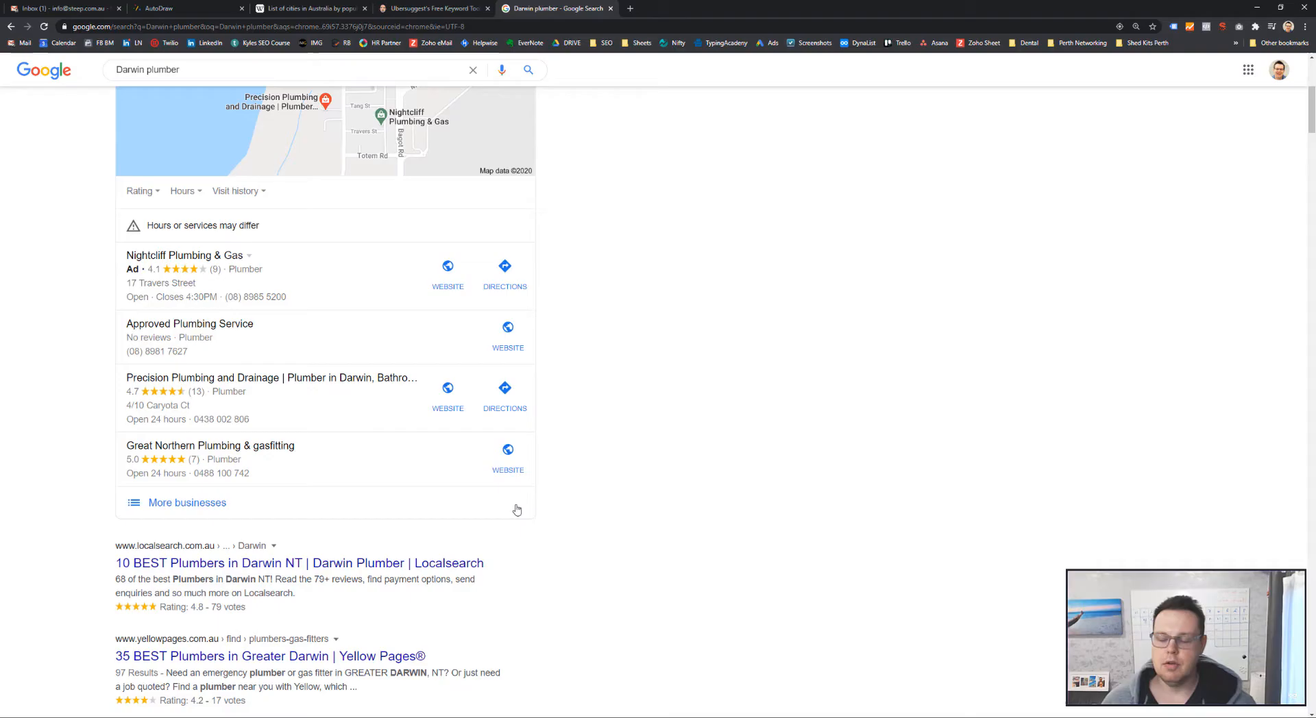
scroll(up, 3)
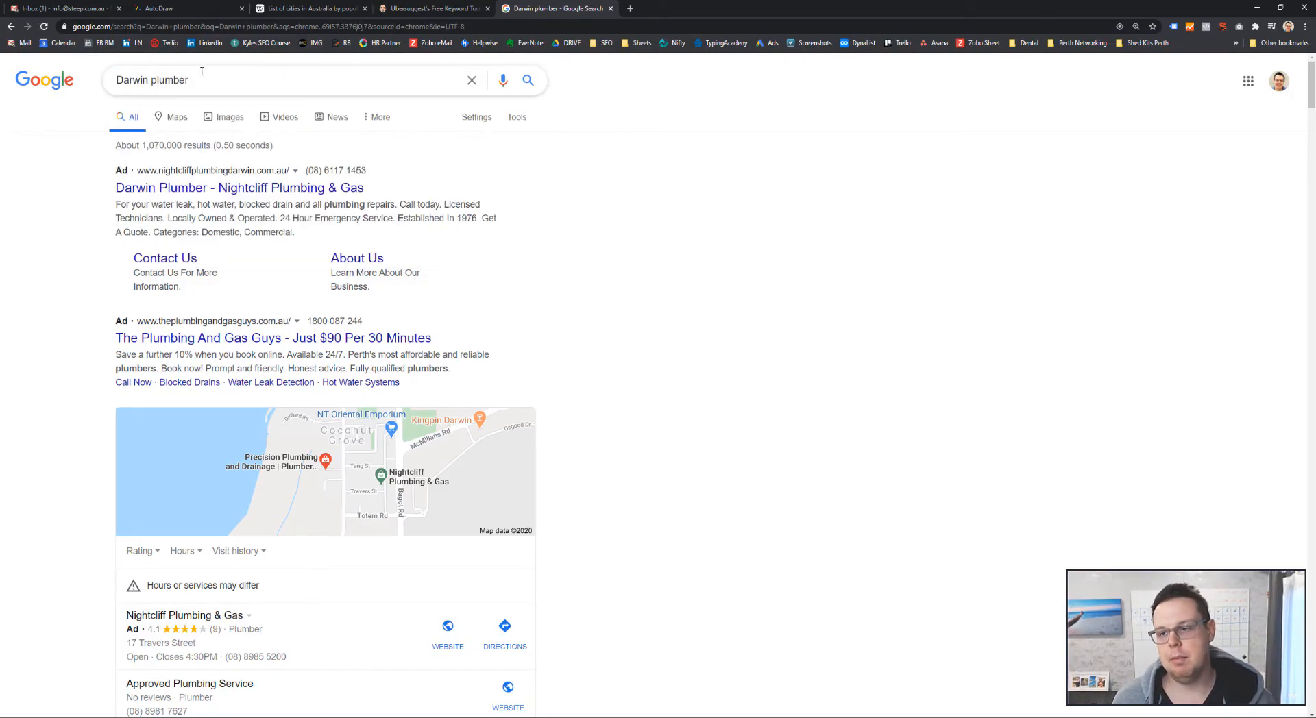
Search "roof restoration plumber", browse the results, then start typing "roof restoration dar"
double_click(131, 80)
text(roof restoratio)
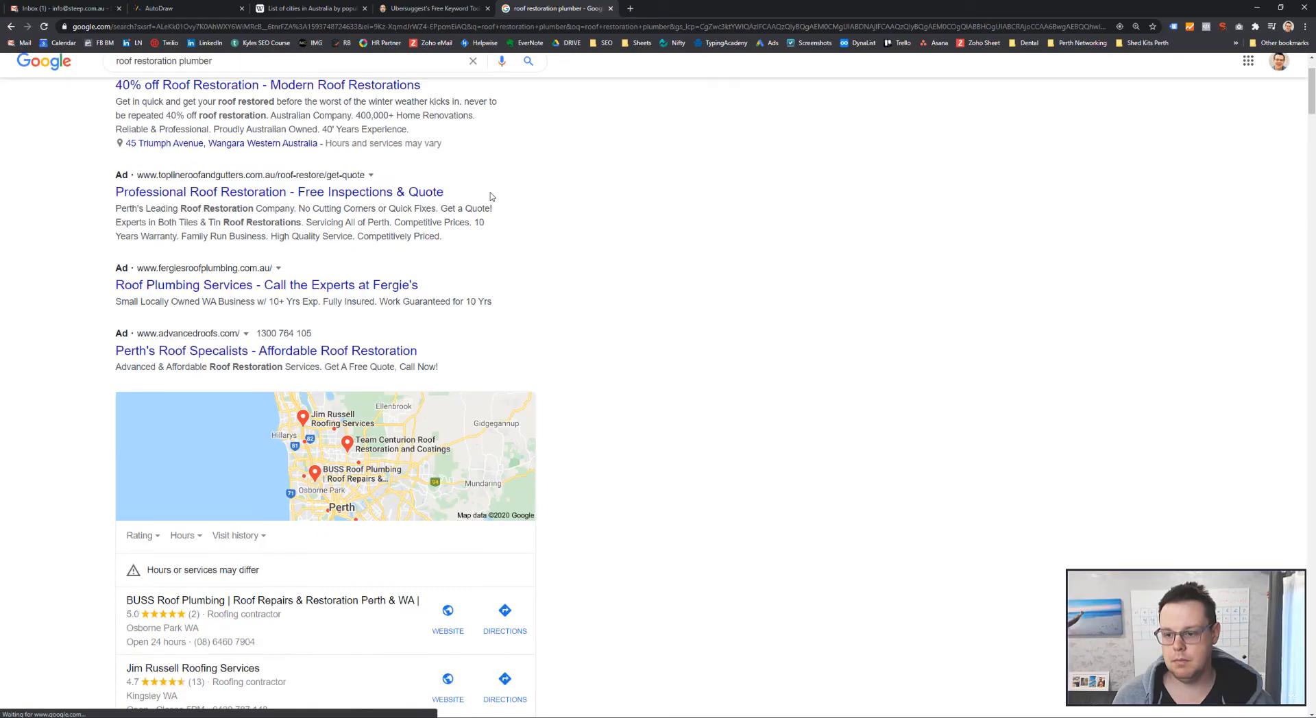
scroll(down, 3)
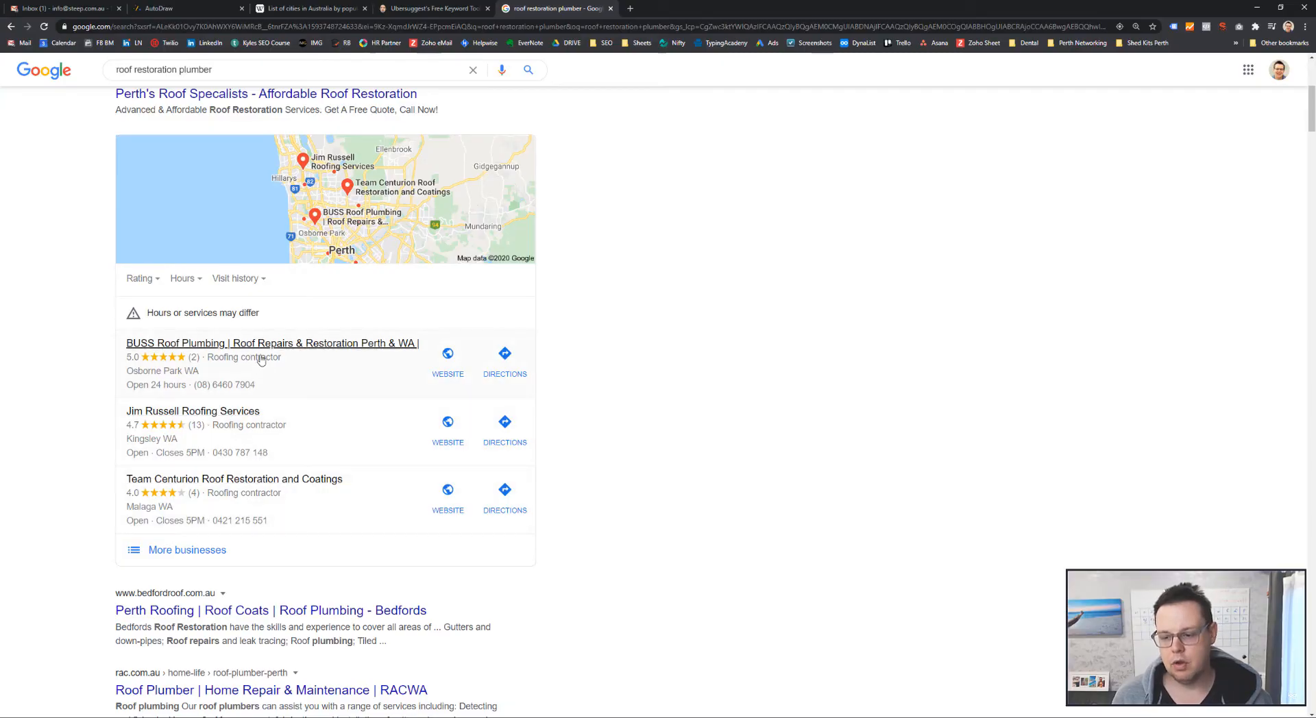
scroll(down, 3)
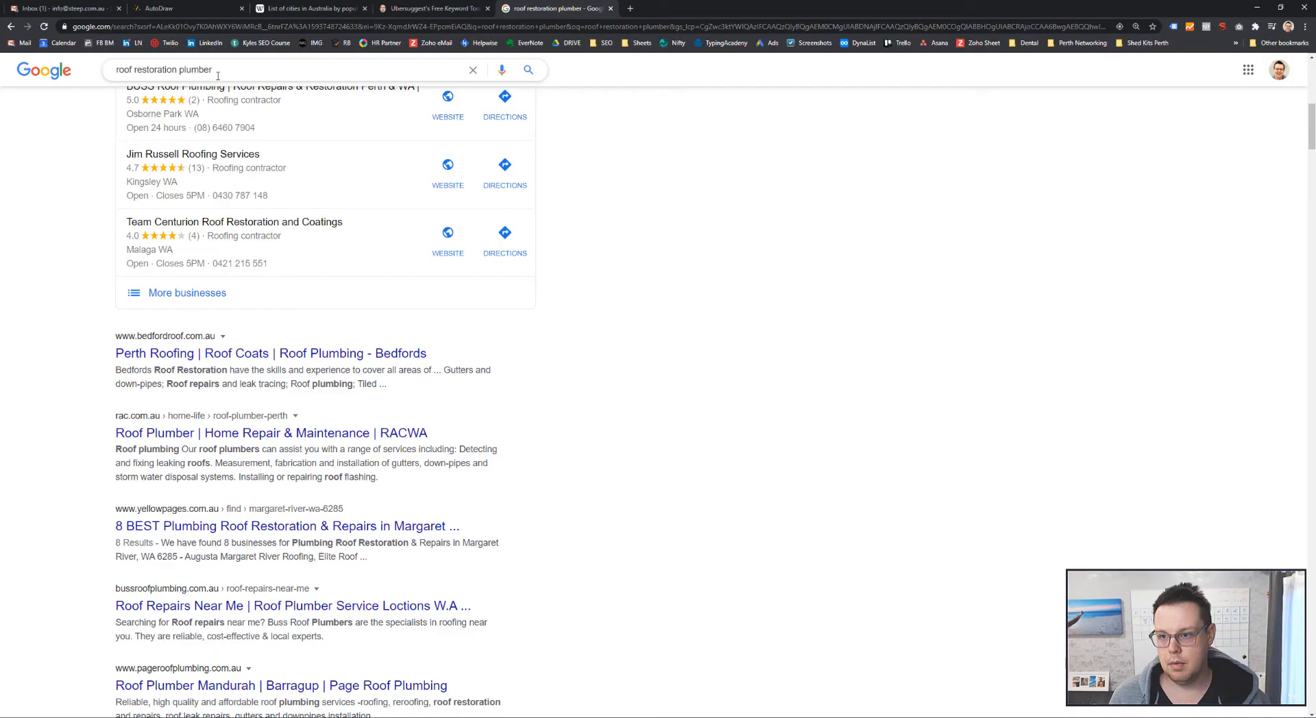
text(dar)
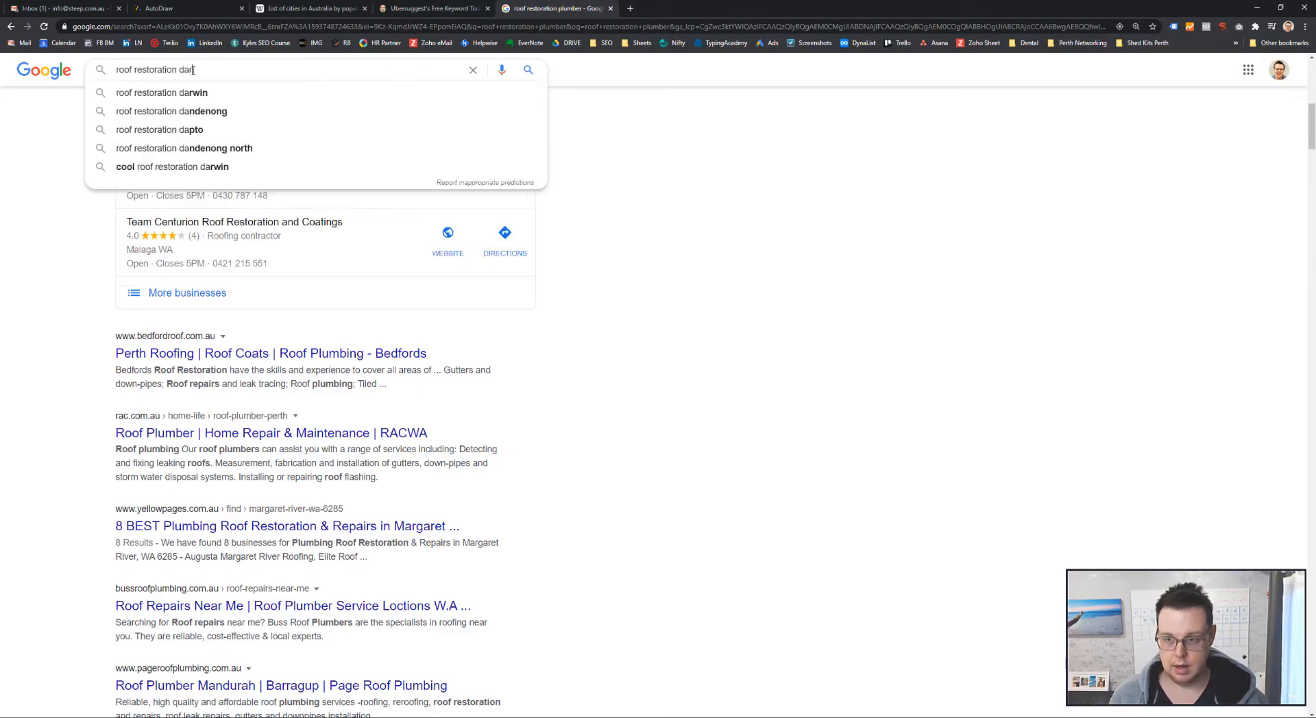
click(161, 93)
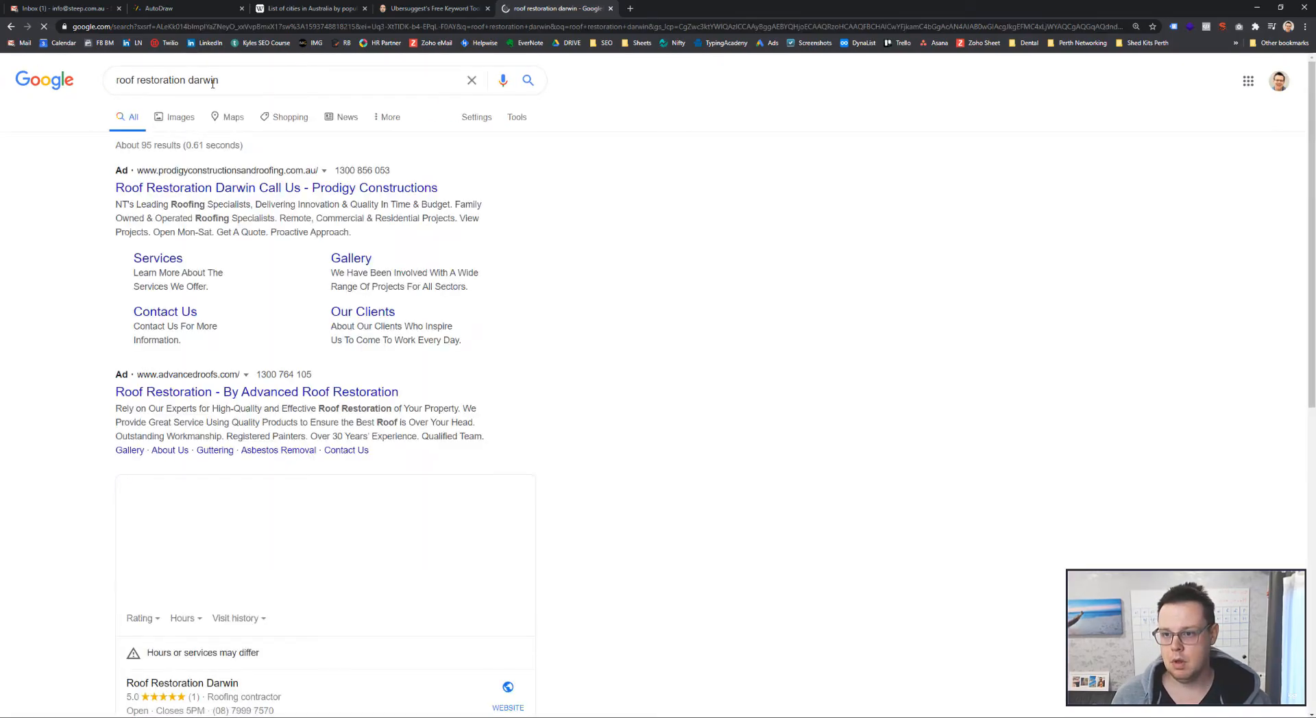
scroll(down, 3)
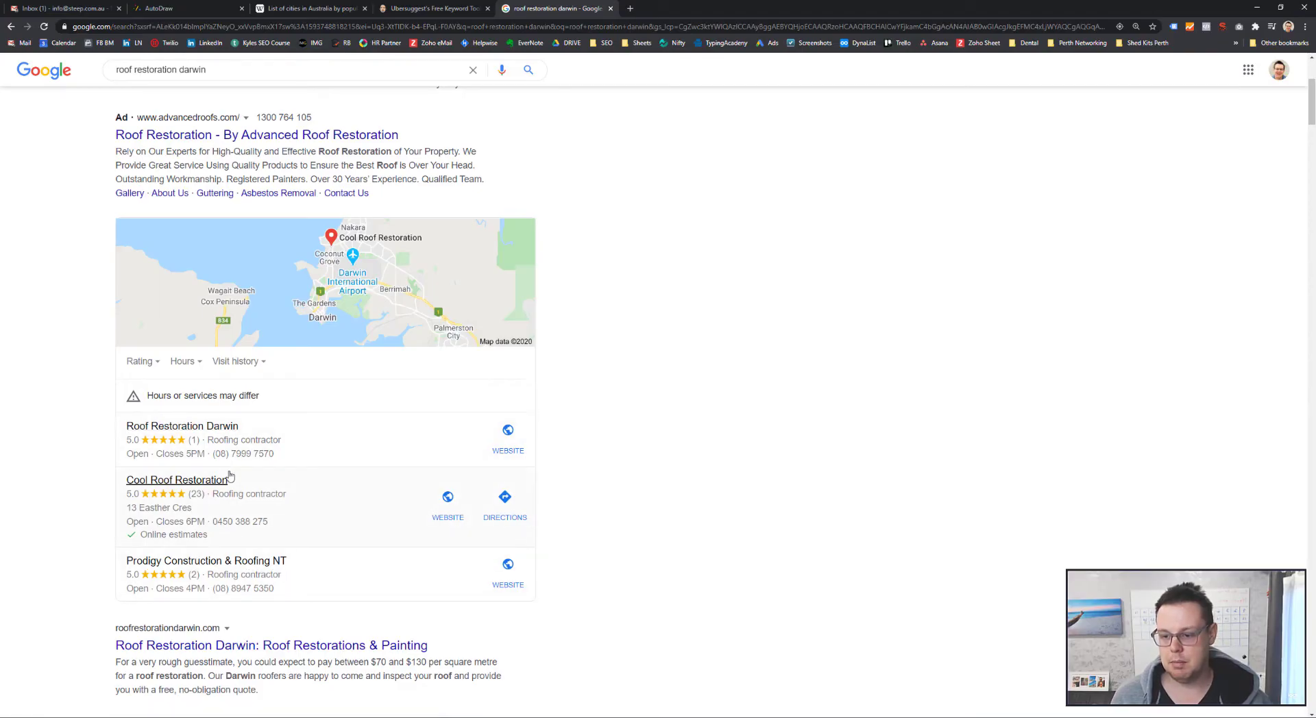
mouse_move(176, 440)
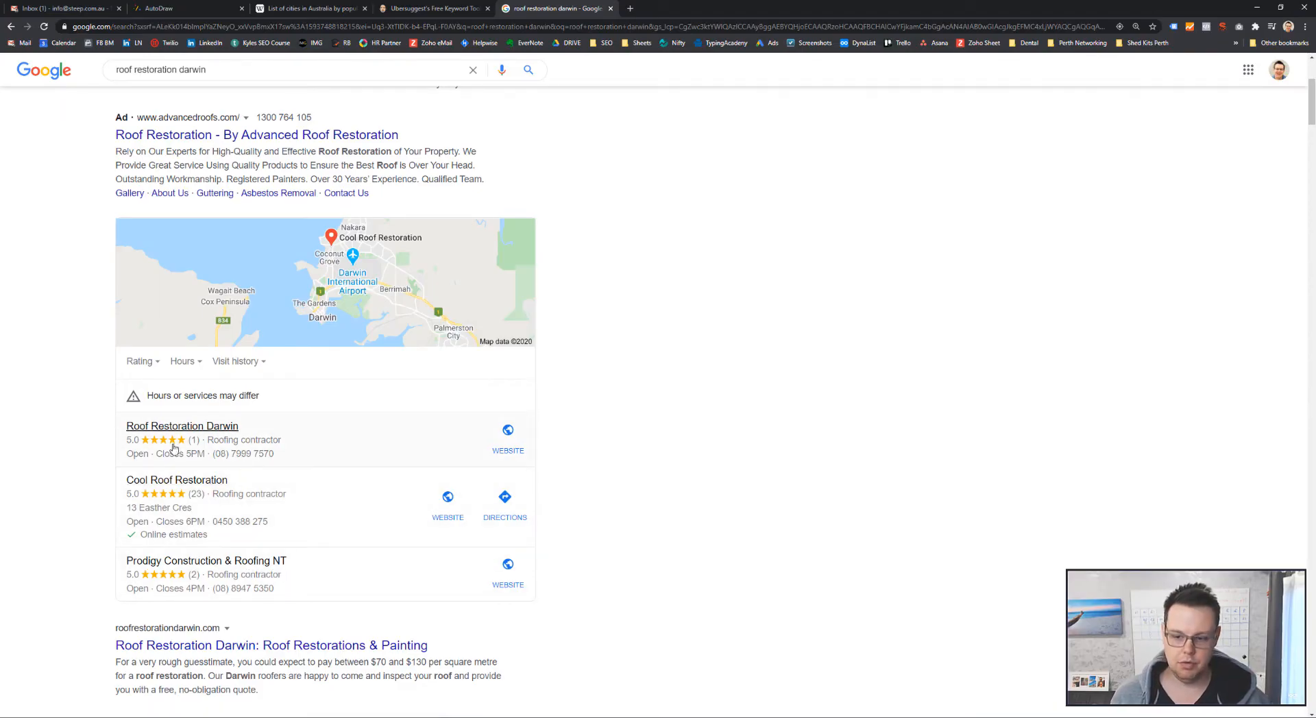
scroll(down, 3)
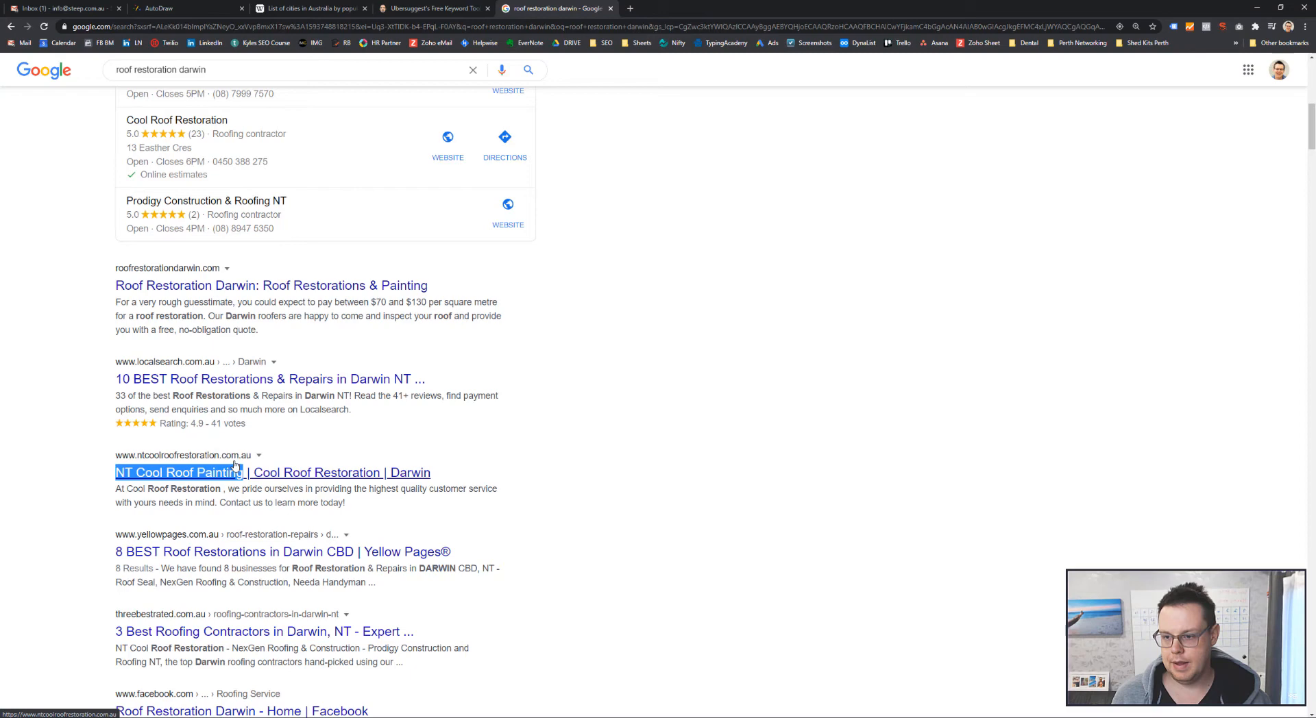
scroll(down, 3)
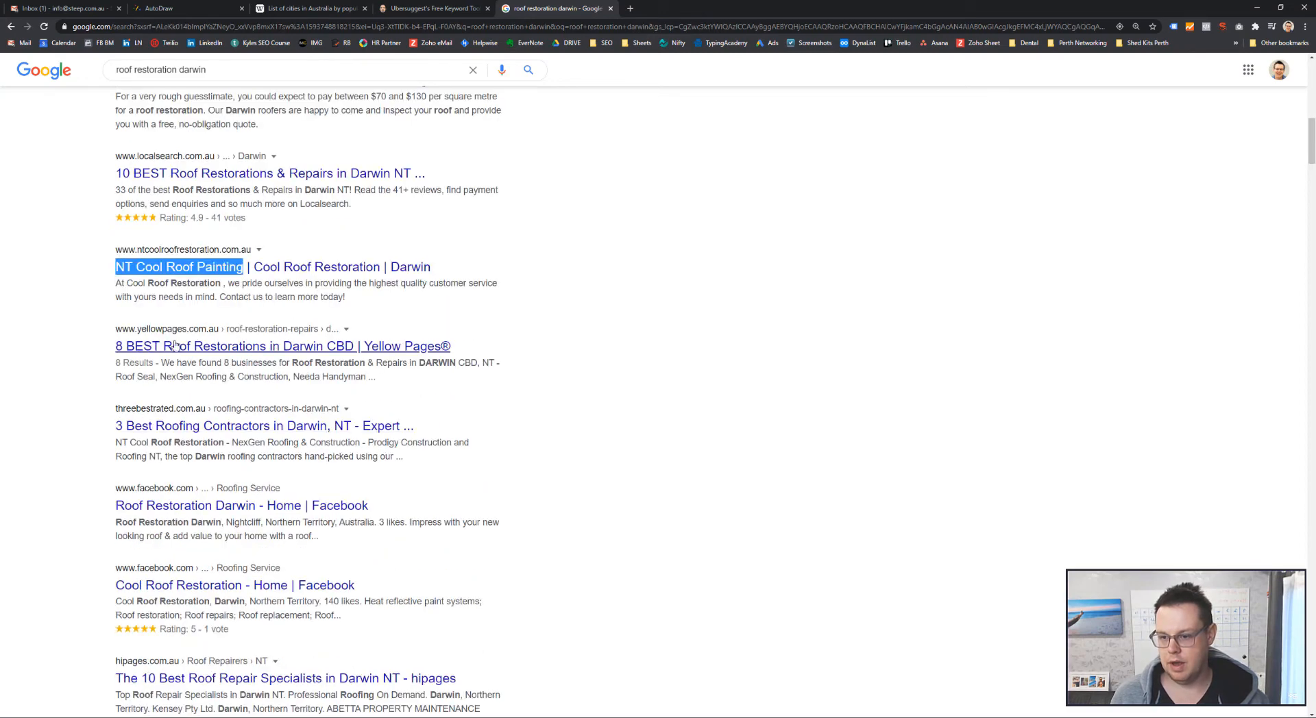
scroll(down, 3)
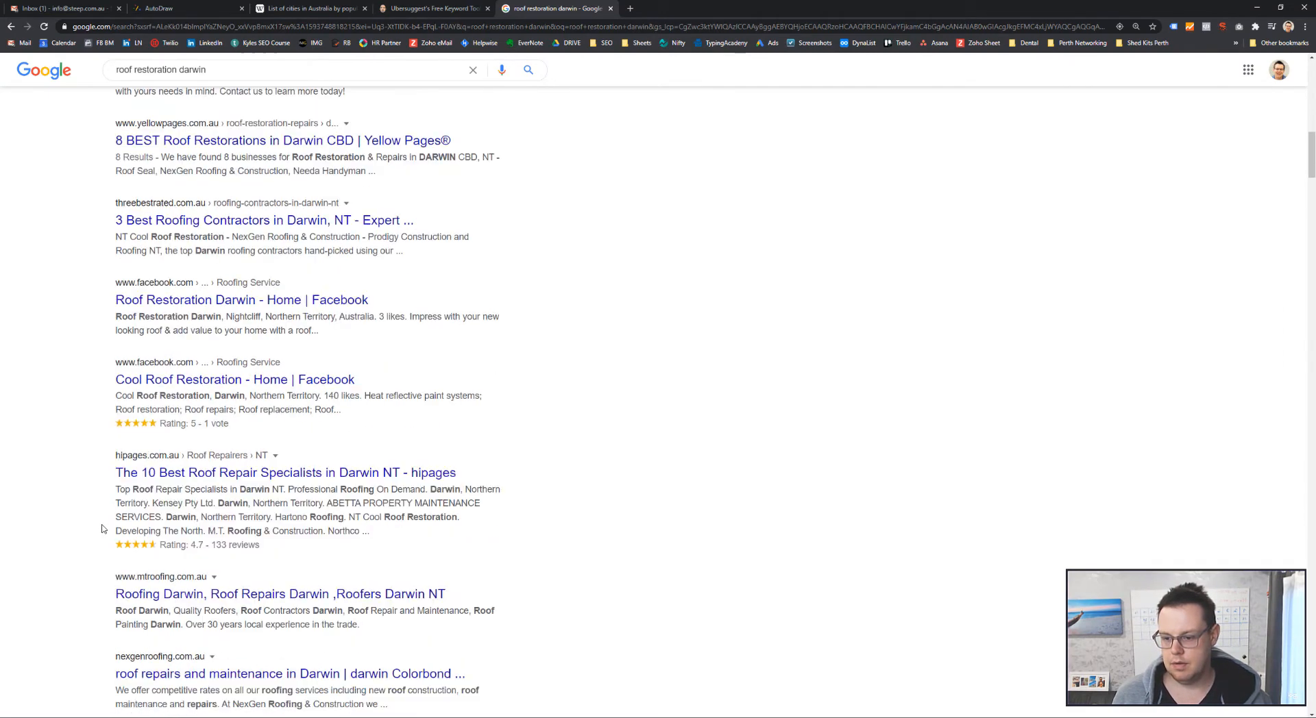
scroll(down, 3)
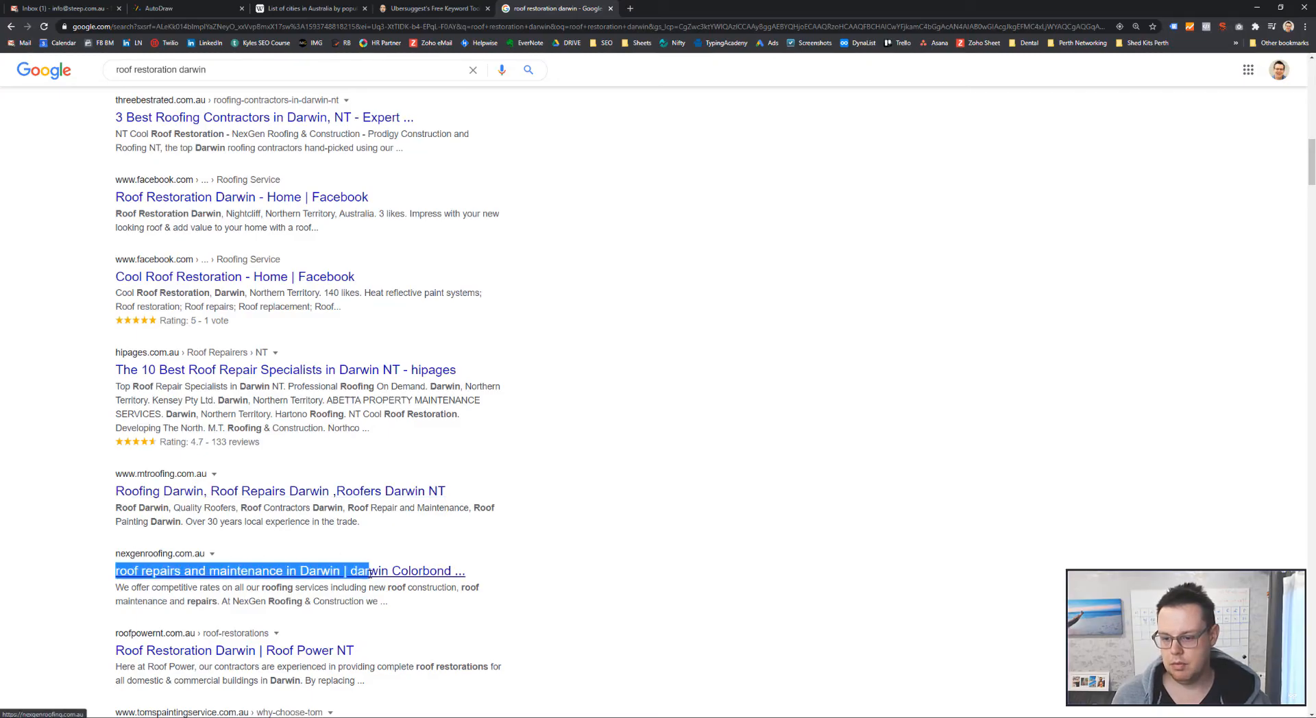
scroll(down, 3)
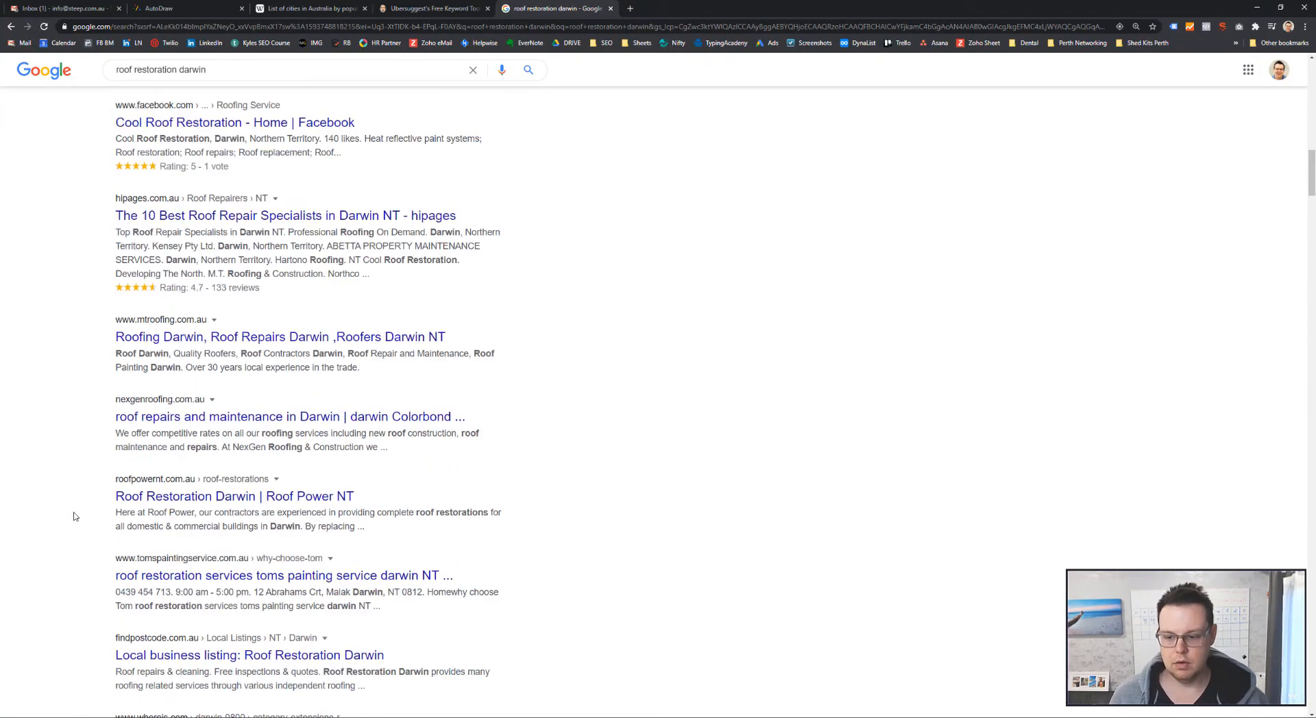
scroll(up, 3)
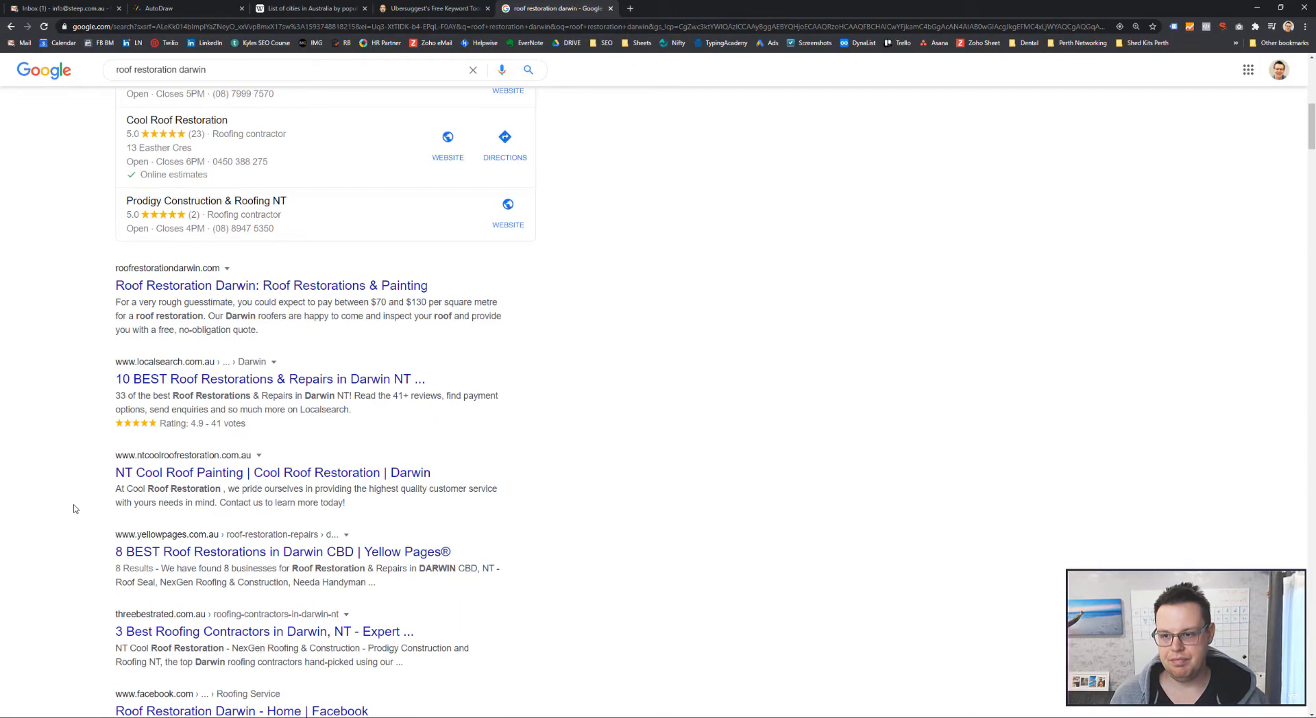
scroll(up, 3)
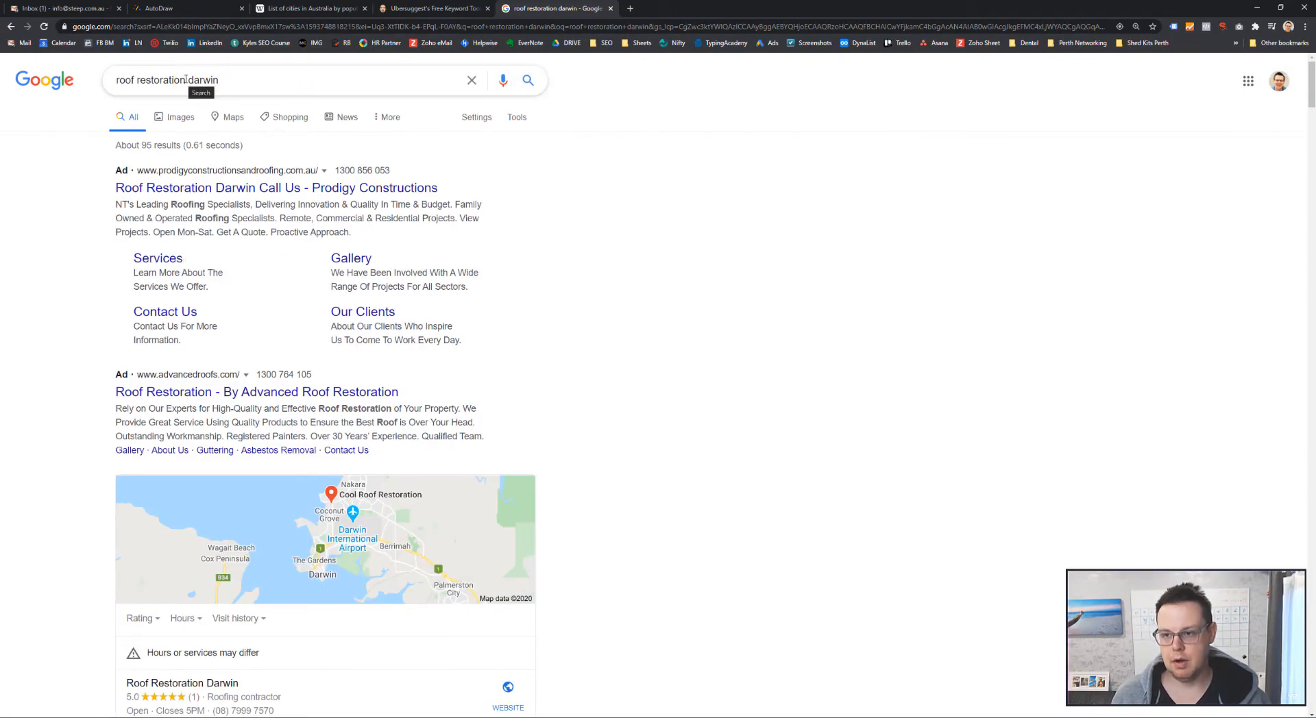
Search Google for "dishwasher repair darwin" and review the appliance repair listings
double_click(151, 80)
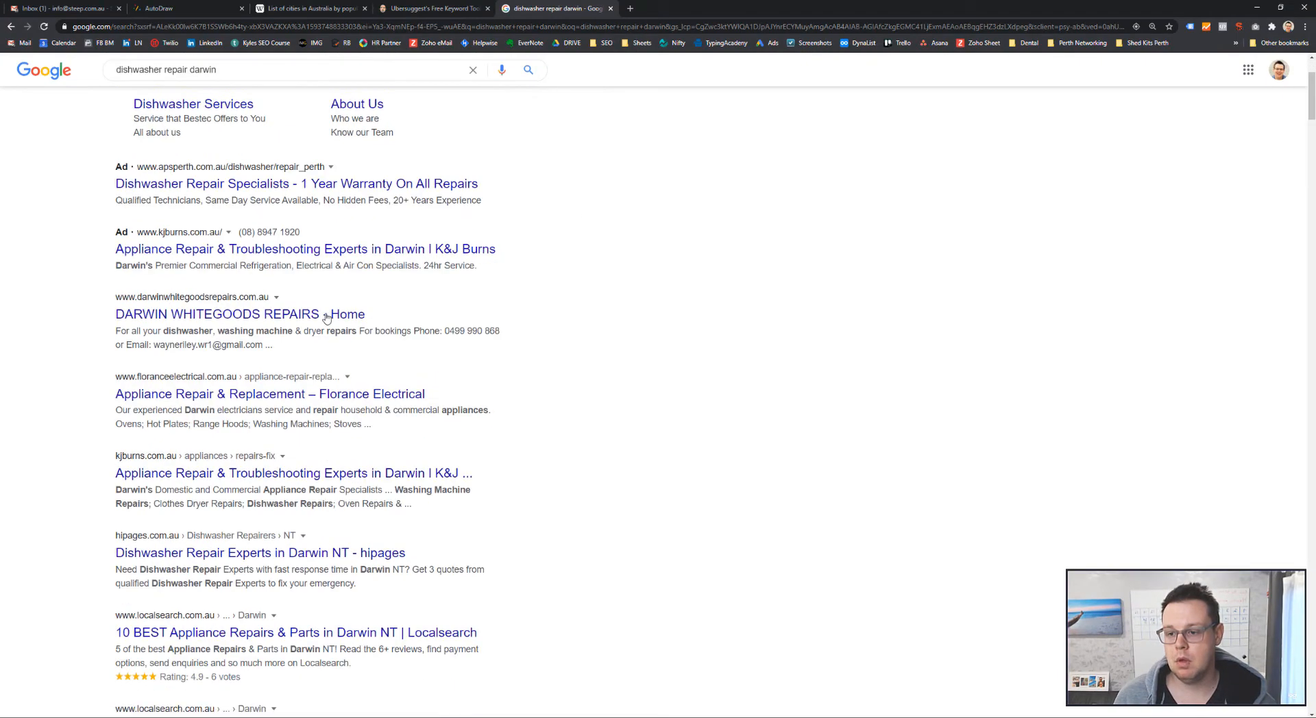
mouse_move(377, 429)
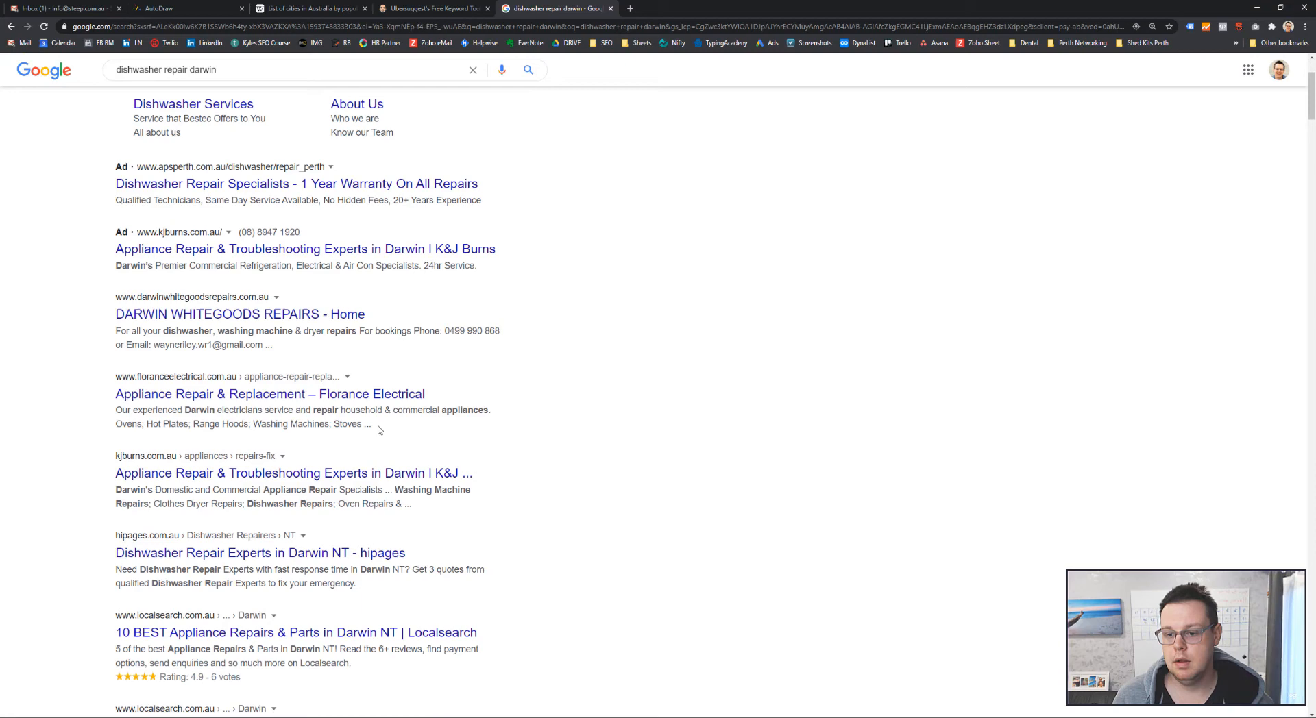
scroll(up, 3)
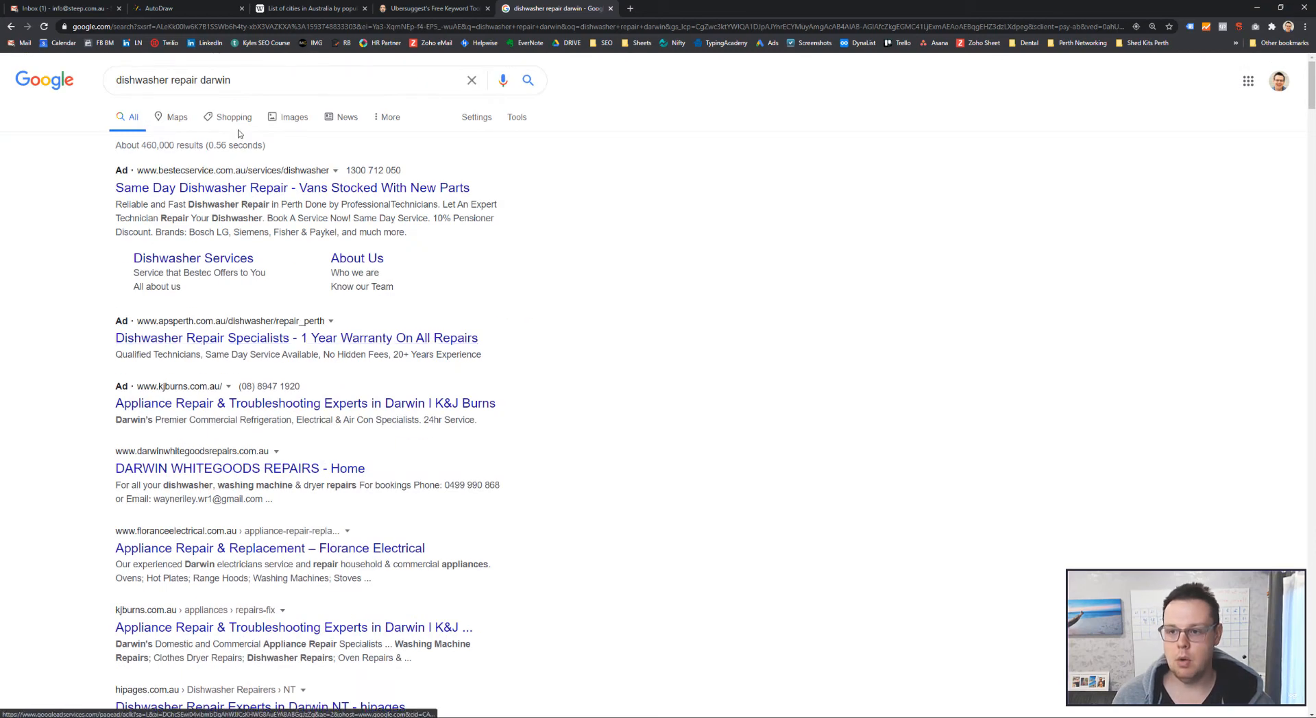
scroll(down, 3)
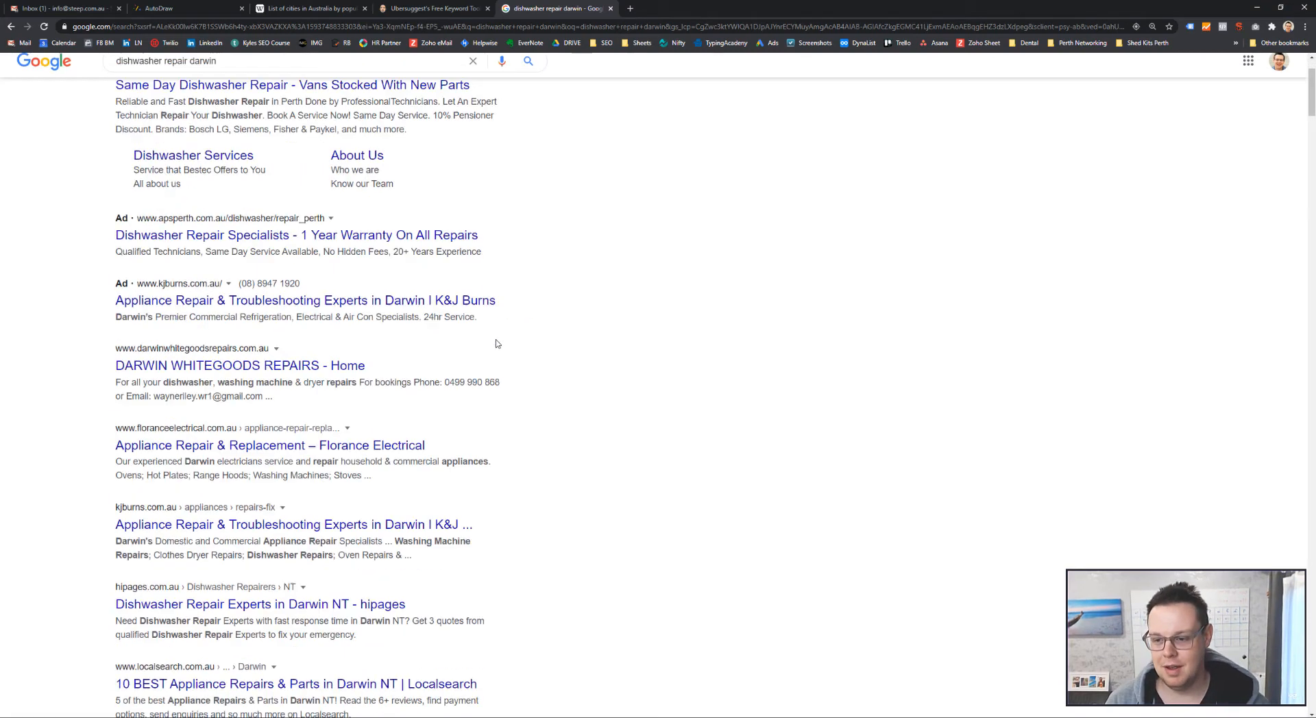
scroll(down, 3)
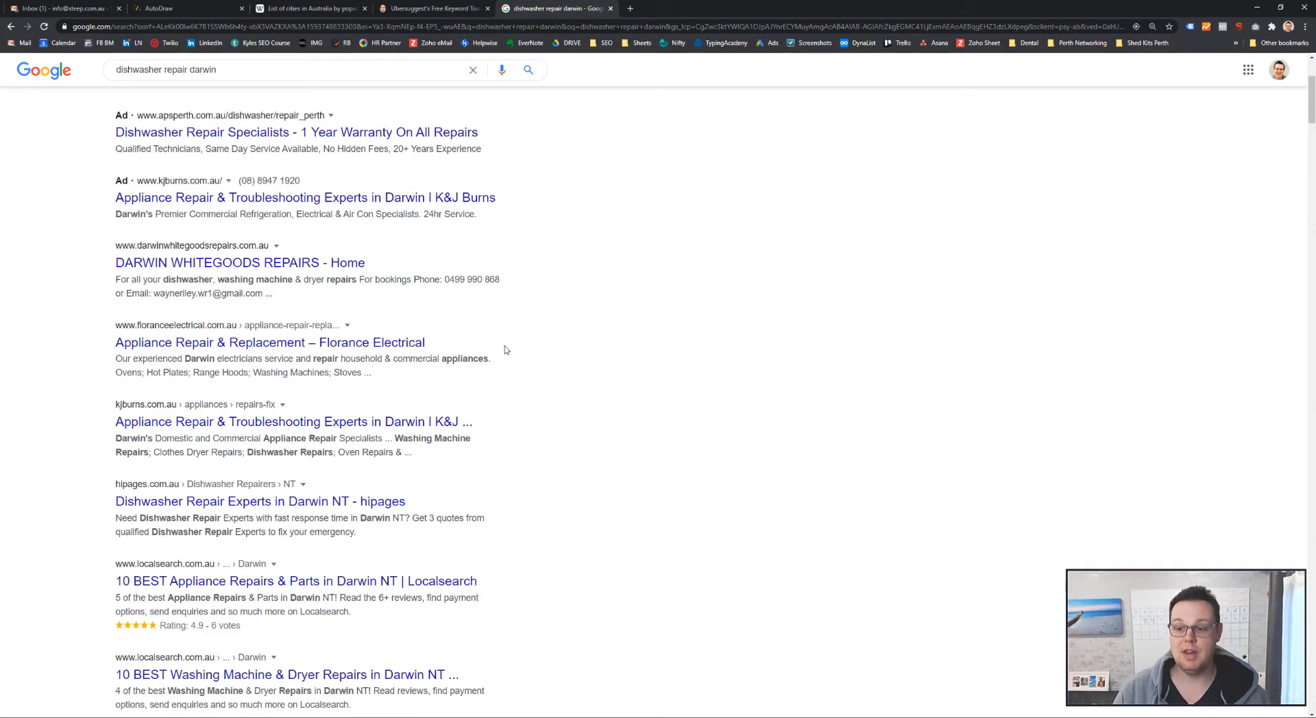
scroll(up, 3)
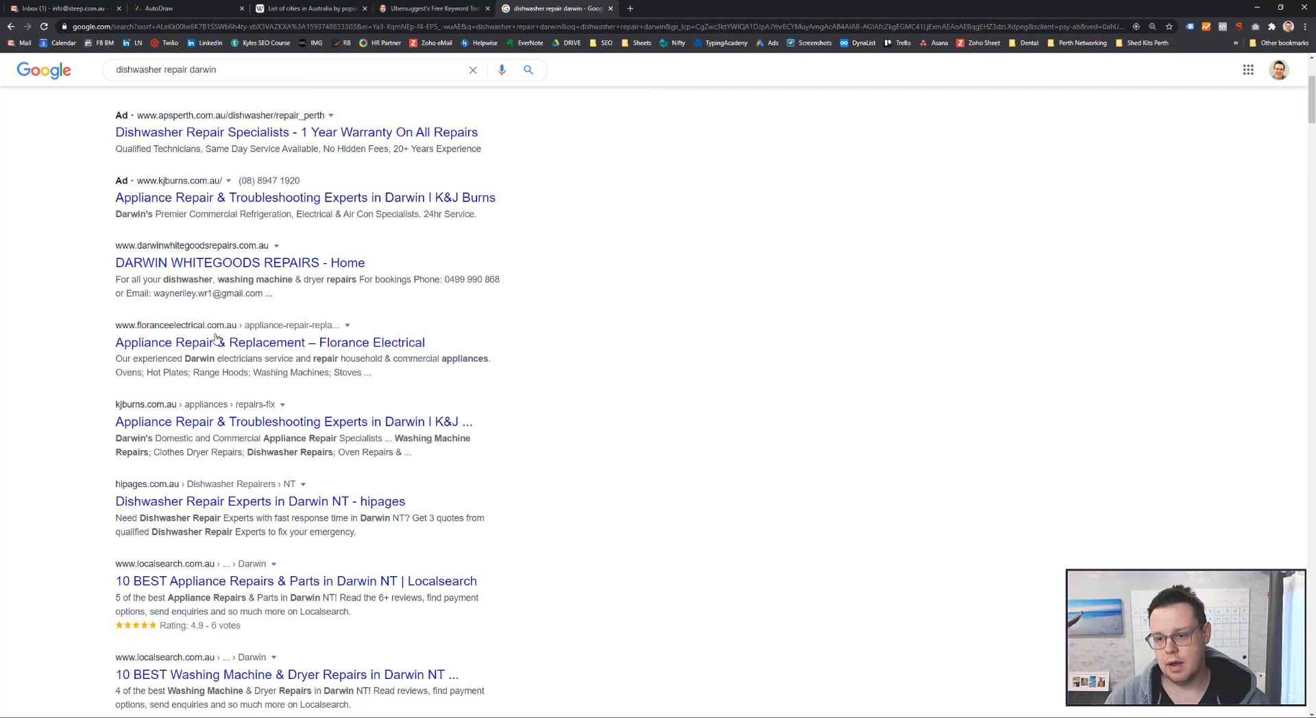
double_click(270, 343)
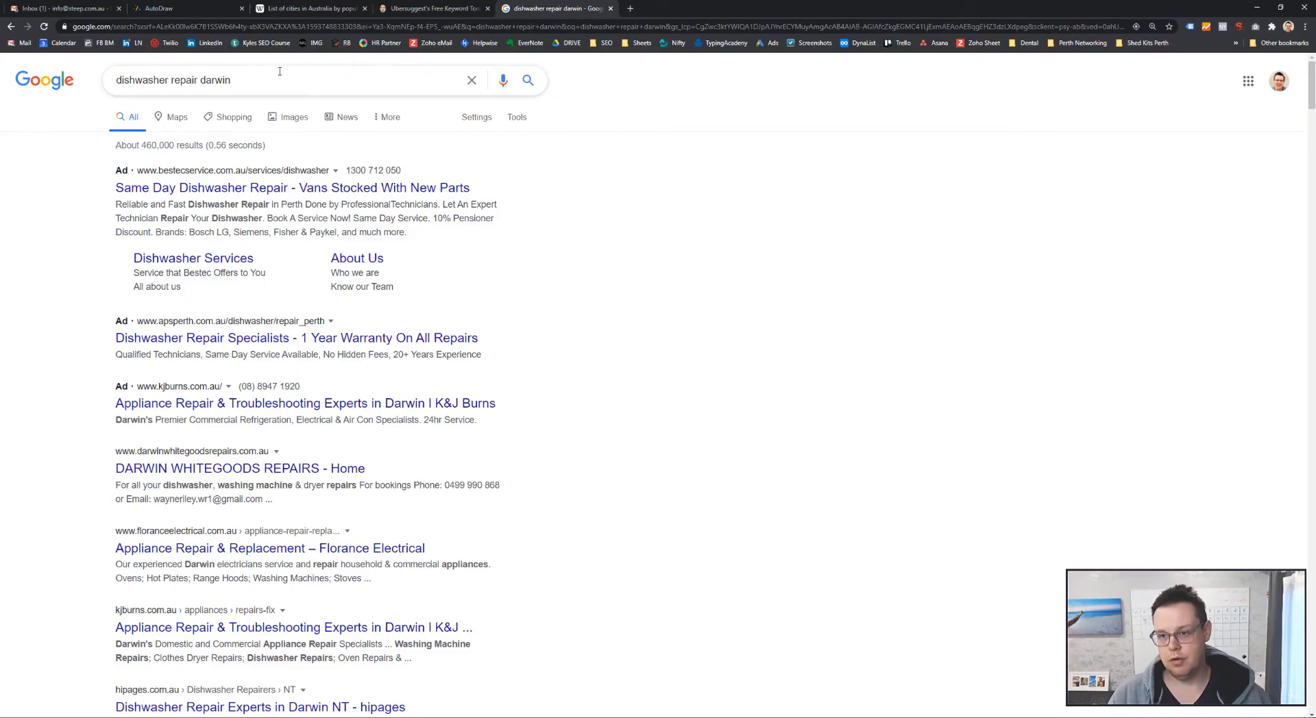
mouse_move(279, 80)
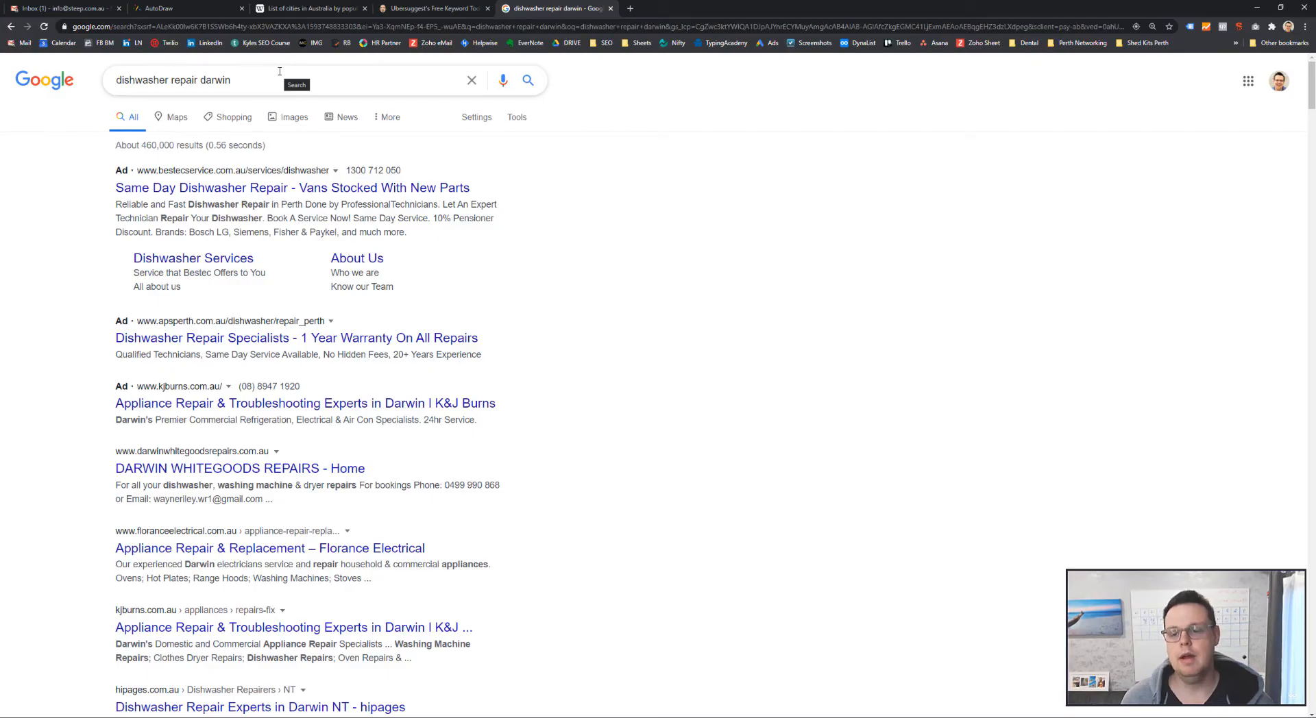
mouse_move(442, 5)
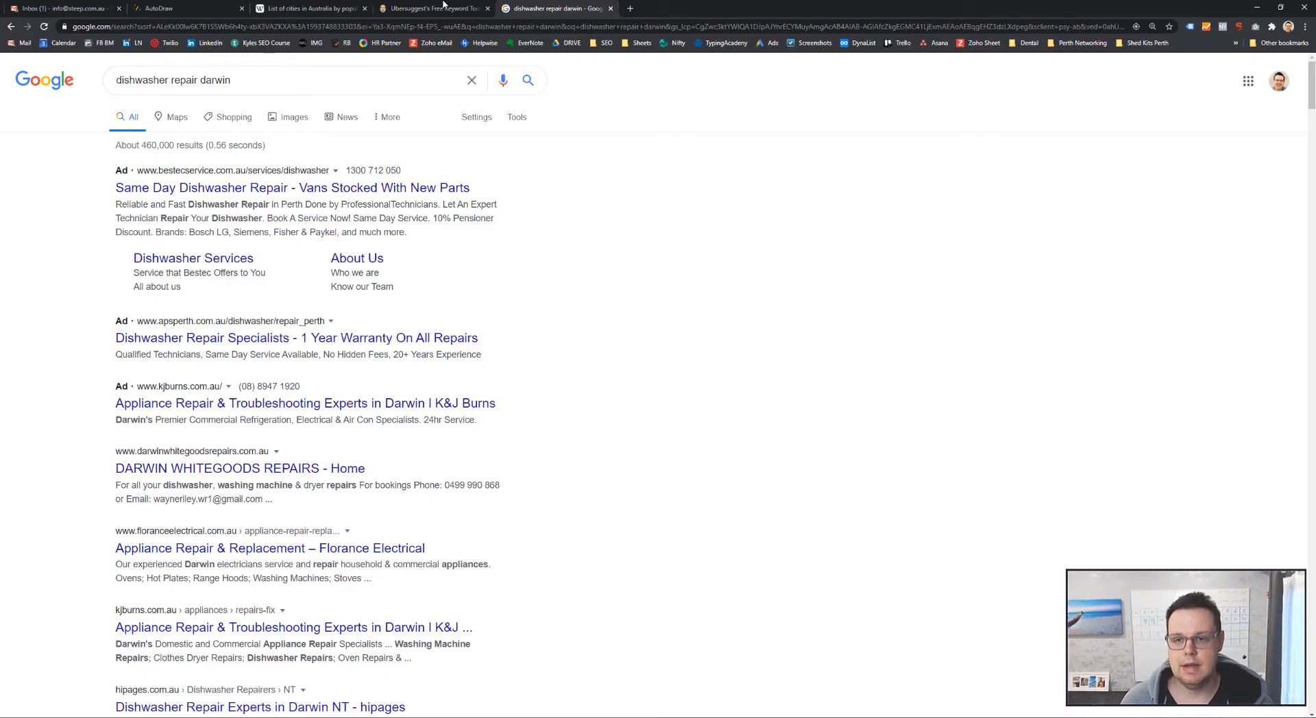
Flip through the Ubersuggest and Wikipedia tabs before returning to the AutoDraw whiteboard
click(432, 8)
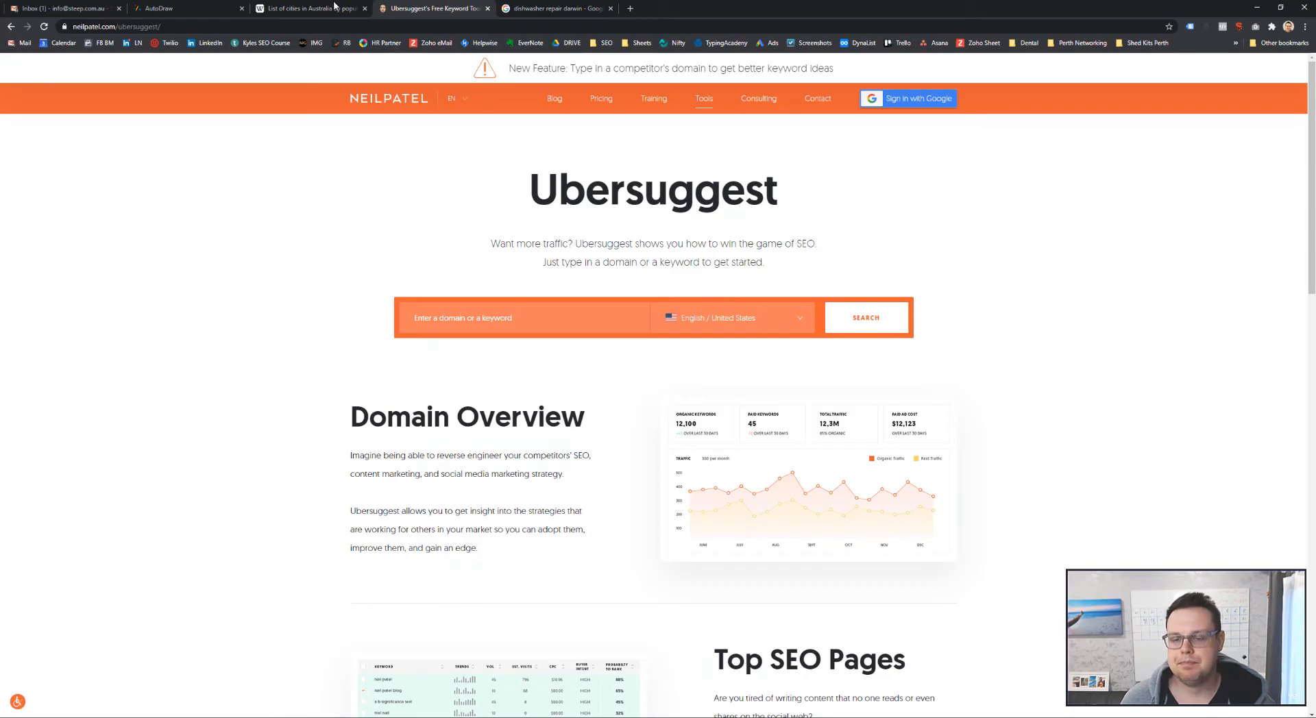
click(307, 9)
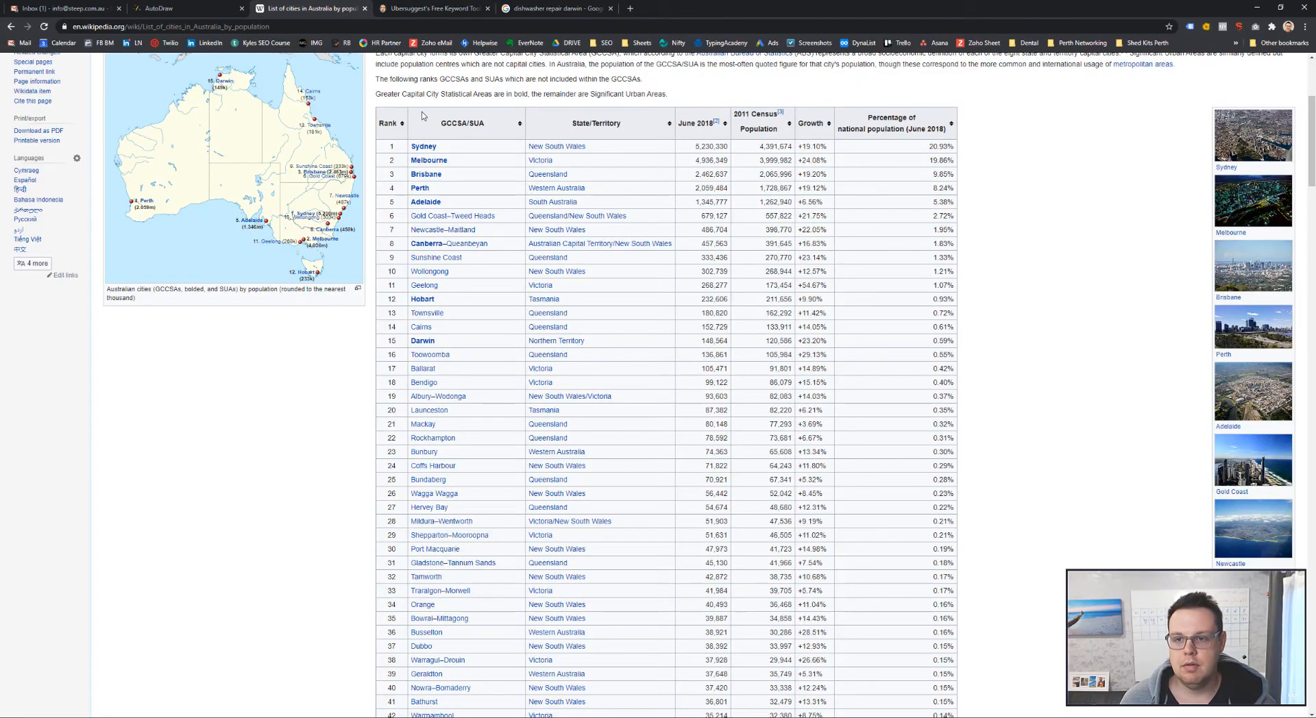
click(434, 8)
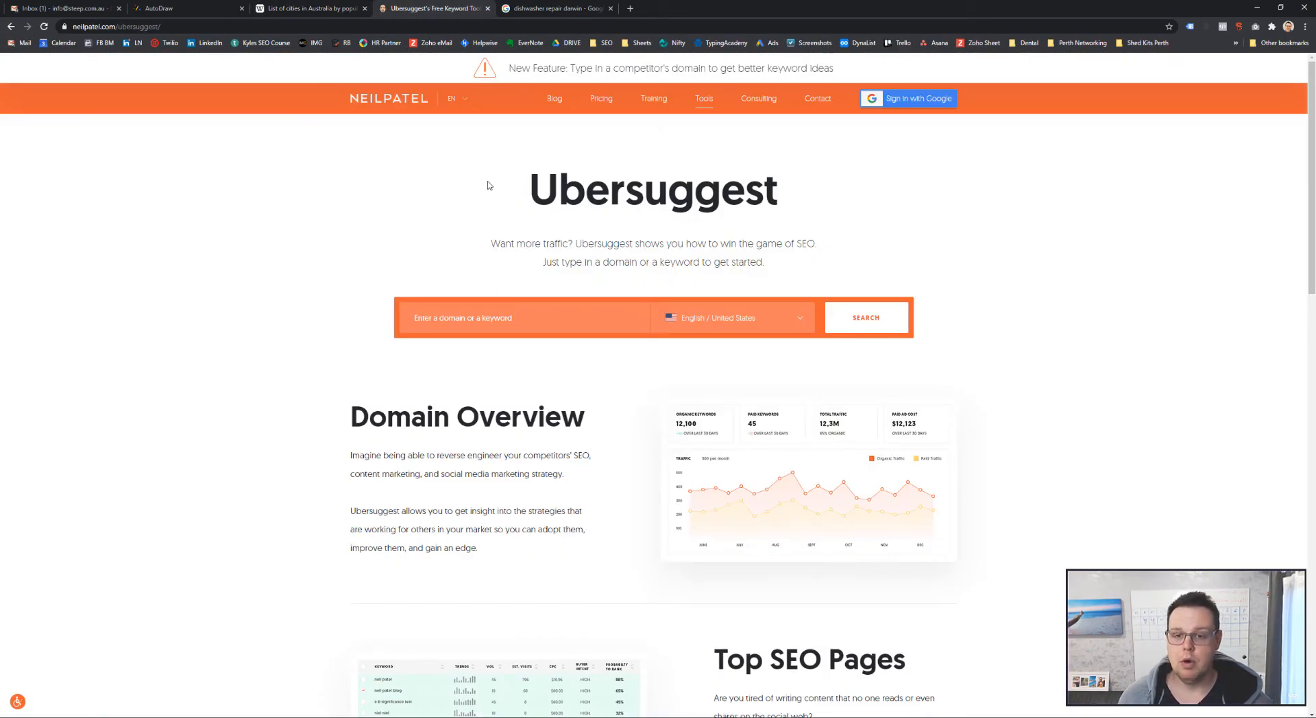
click(184, 8)
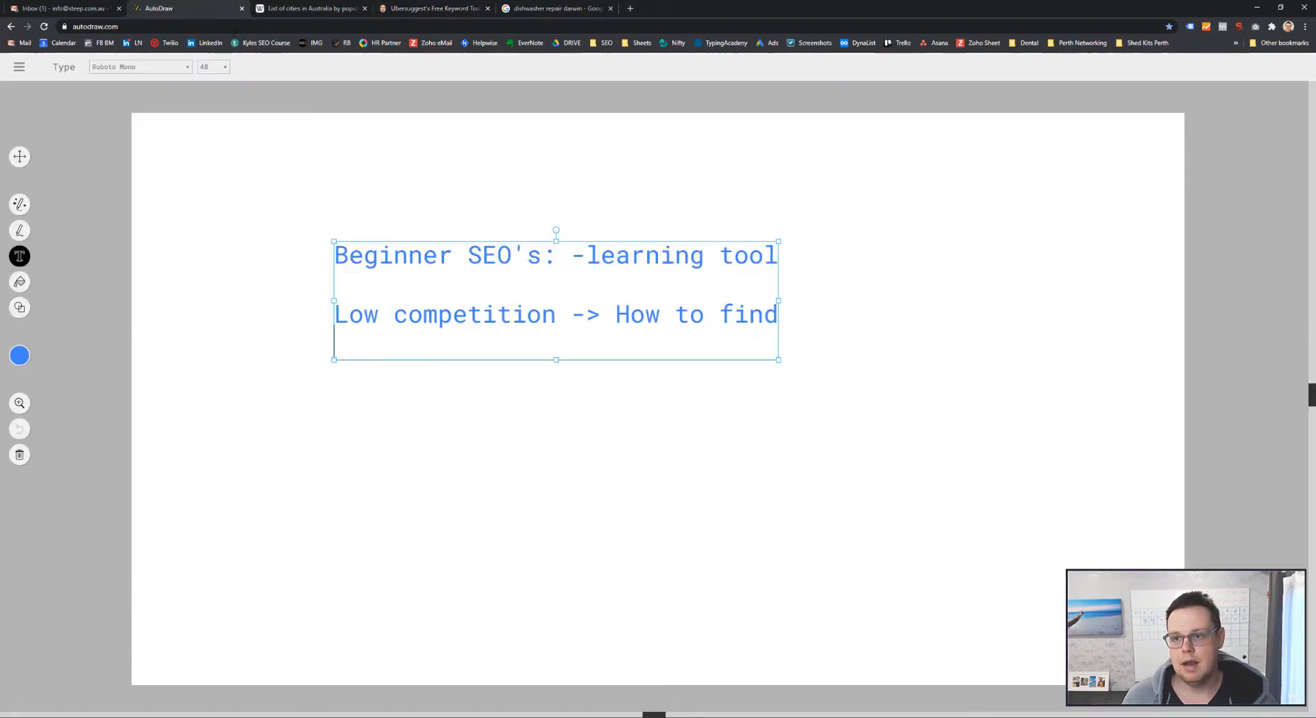
Add a black "Advanced SEO:" heading below the blue beginner notes
click(215, 437)
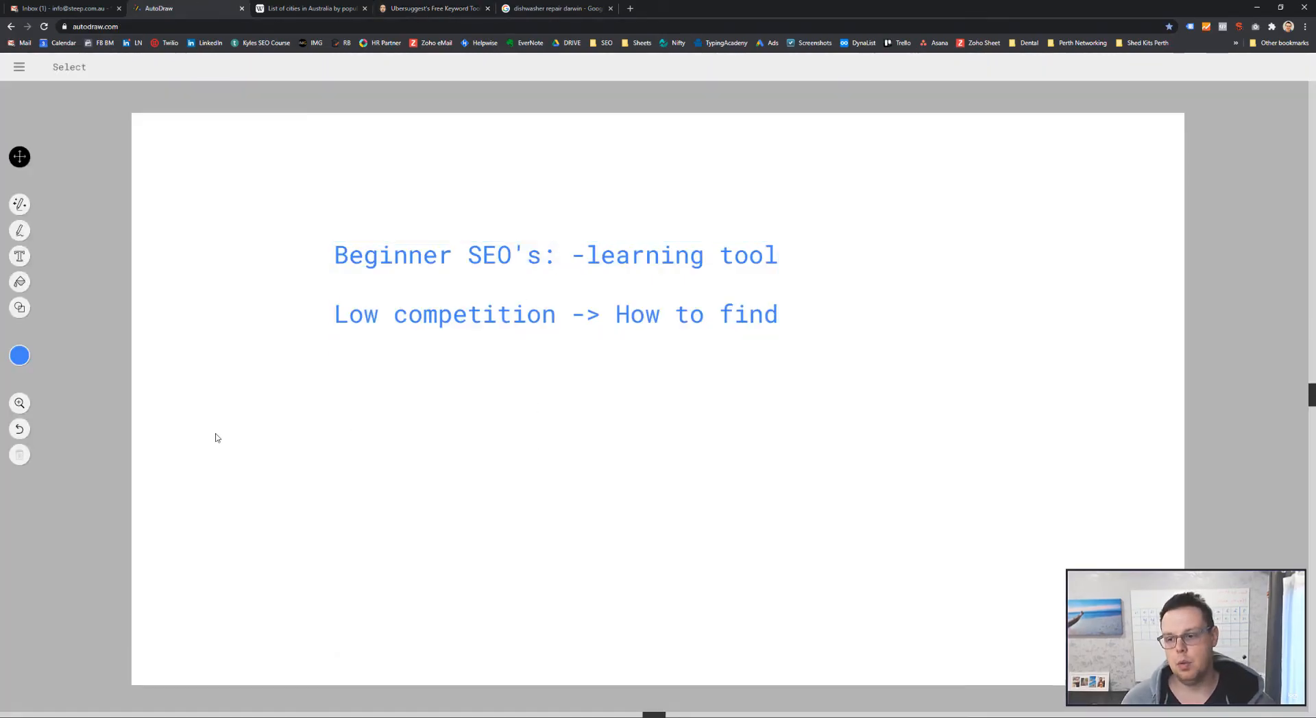
click(19, 356)
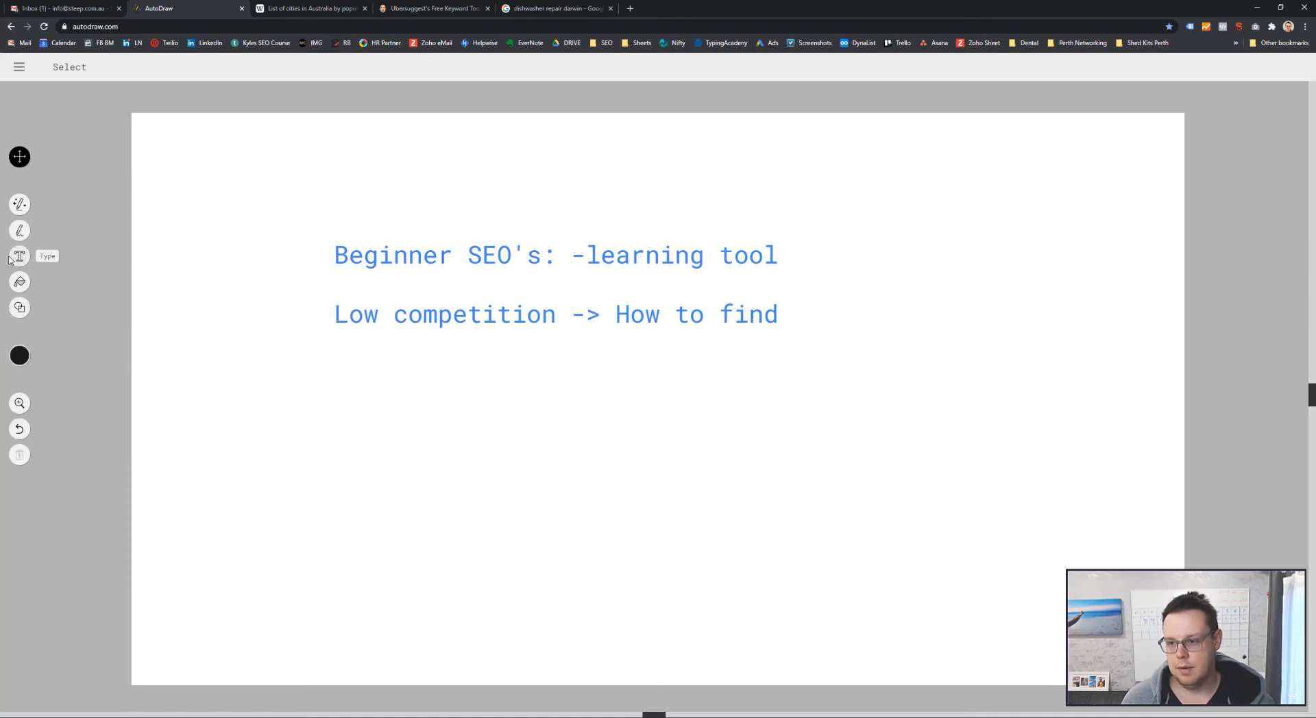
click(20, 256)
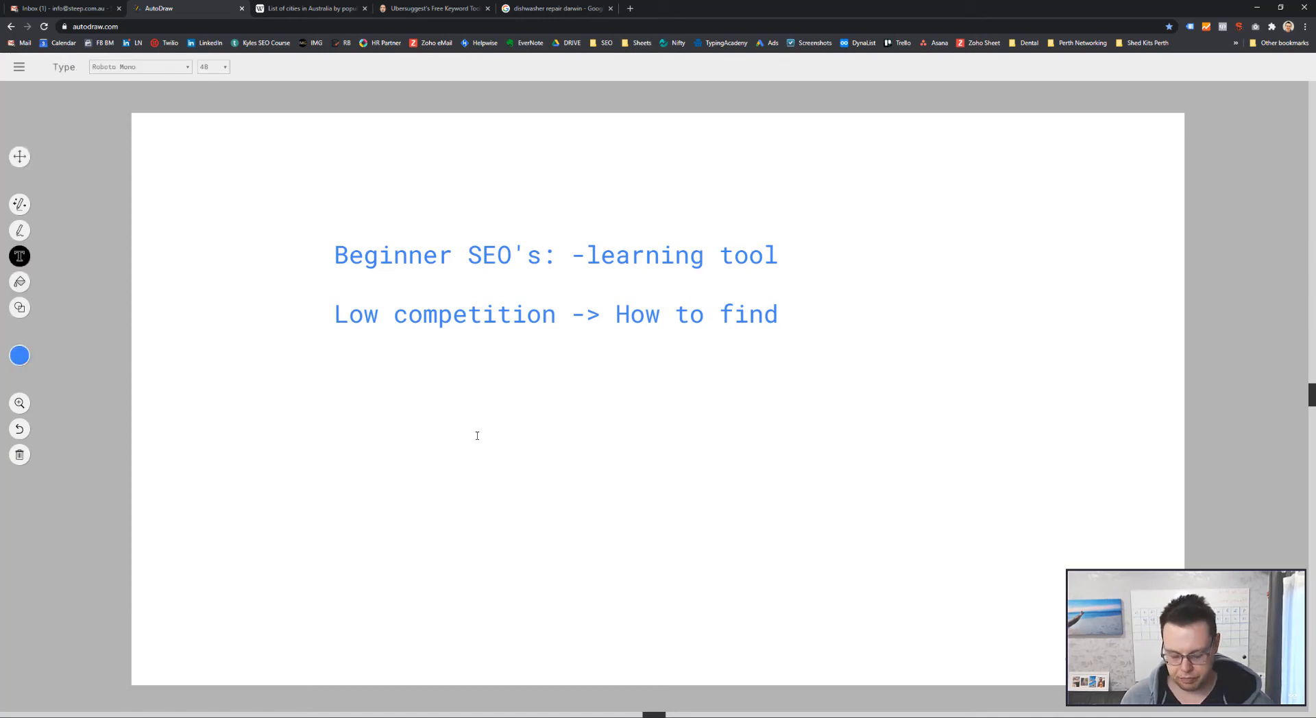
text(Advanced)
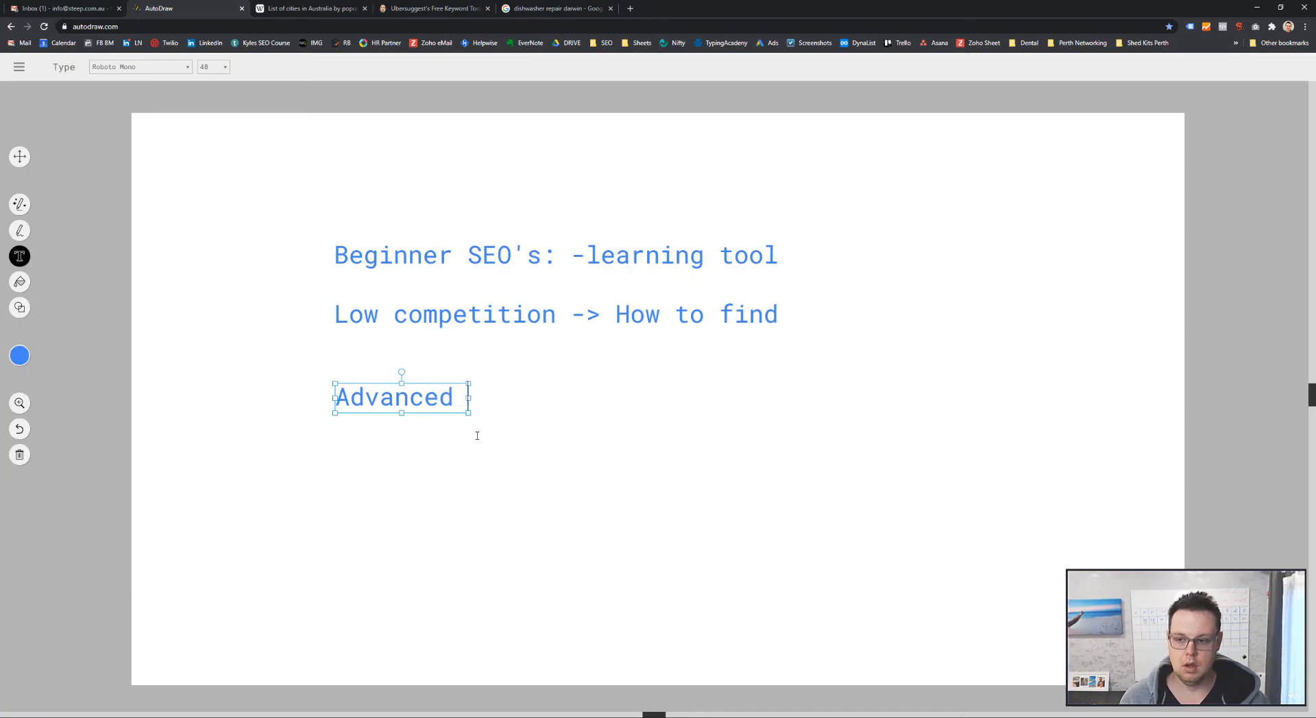
text(S)
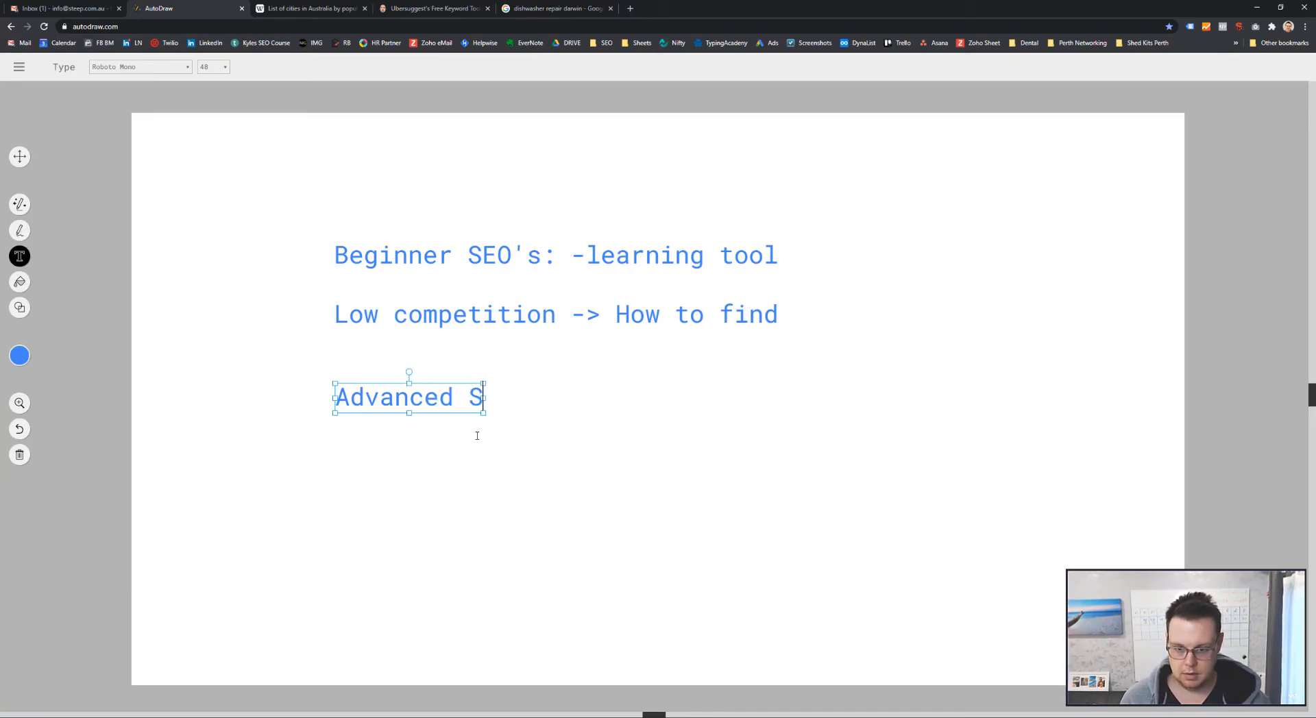
text(EO:)
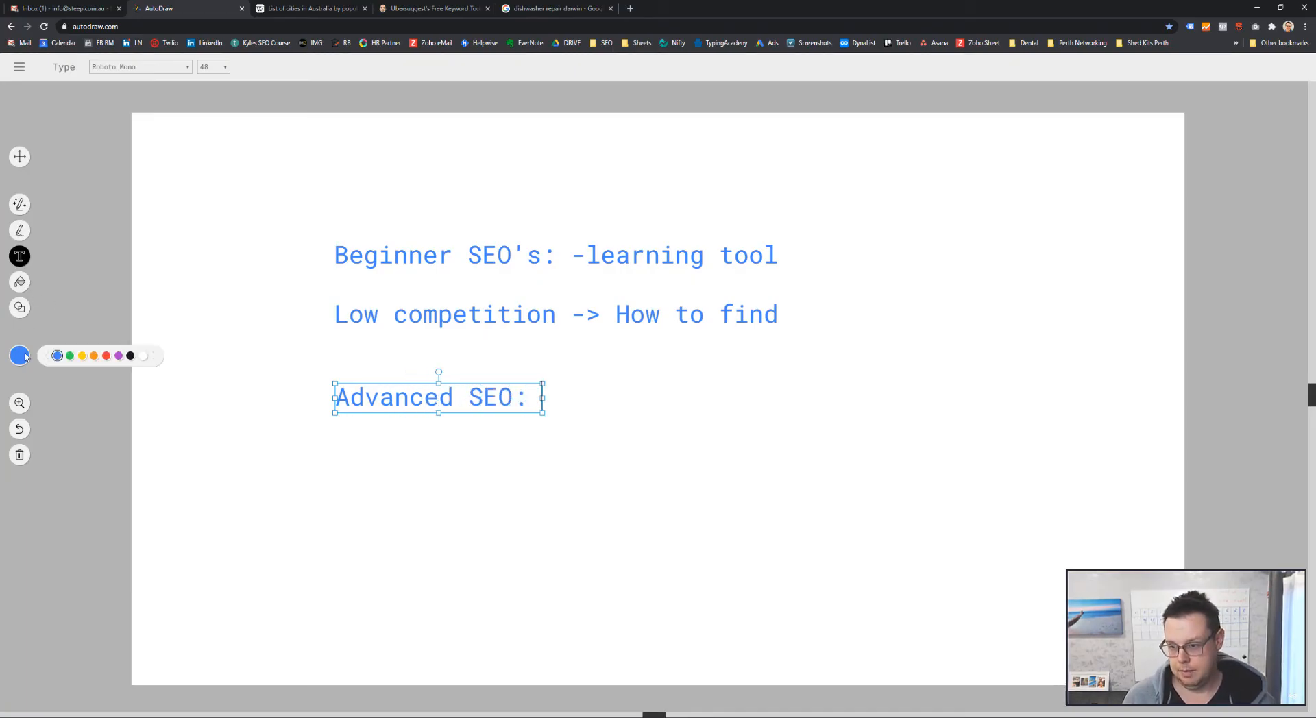
click(130, 356)
text(-)
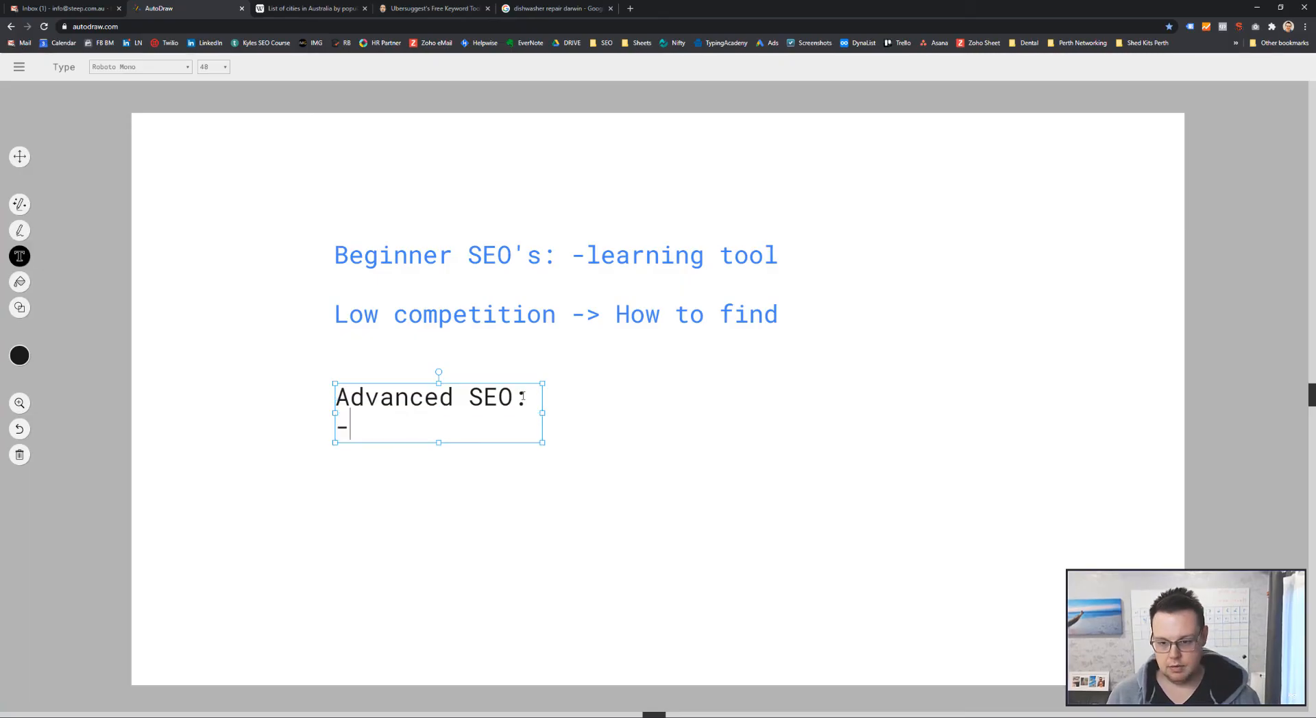
Write bullets "- more hands off than client work" and "- more scalable"
text(mor)
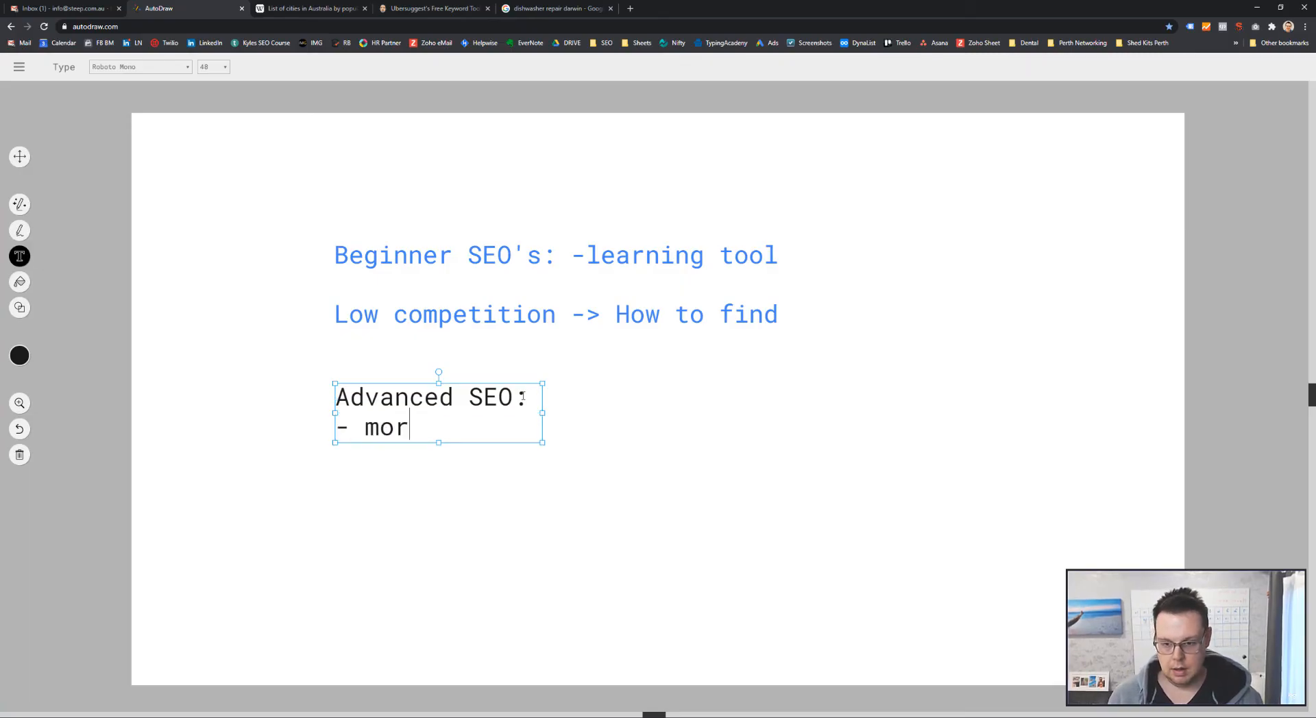
text(e hands off than)
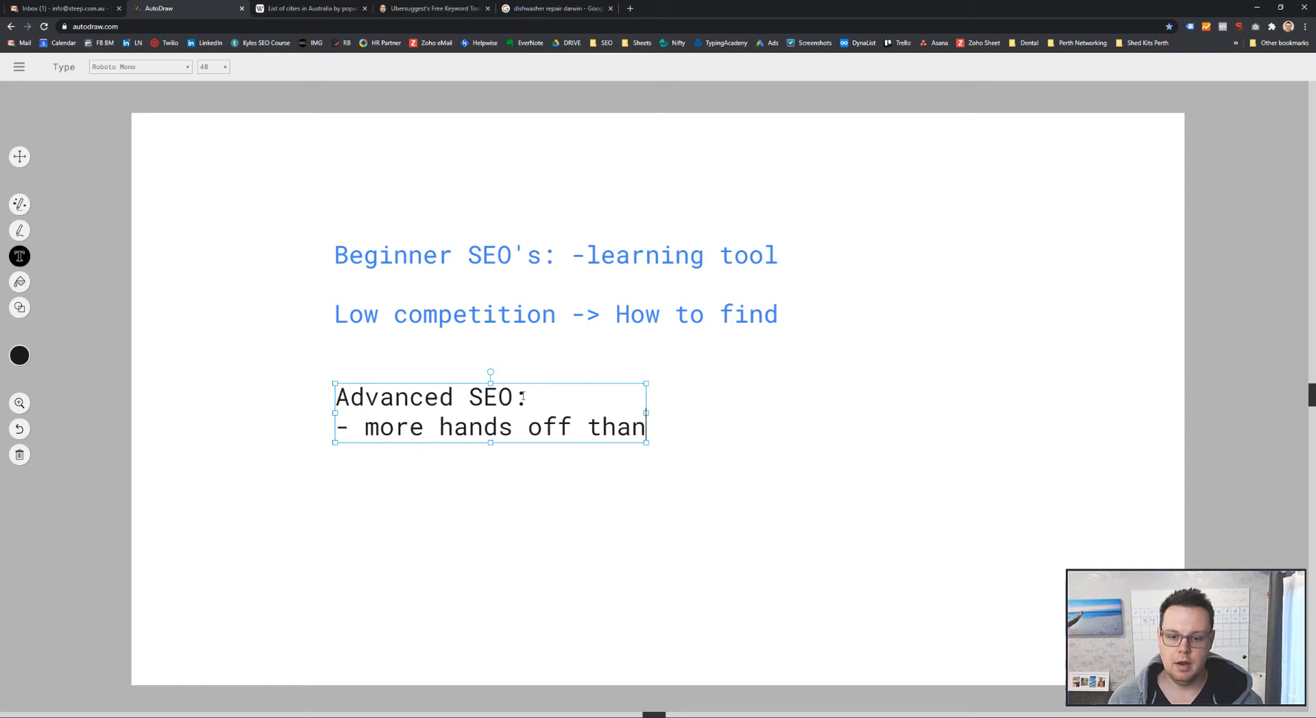
text(client work)
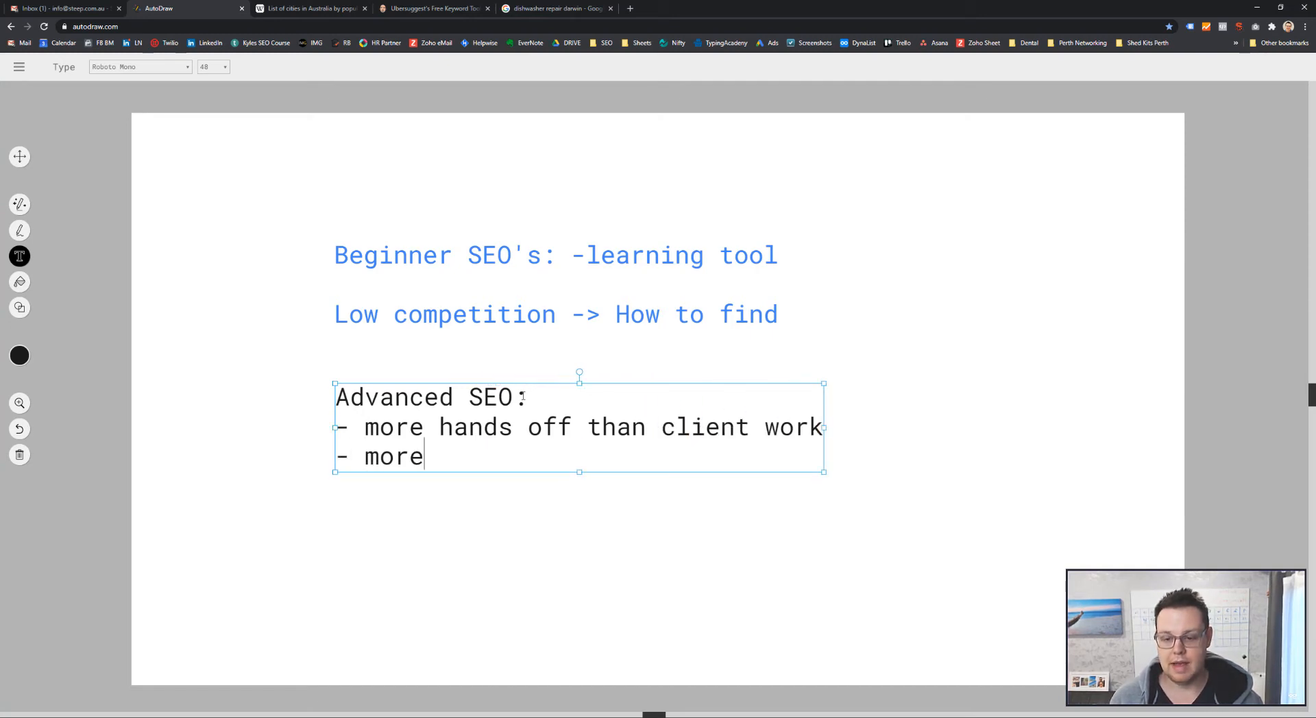
text(scalable)
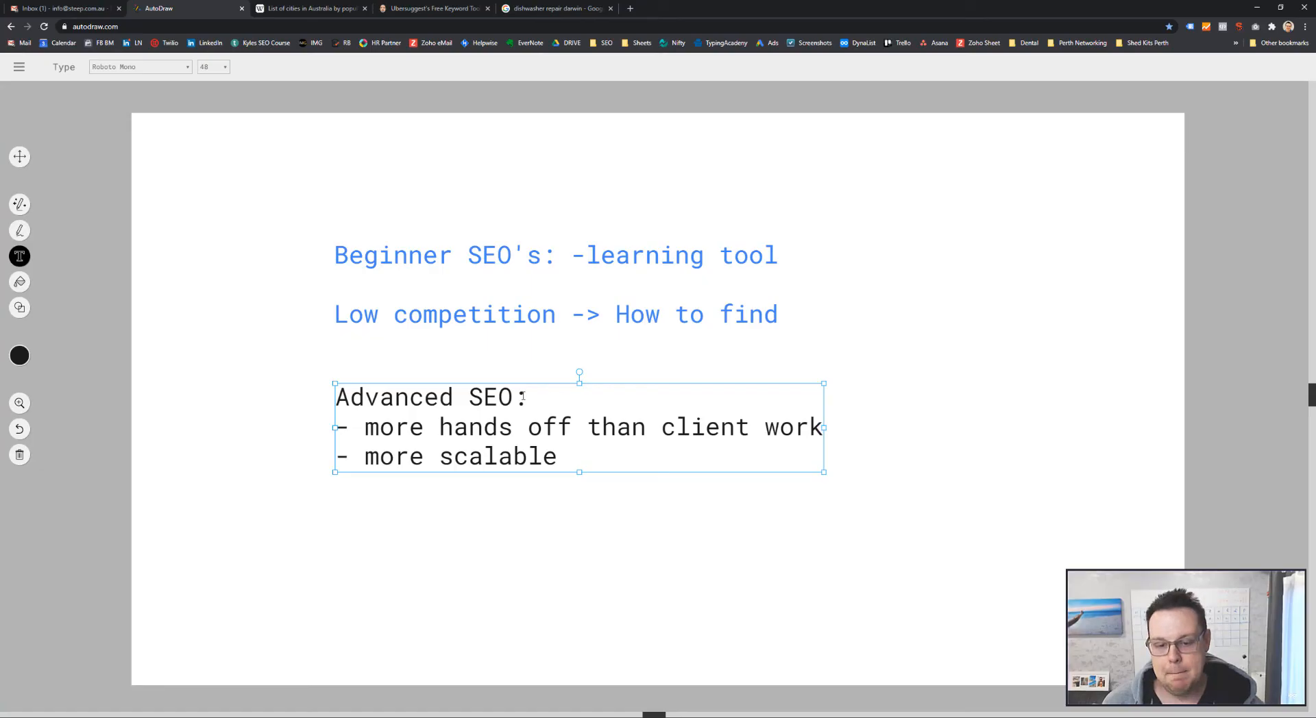
click(571, 456)
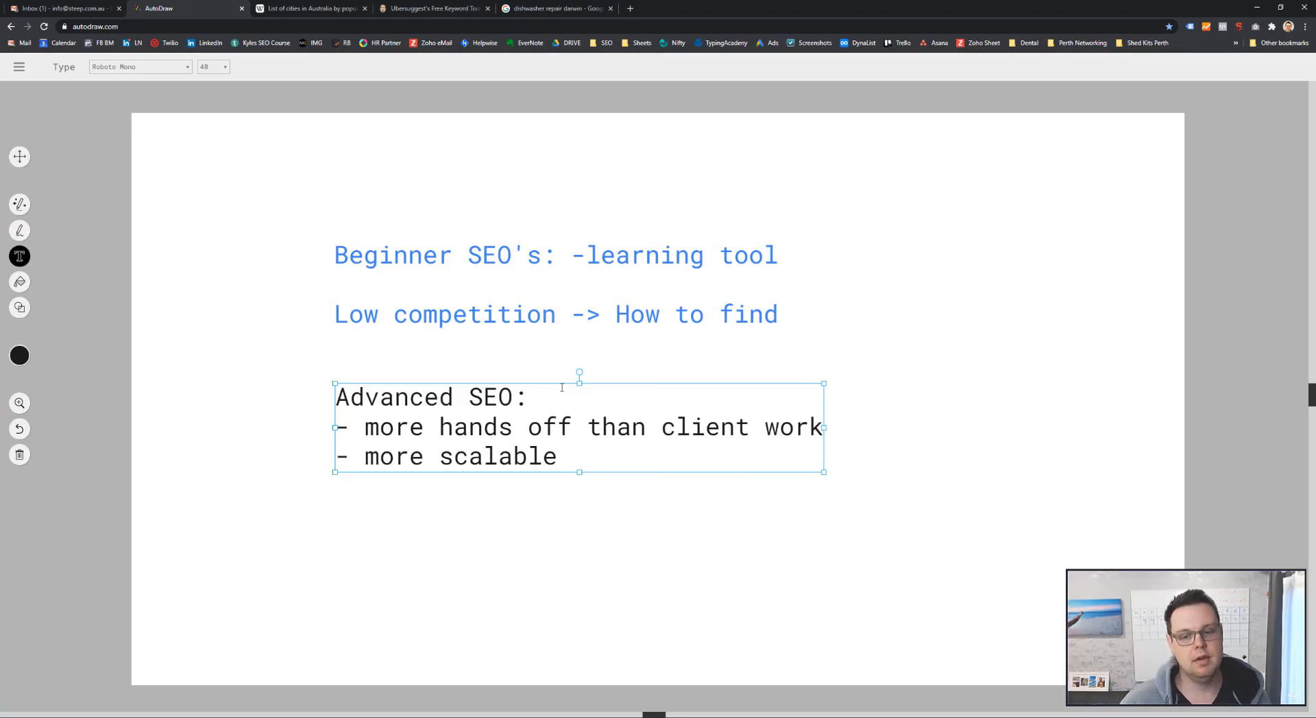
click(571, 456)
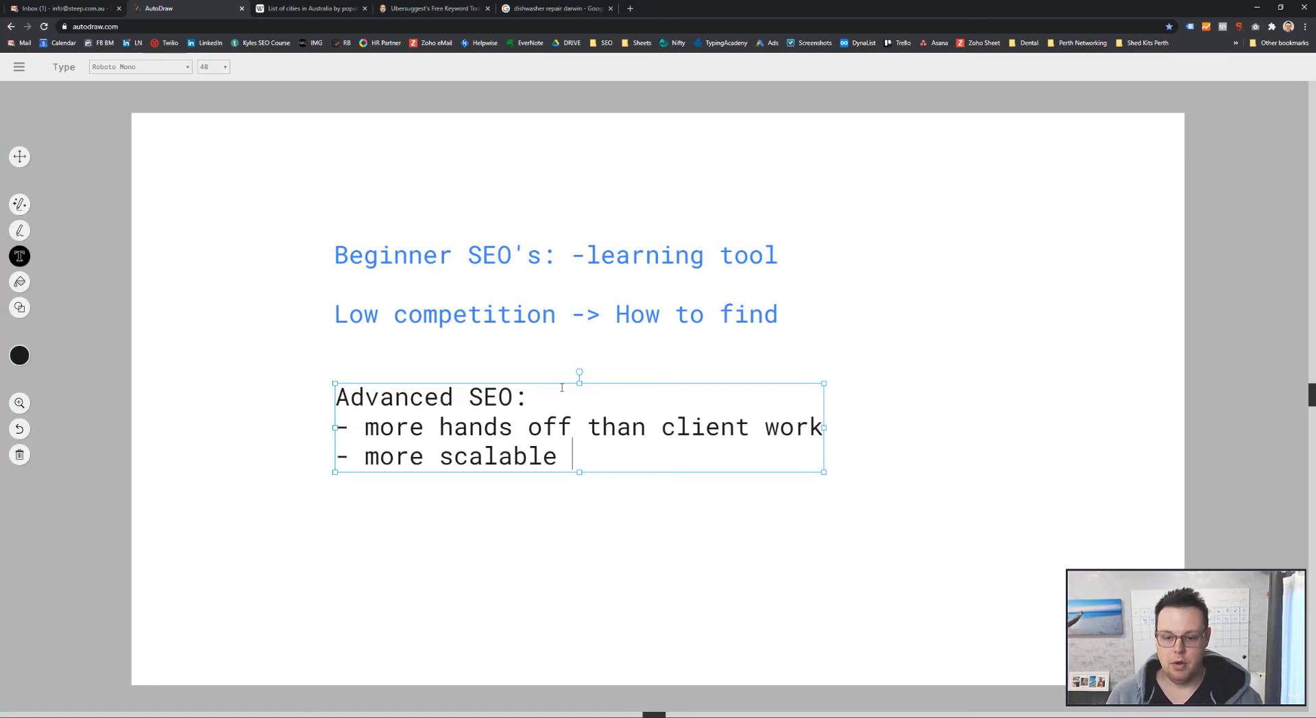
Extend the second bullet with "due to no customer service required"
text(due to)
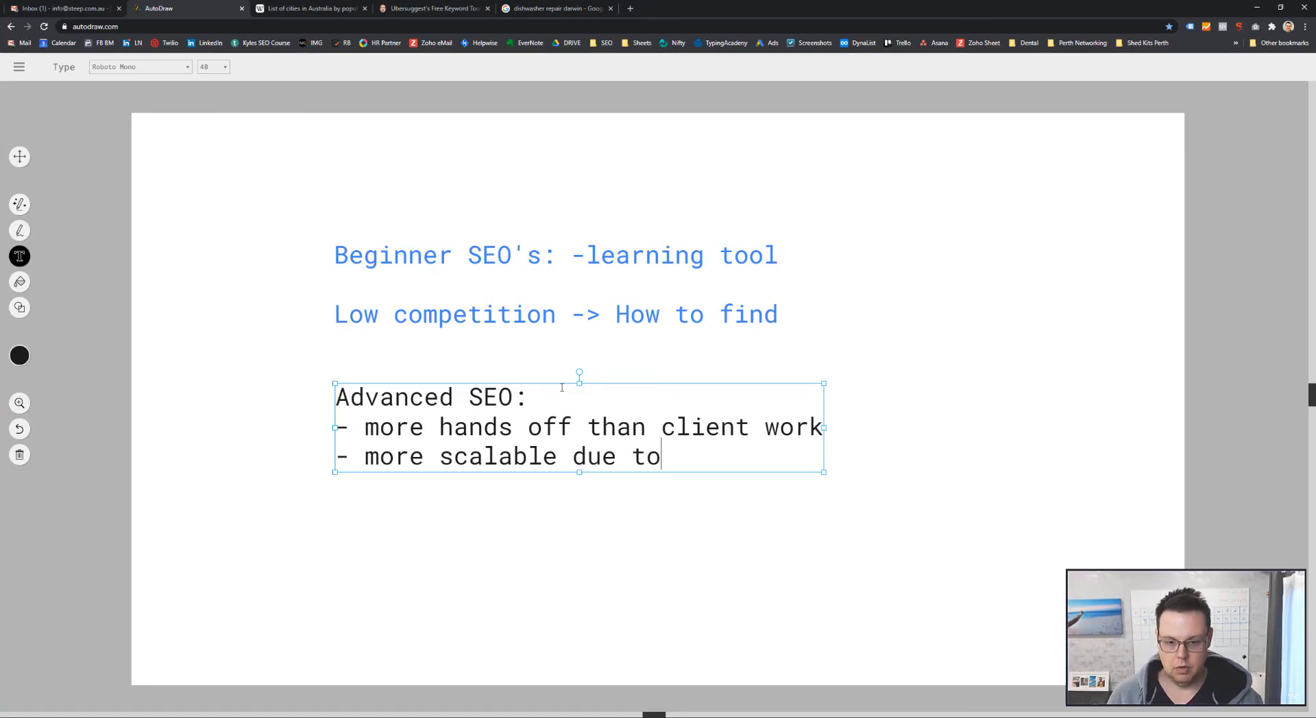
text(no cus)
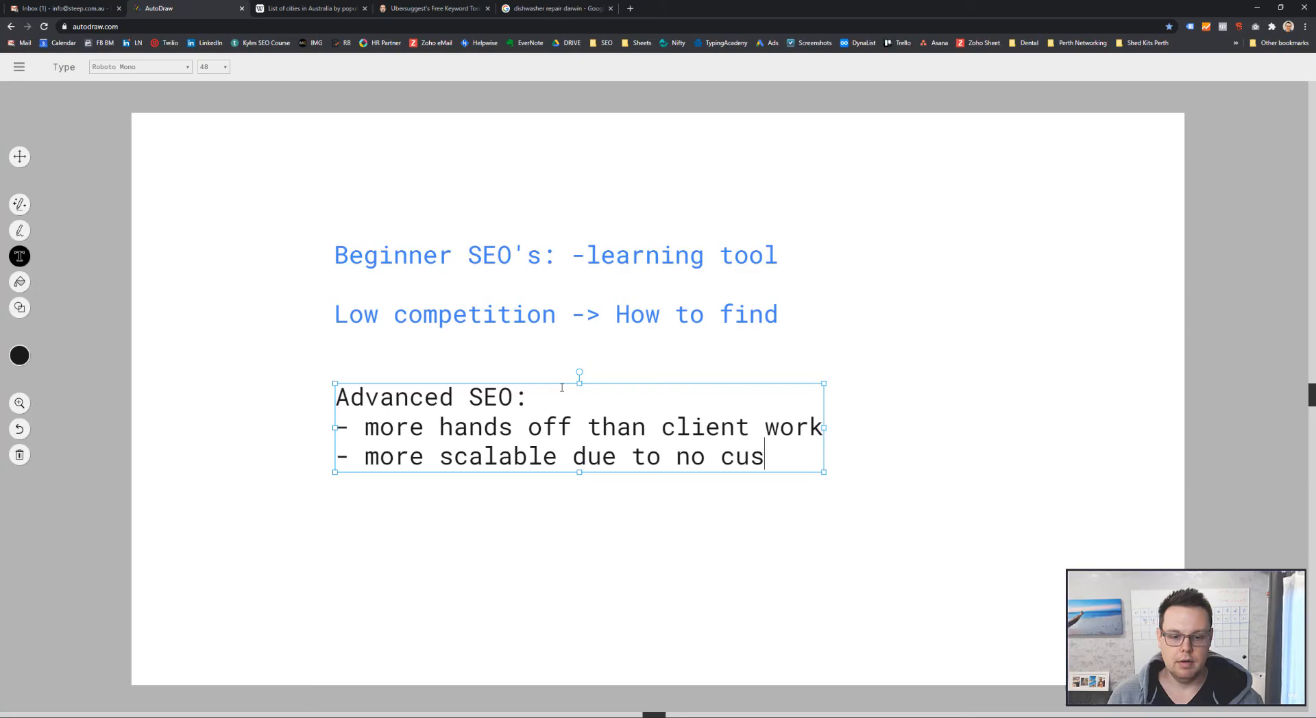
text(tomer service r)
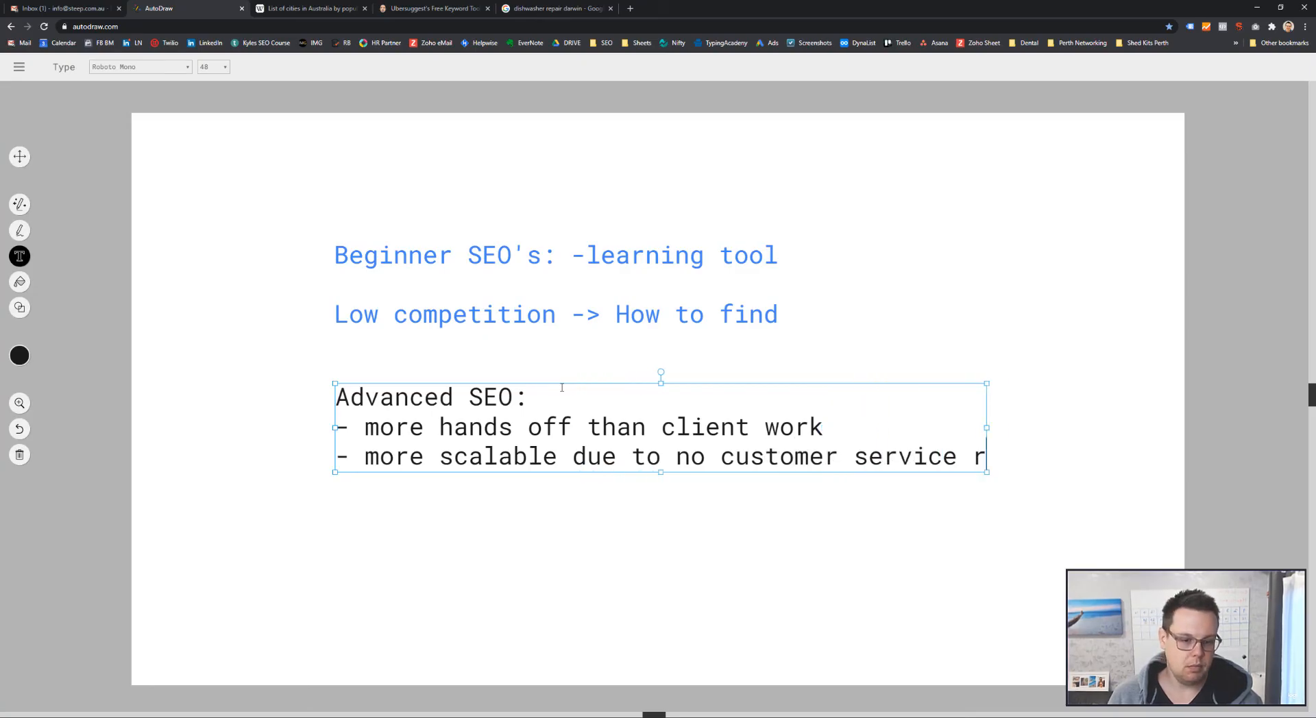
text(equired)
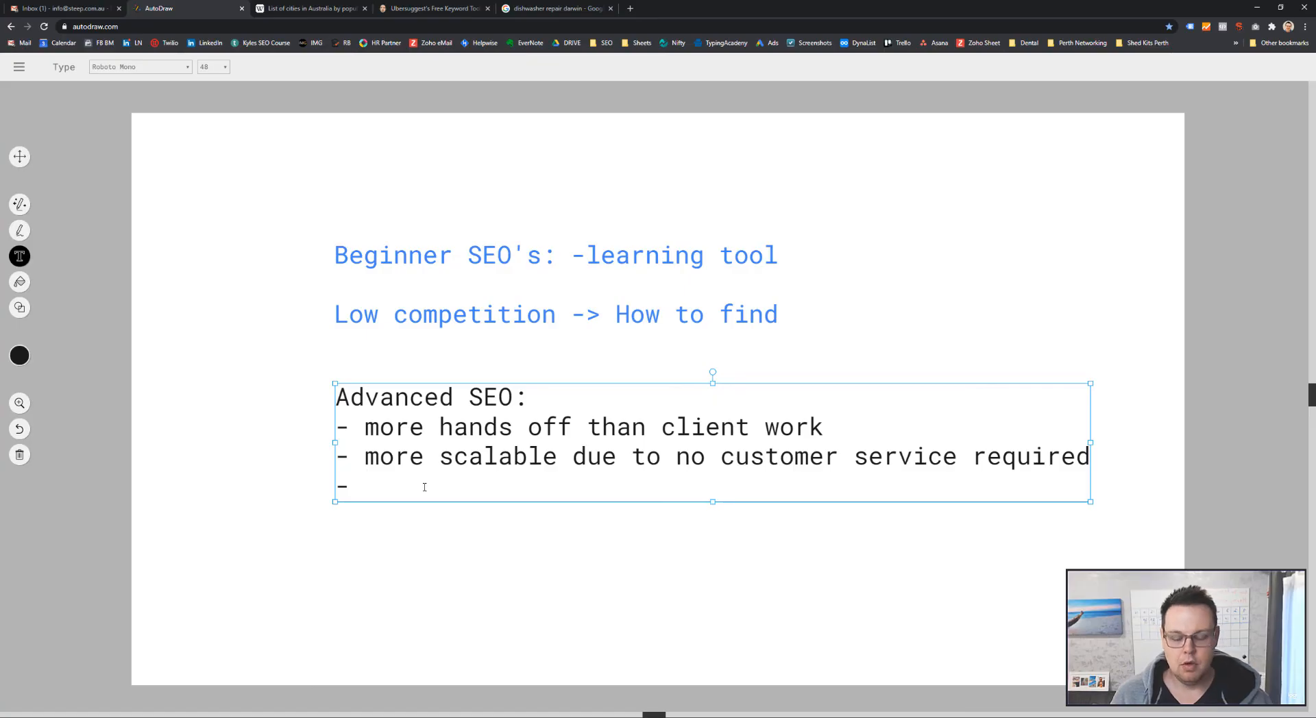
Add a third bullet: "really good rank and rent partner required"
text(real)
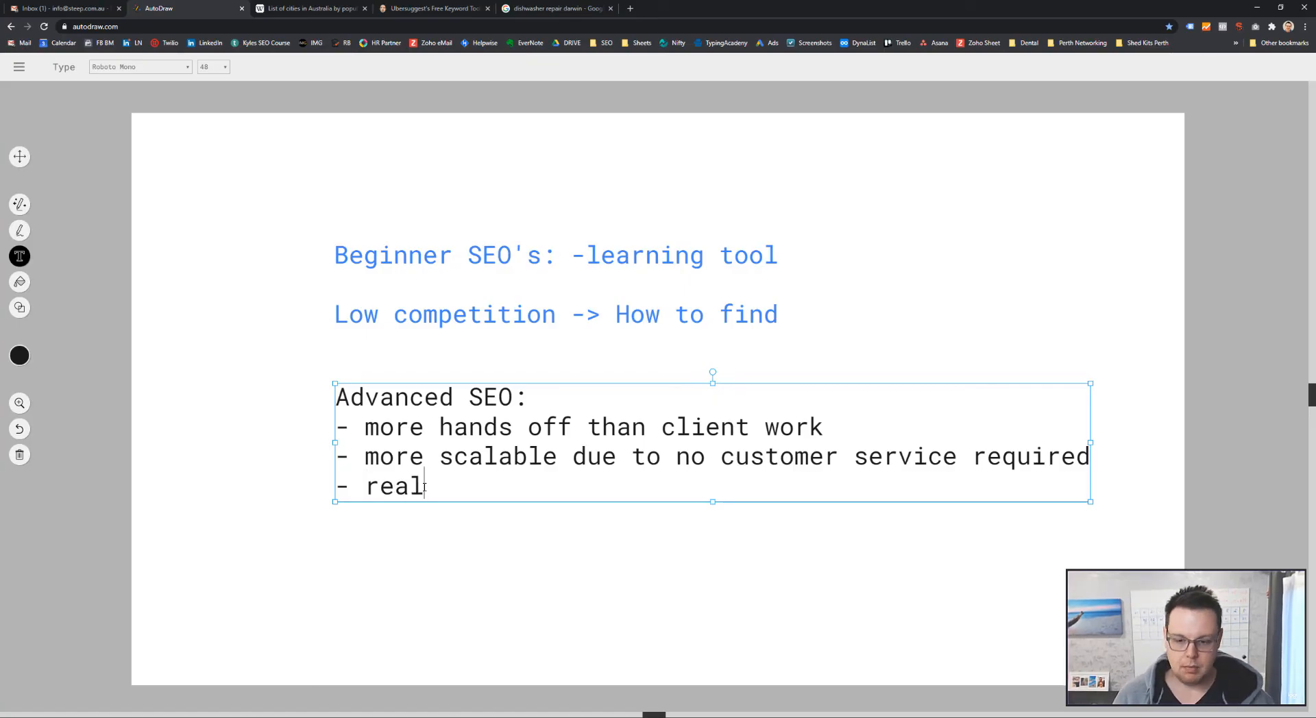
text(ly good rank)
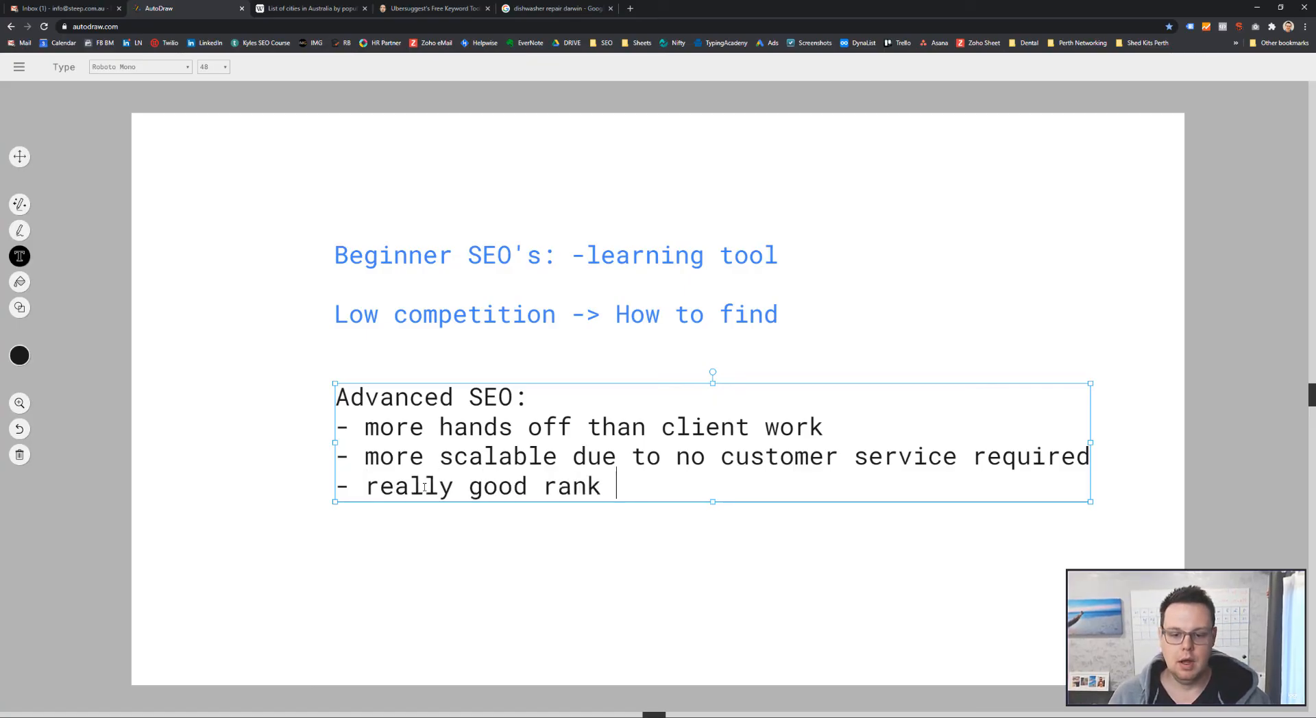
text(and rent)
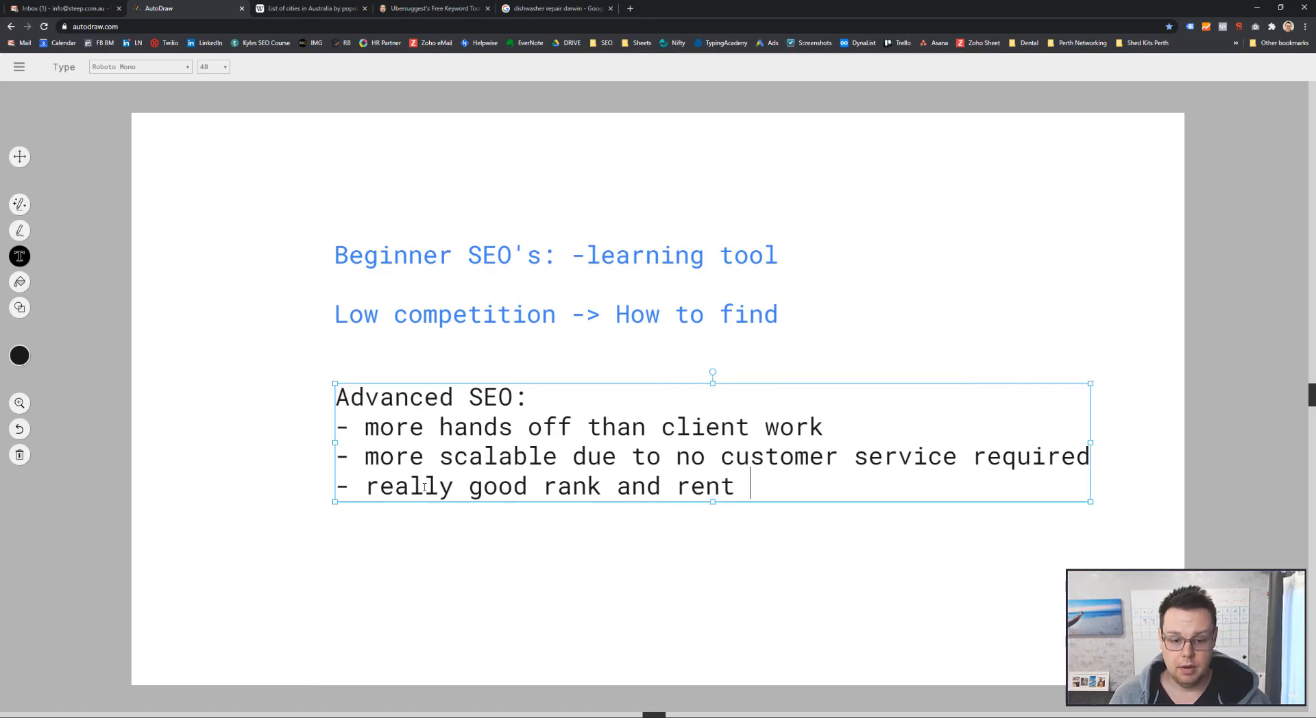
text(partner req)
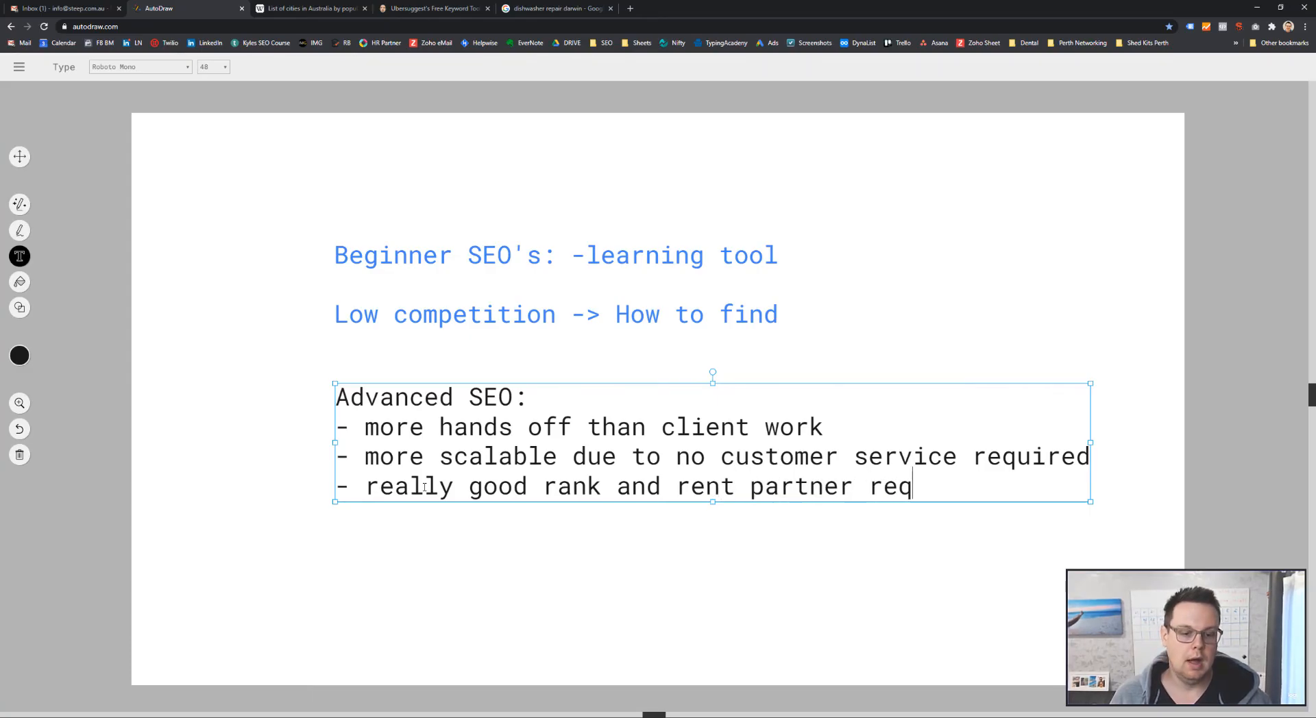
text(uired)
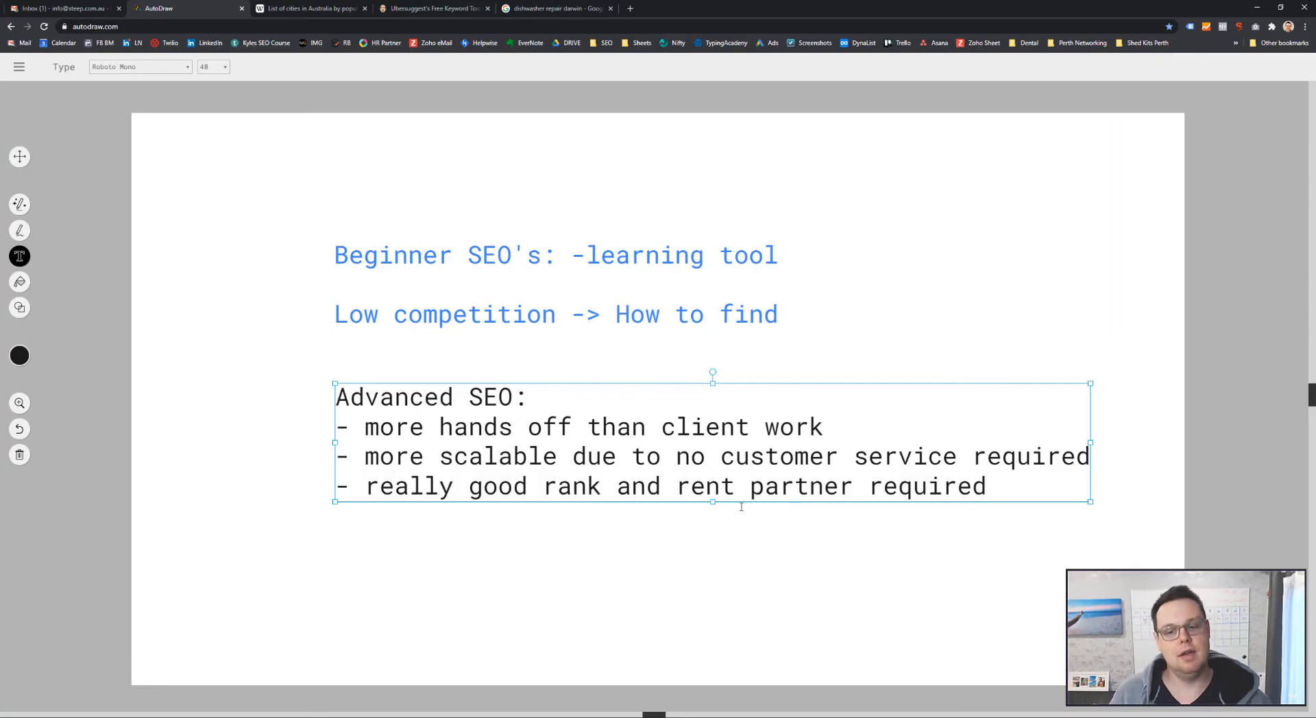
Type the fourth Advanced SEO bullet, 'workaround: work with franchise businesses'
click(989, 487)
text(-)
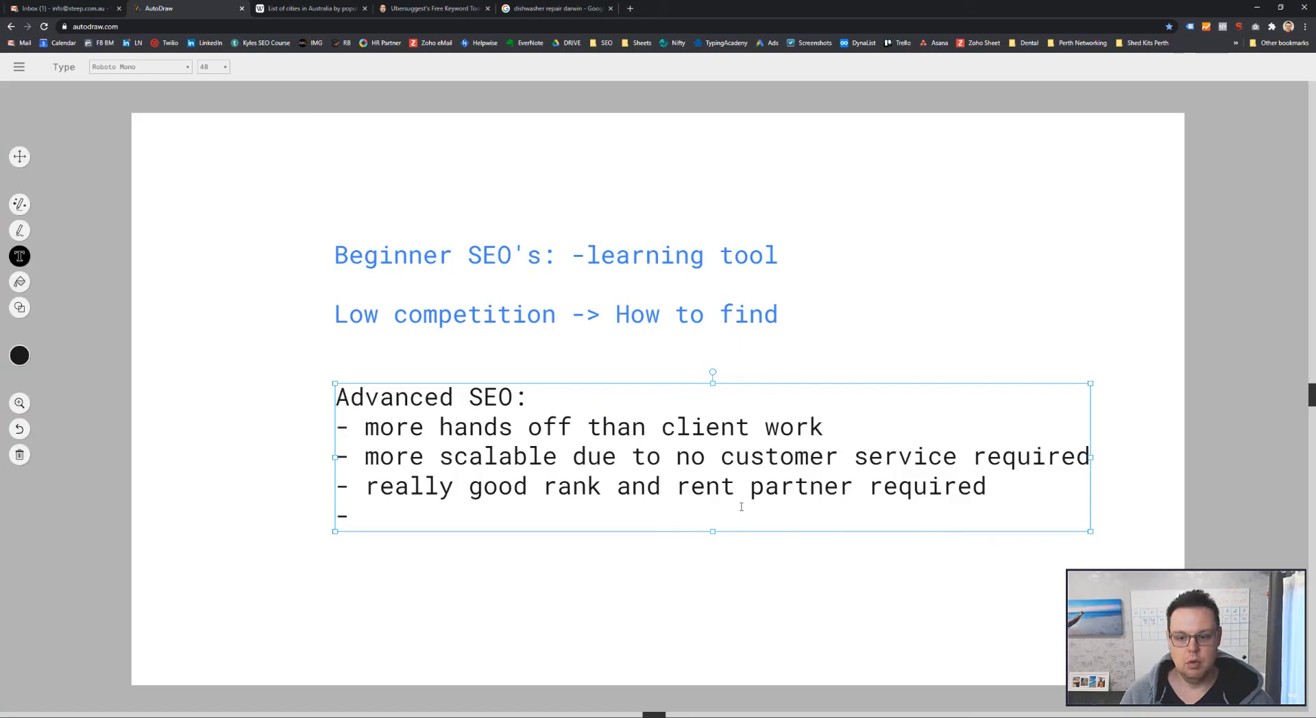
text(workaround)
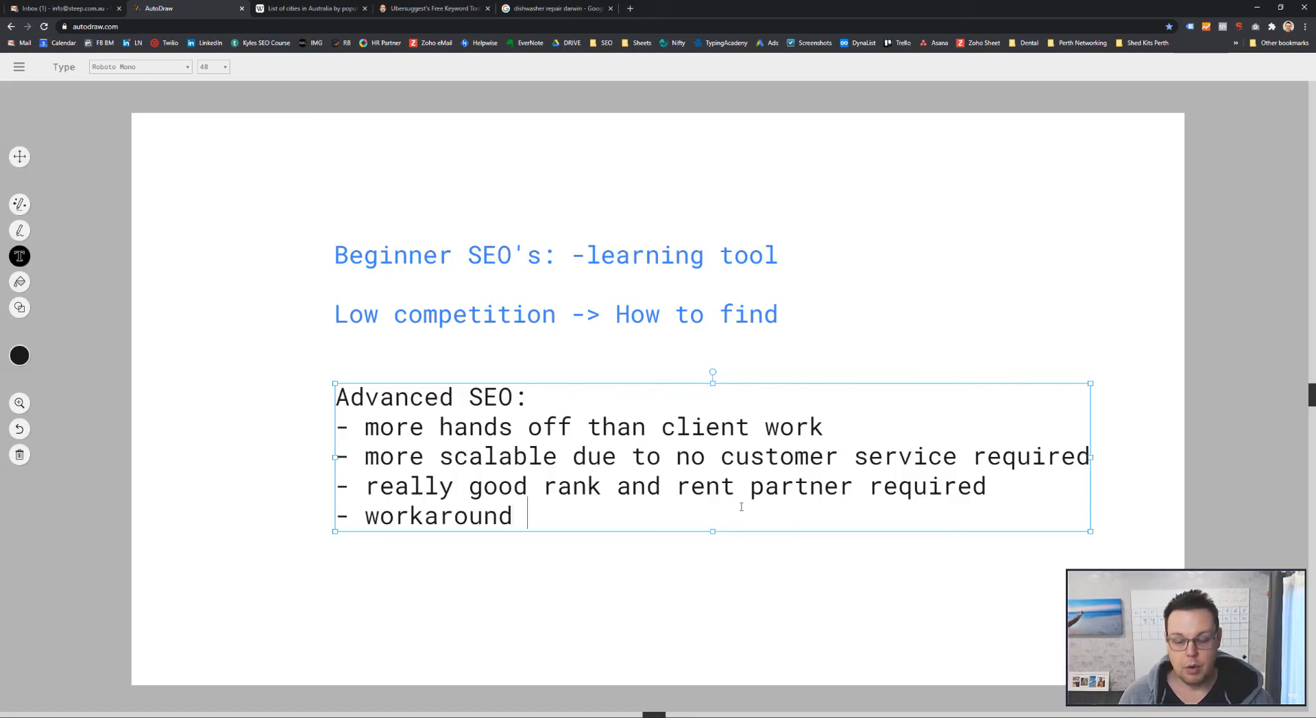
text(:)
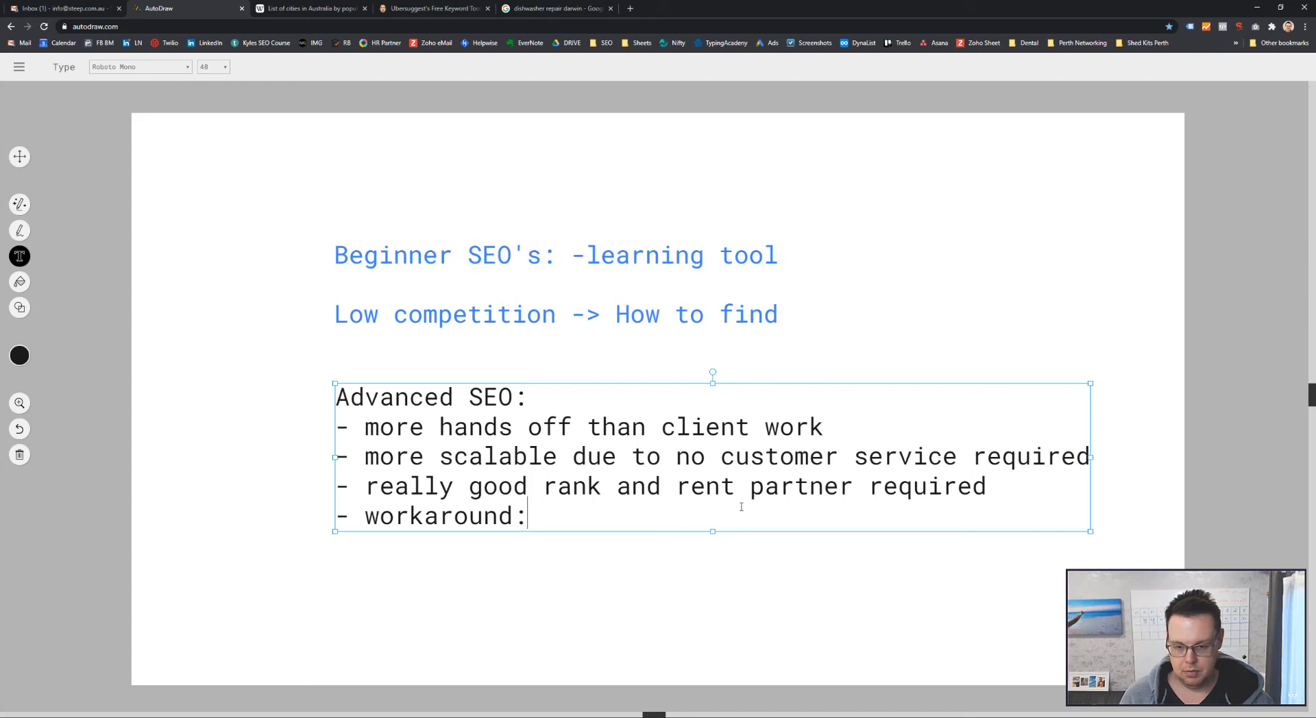
text(work with fran)
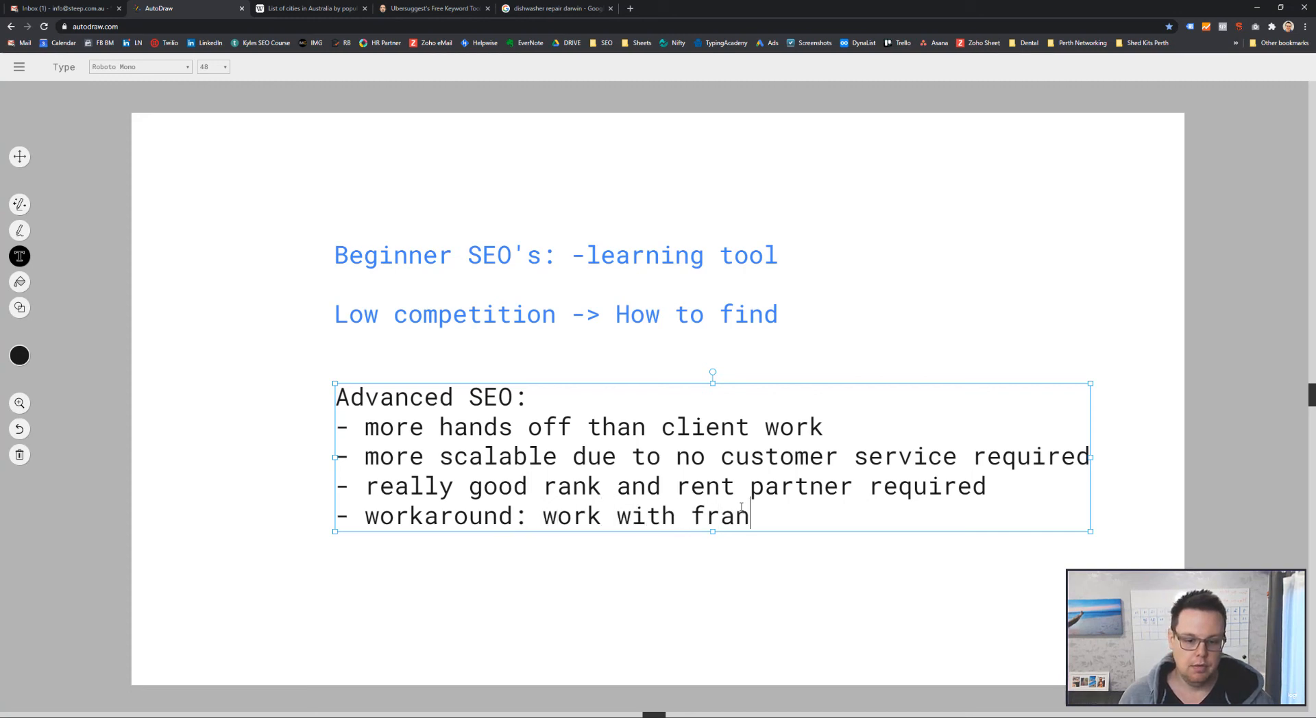
text(chise businesse)
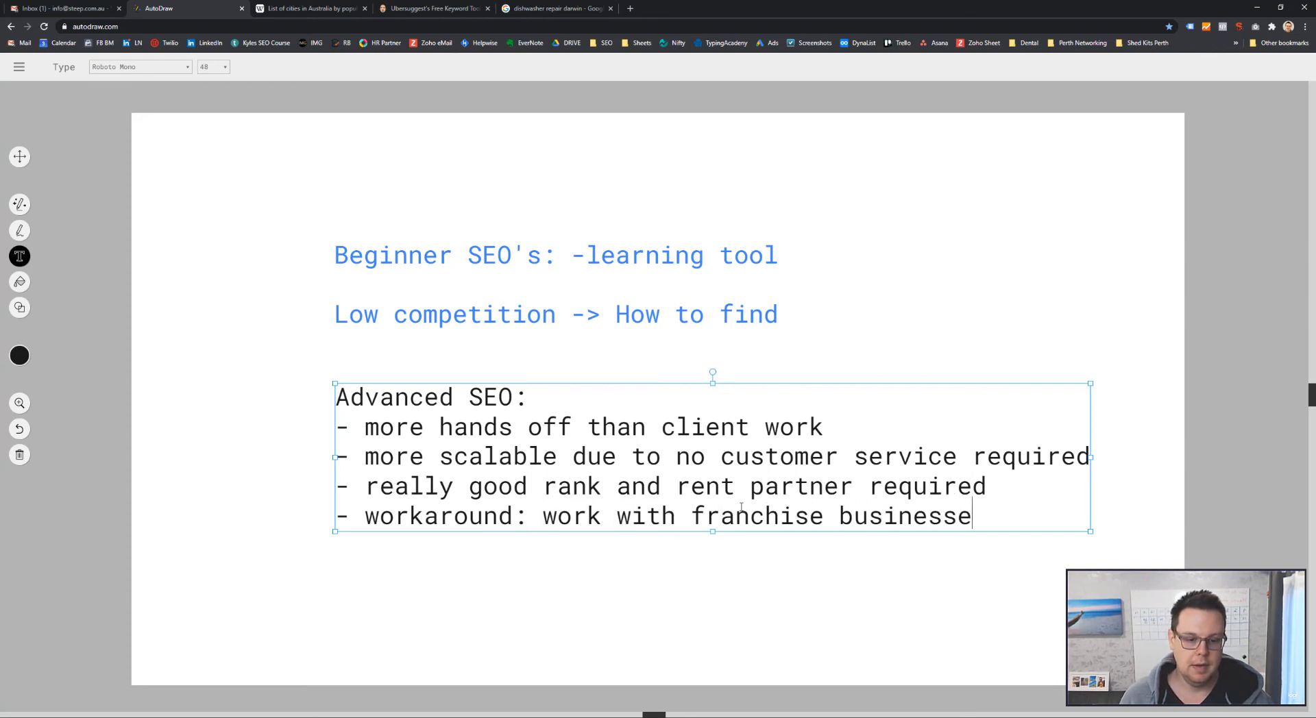
text(s)
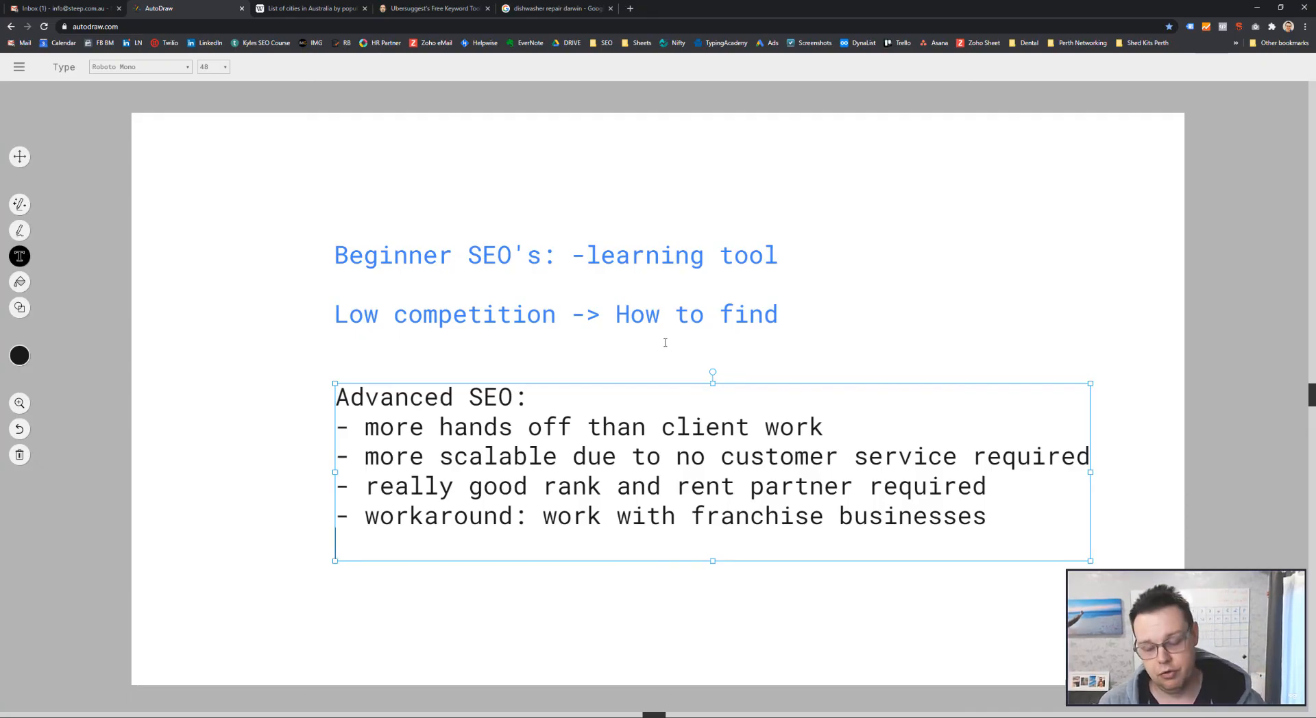
mouse_move(570, 355)
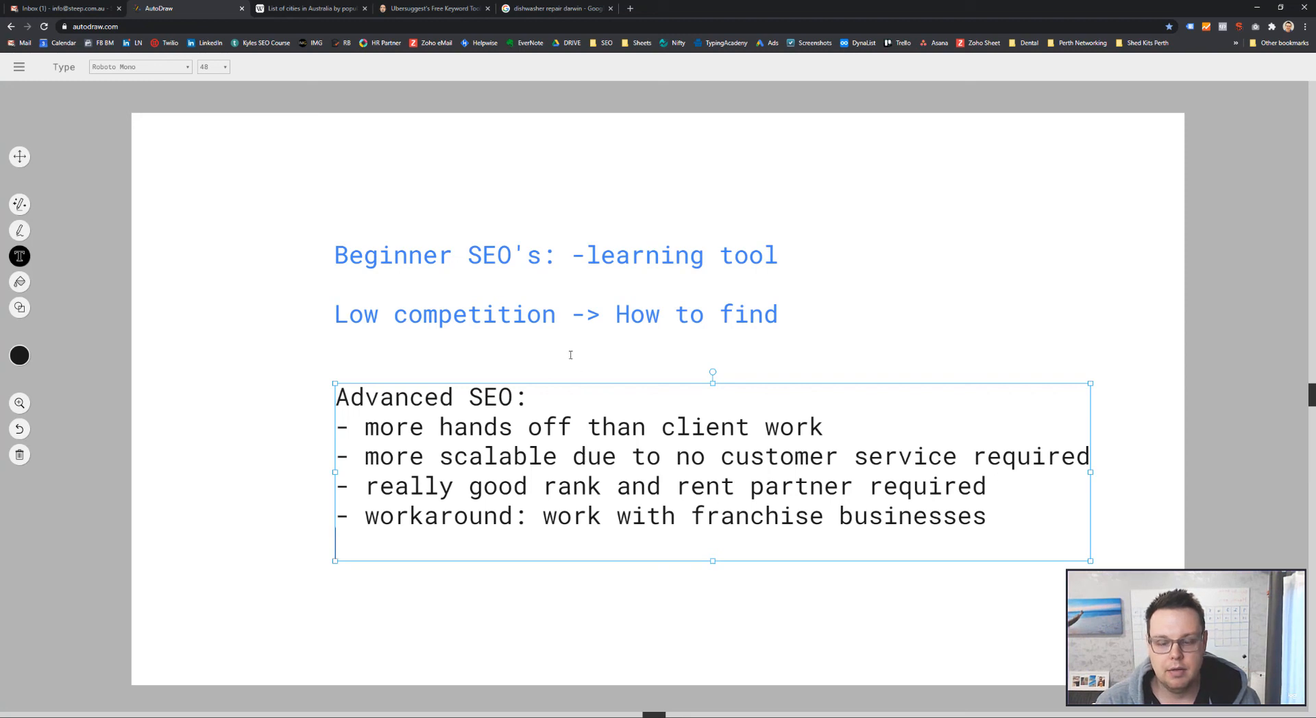
mouse_move(571, 399)
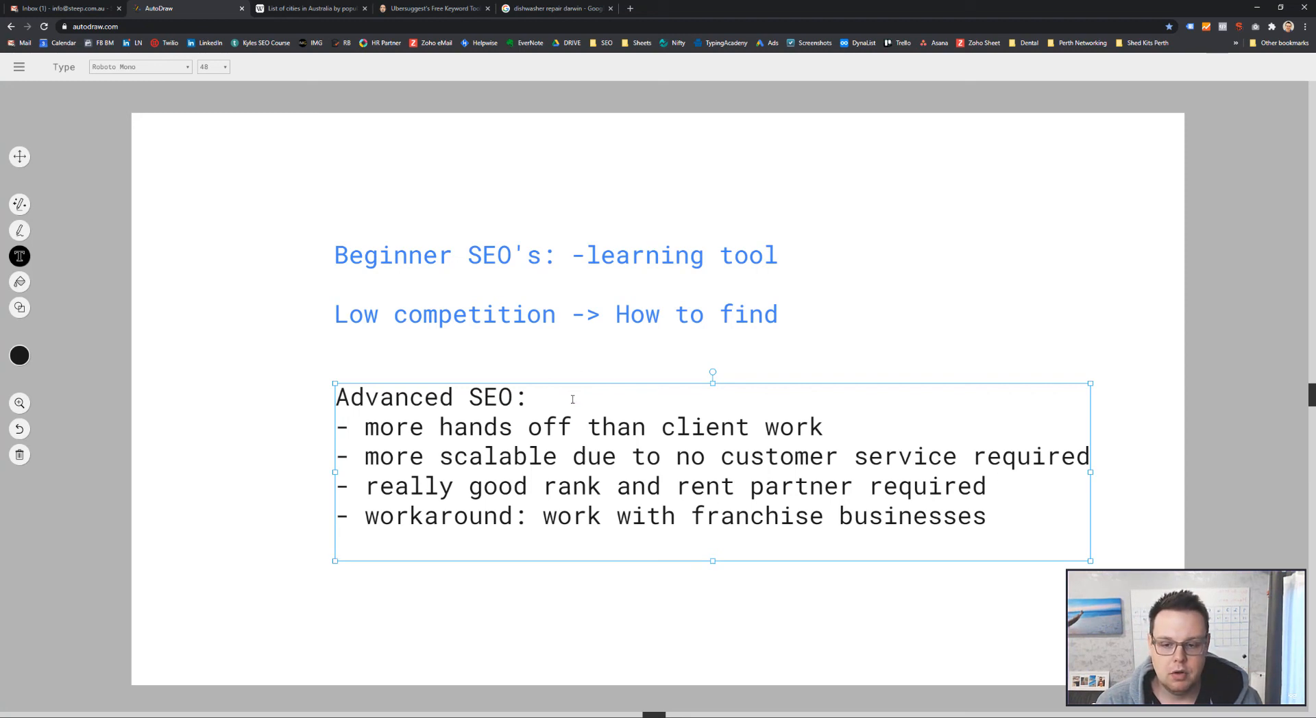
click(542, 397)
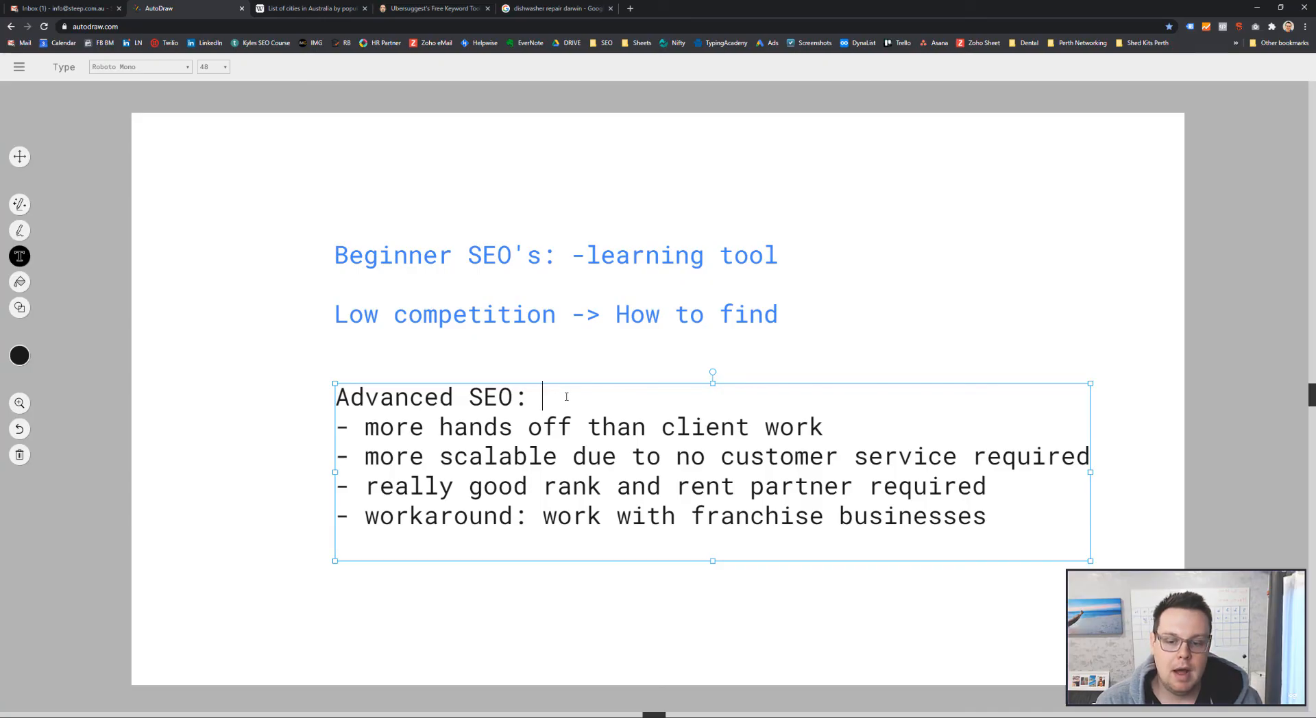
double_click(395, 395)
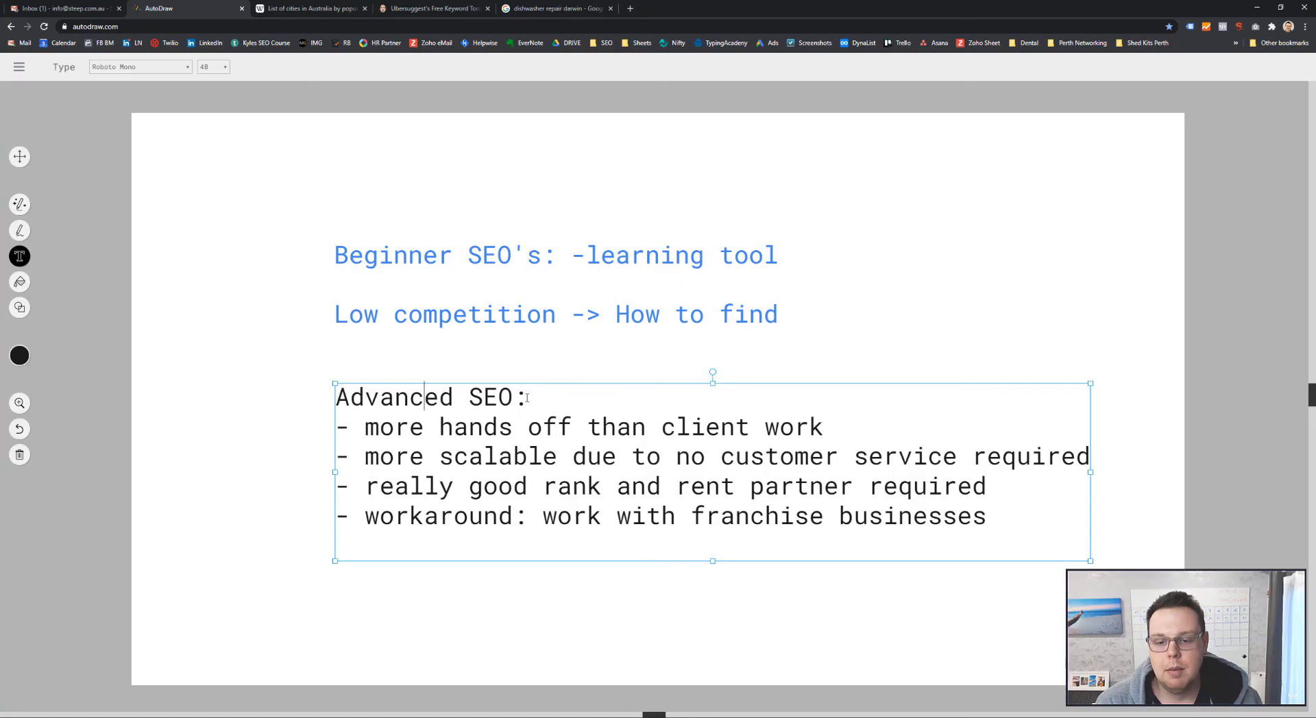
double_click(429, 396)
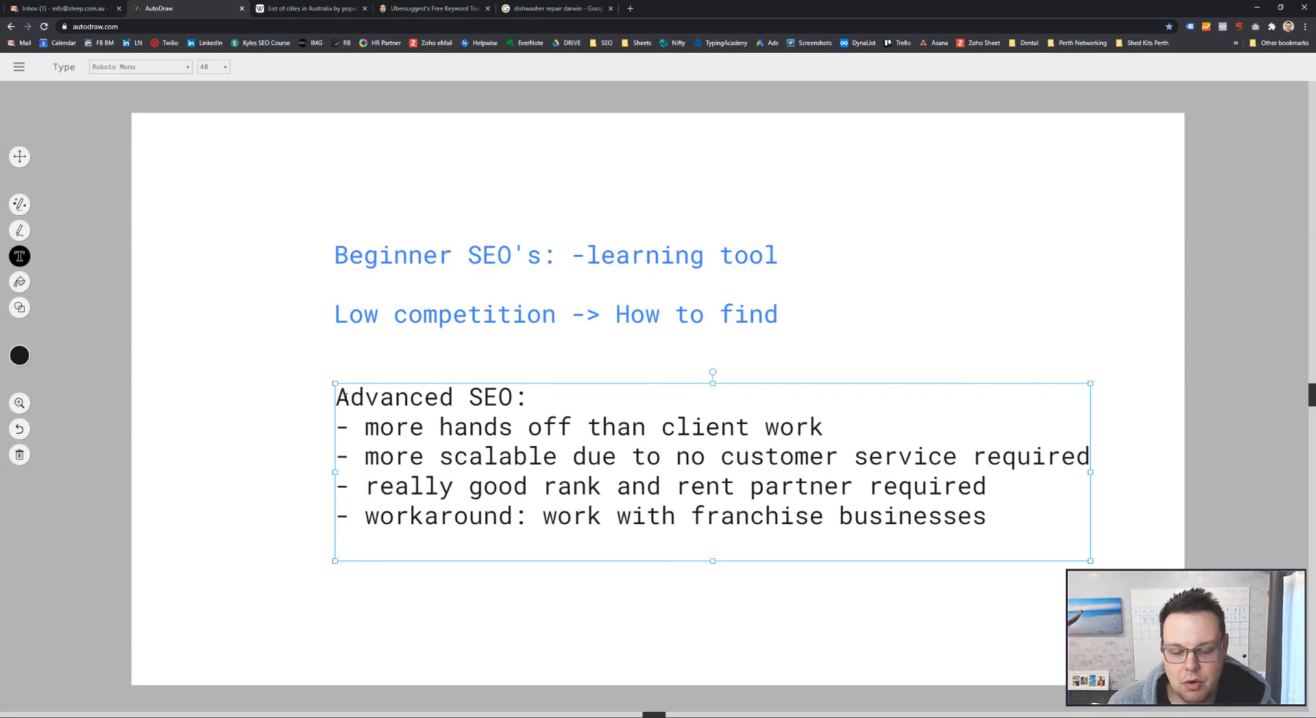
click(338, 397)
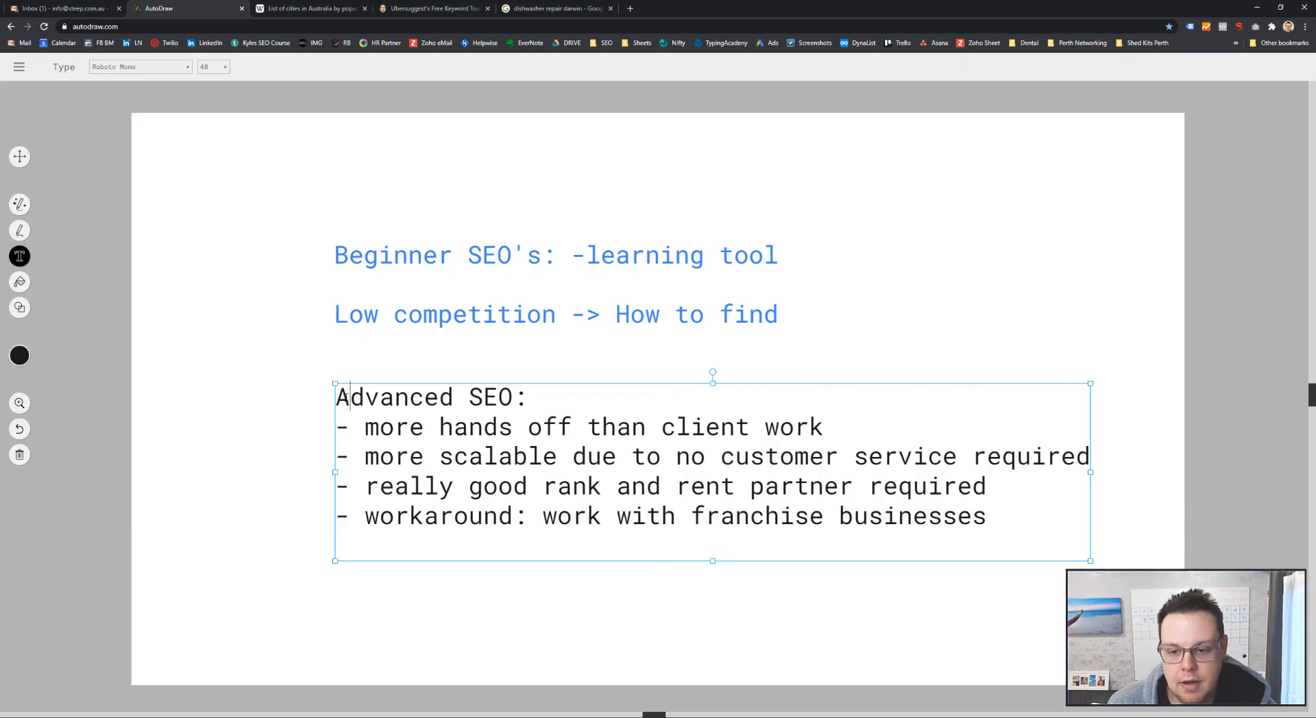